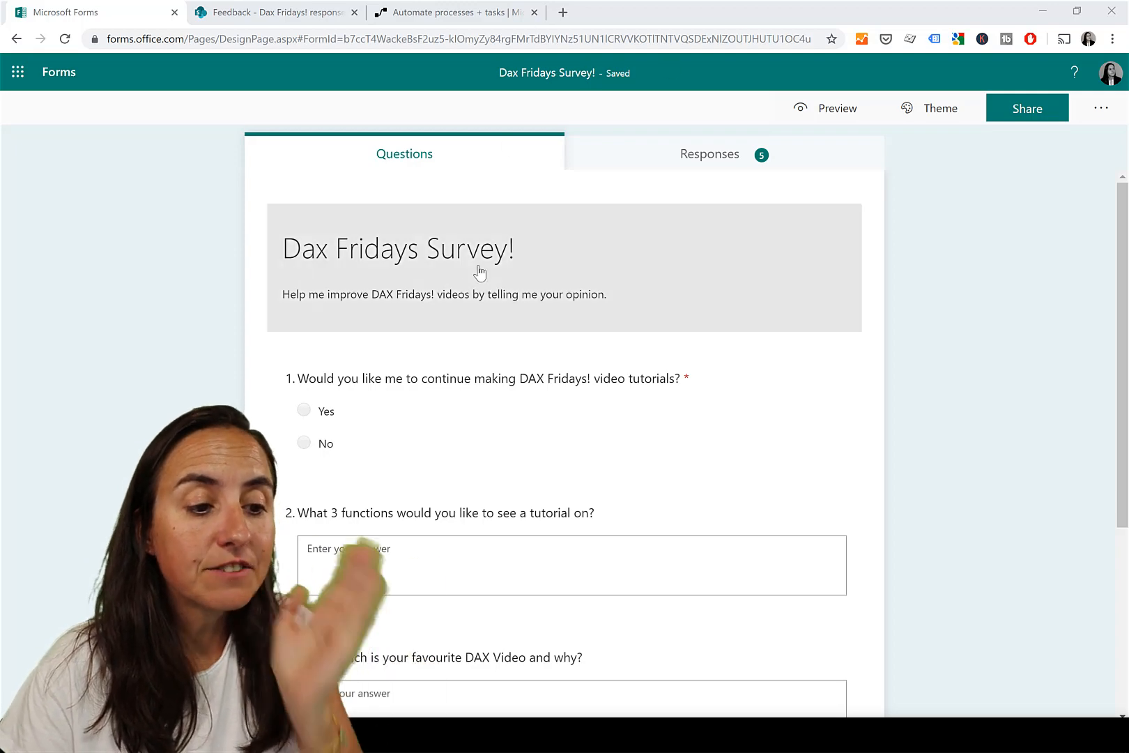
mouse_move(571, 280)
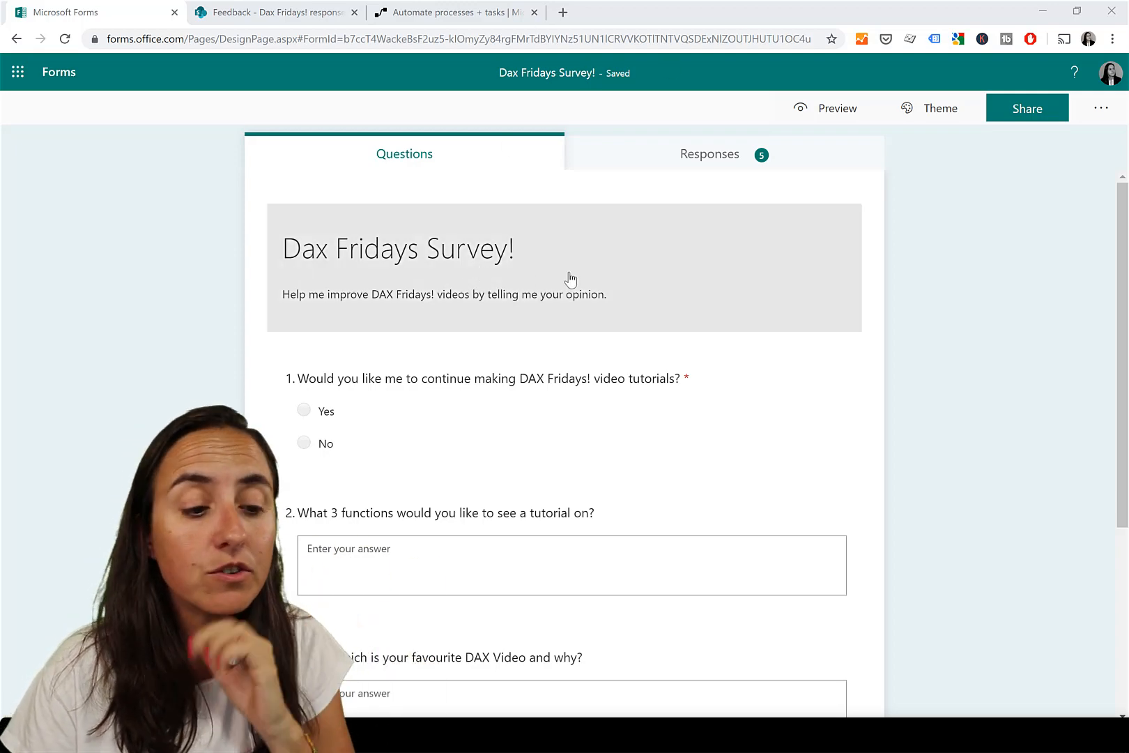
- Scroll through the four Dax Fridays Survey questions, then switch to the SharePoint responses list
scroll("down", 3)
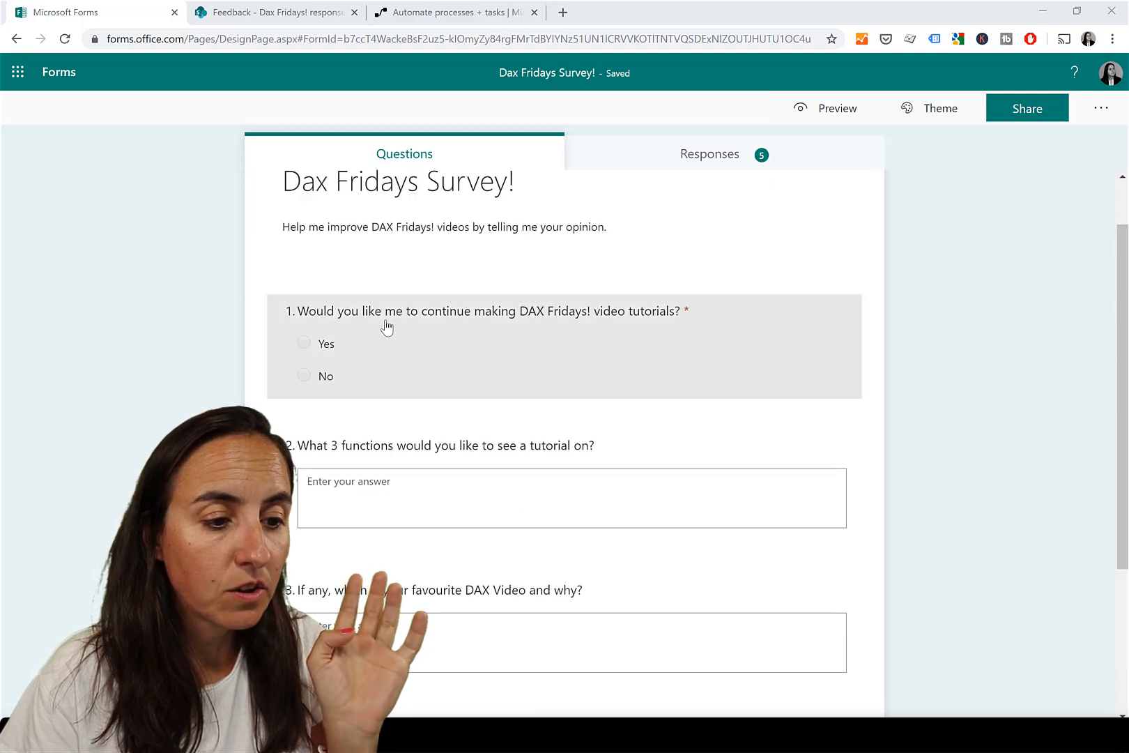
scroll("down", 3)
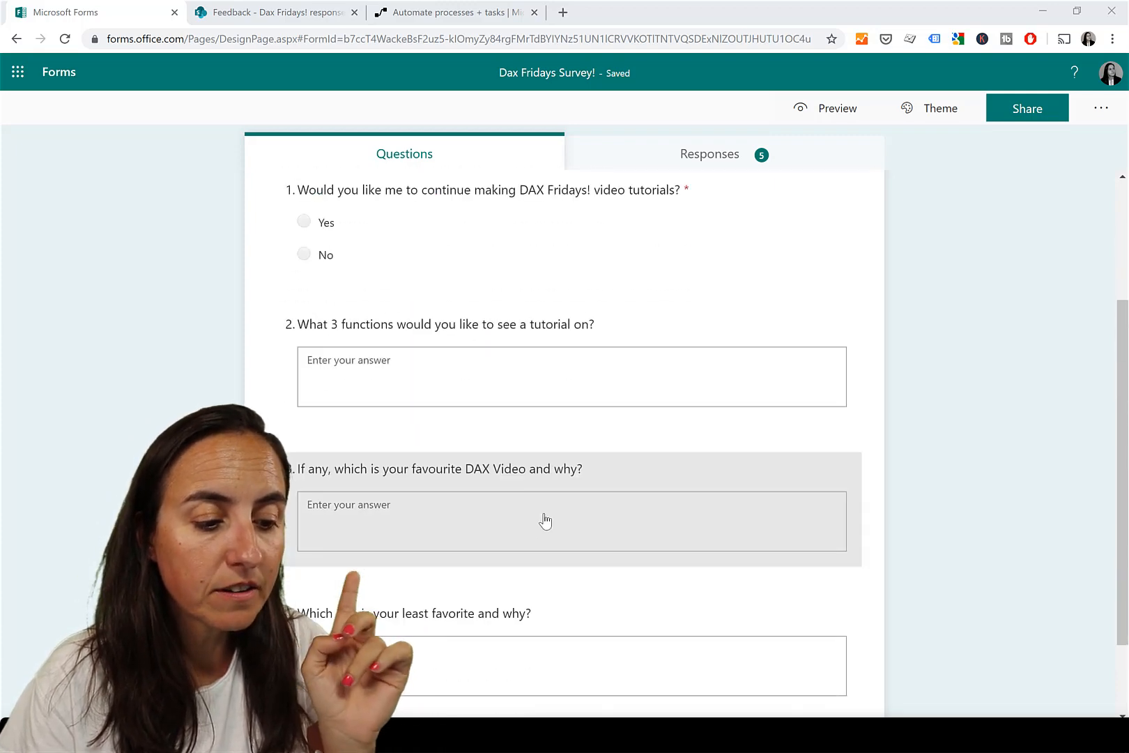
scroll("down", 3)
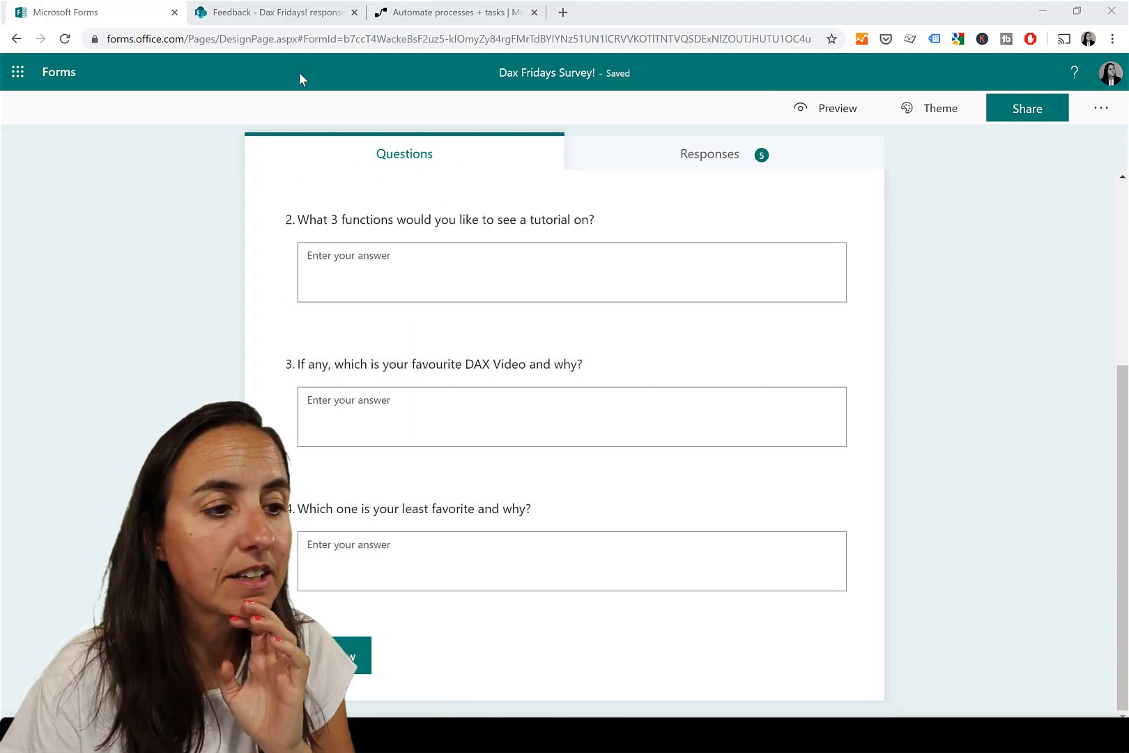
left_click(274, 12)
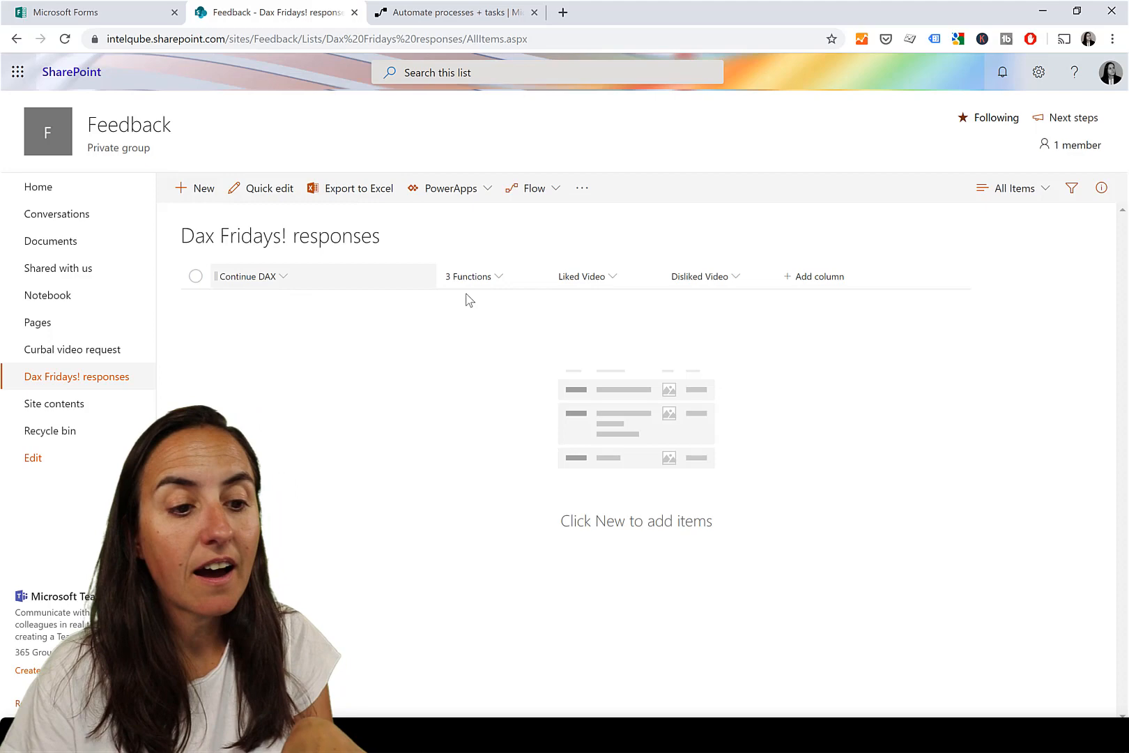
mouse_move(715, 276)
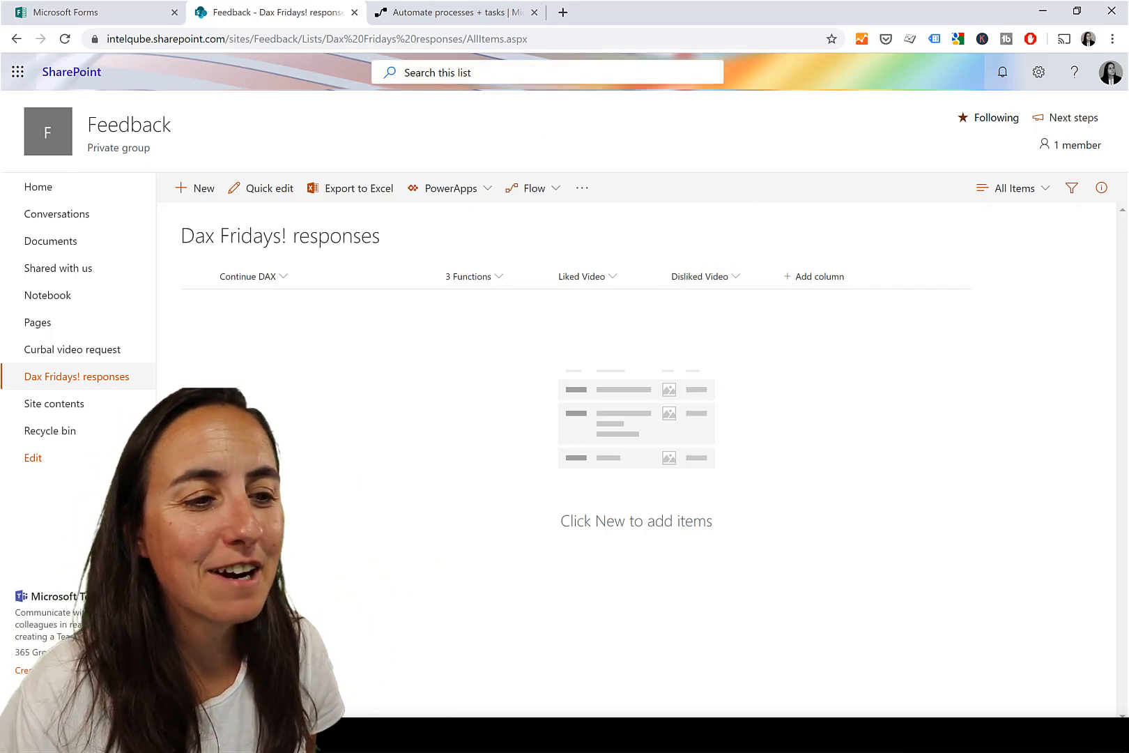
- Check the empty list's Continue DAX, 3 Functions, Liked Video and Disliked Video columns, then go to Flow
left_click(455, 12)
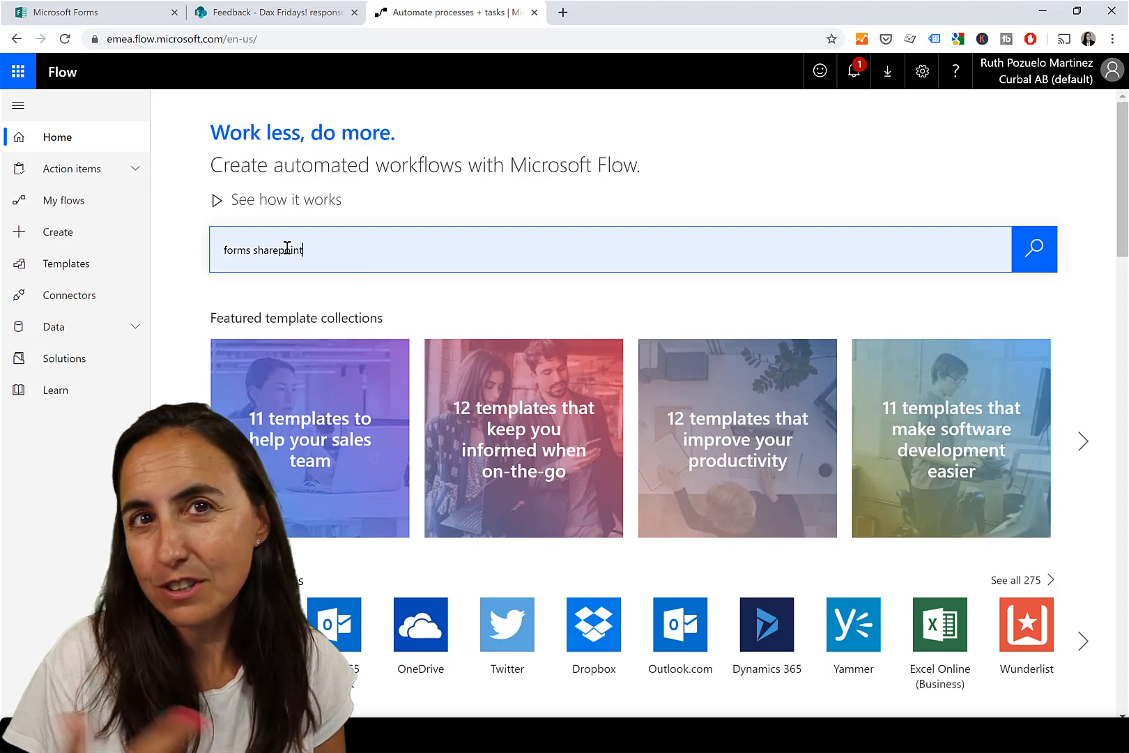
mouse_move(695, 296)
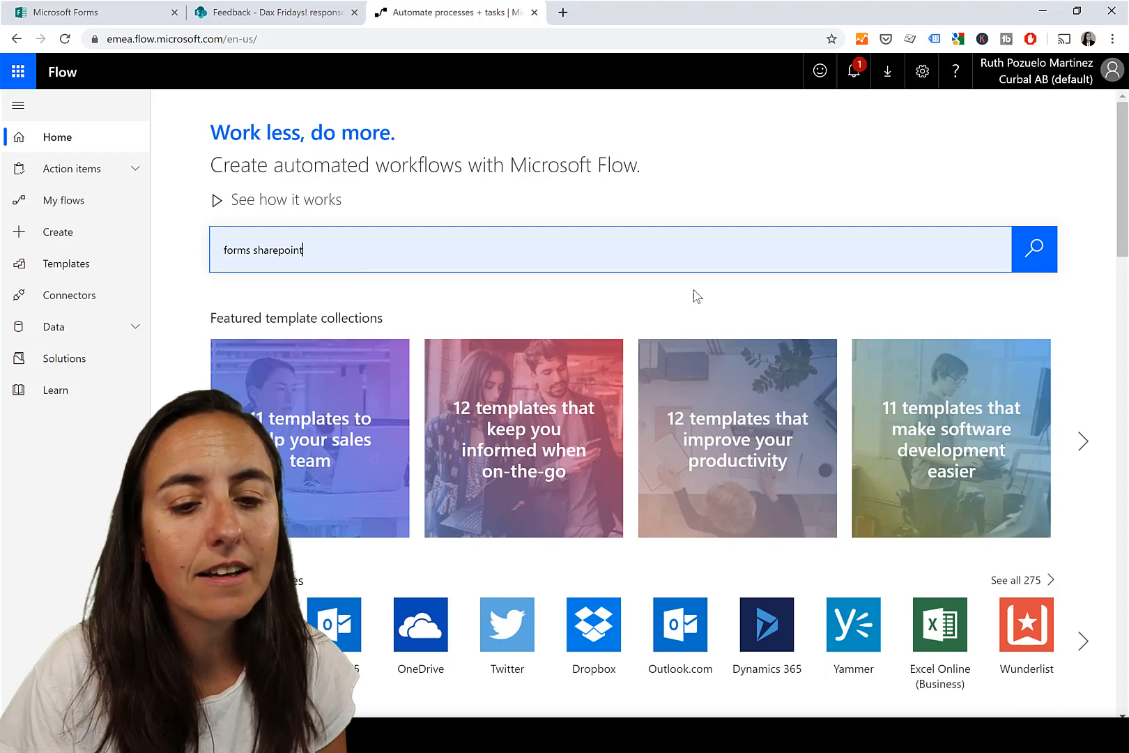
- Search templates for 'forms sharepoint' and open Record form responses in SharePoint
left_click(1034, 249)
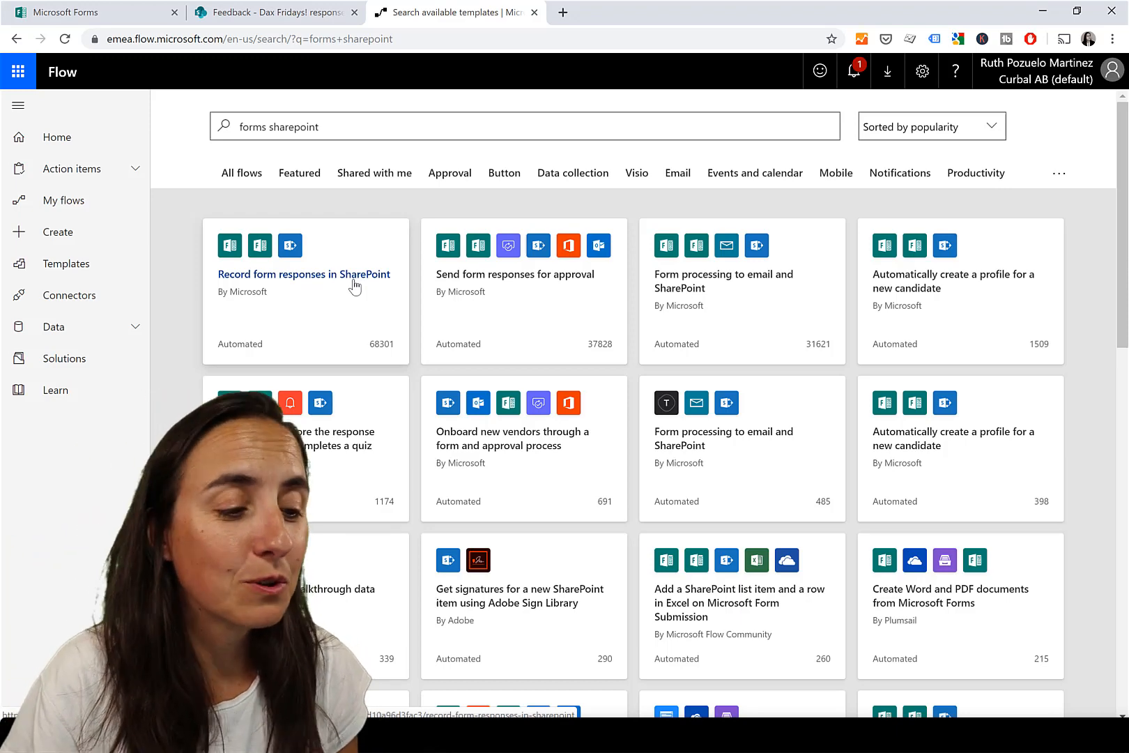
left_click(303, 274)
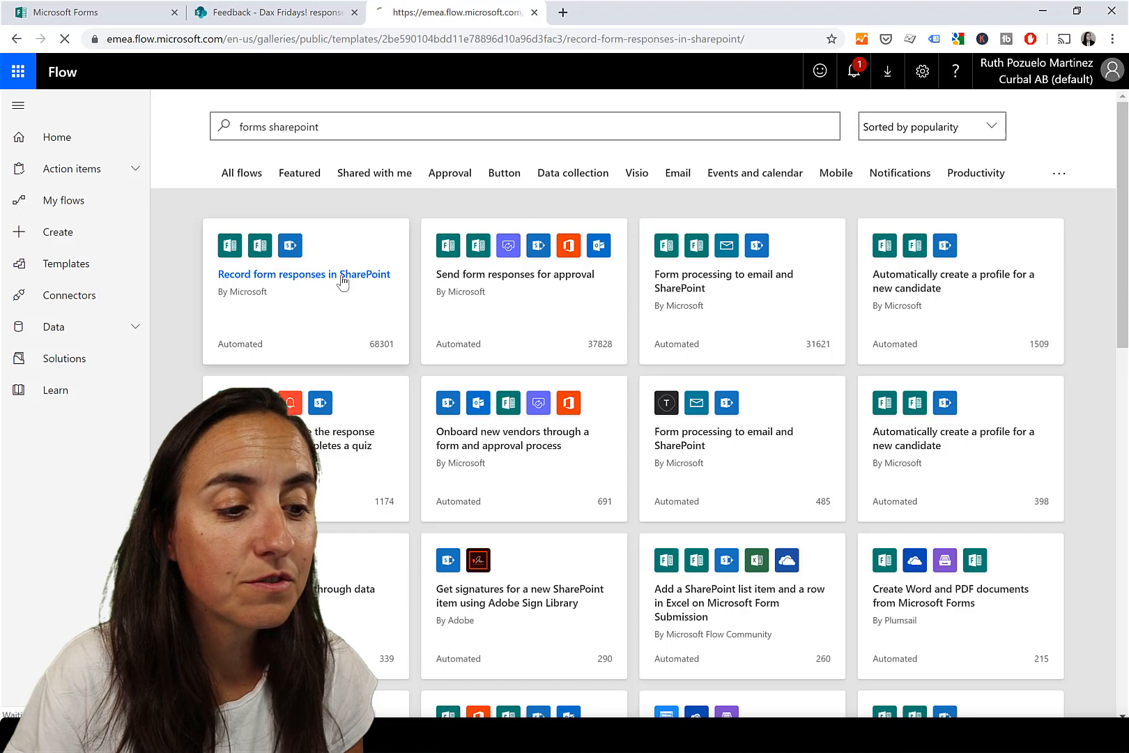
left_click(304, 275)
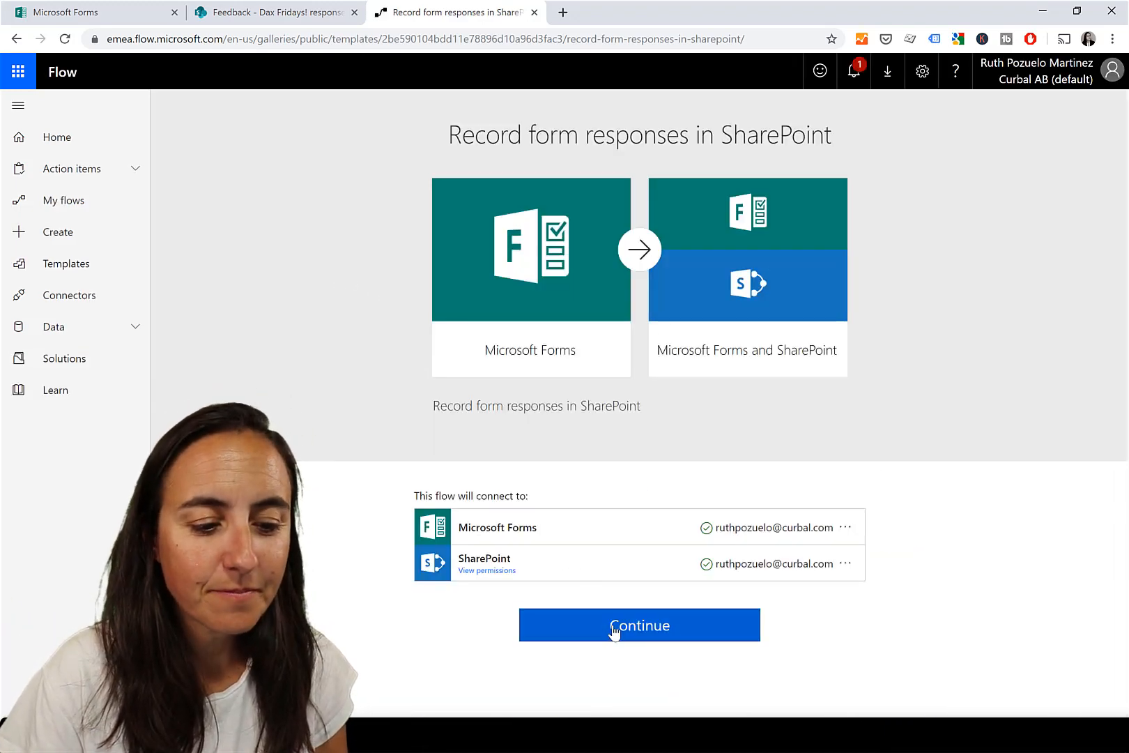
- Continue from the template and set both Form Id fields to Dax Fridays Survey!
left_click(637, 625)
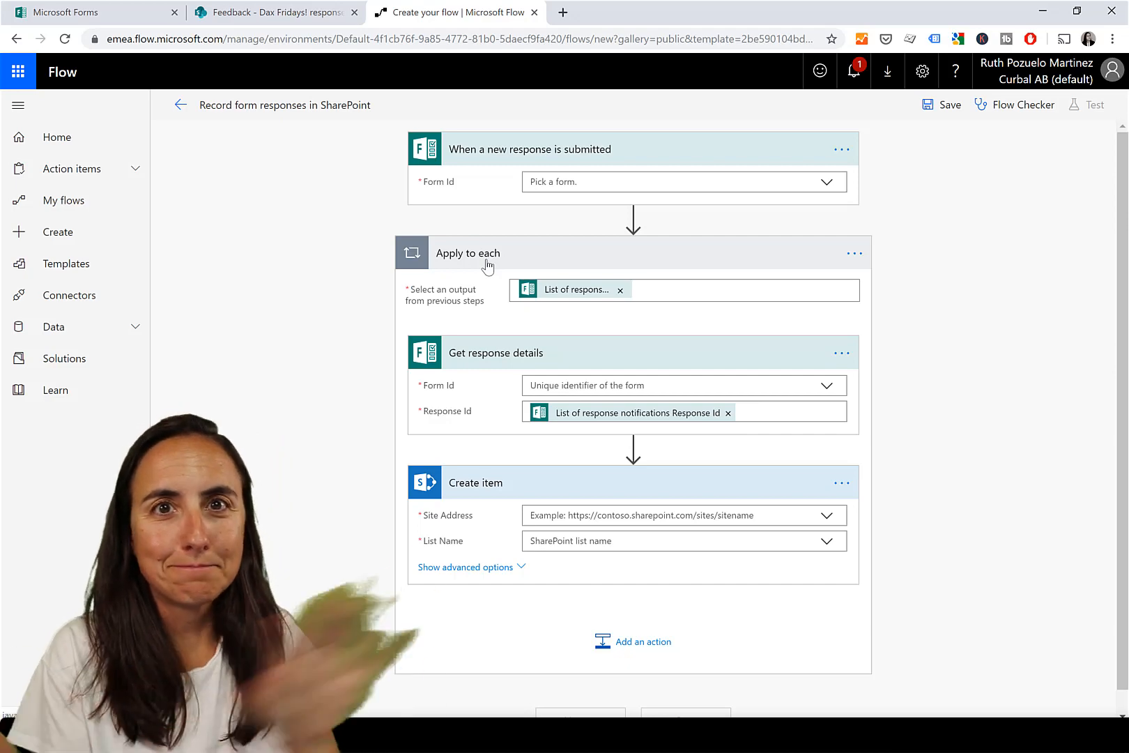
left_click(682, 181)
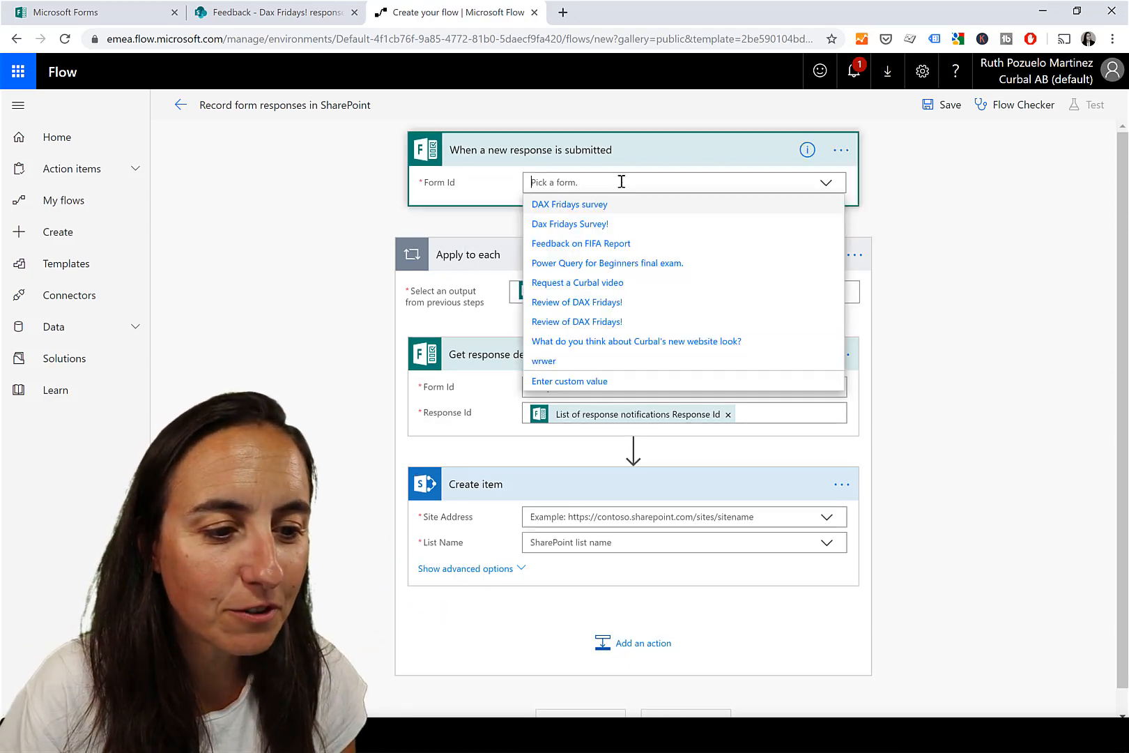
left_click(569, 223)
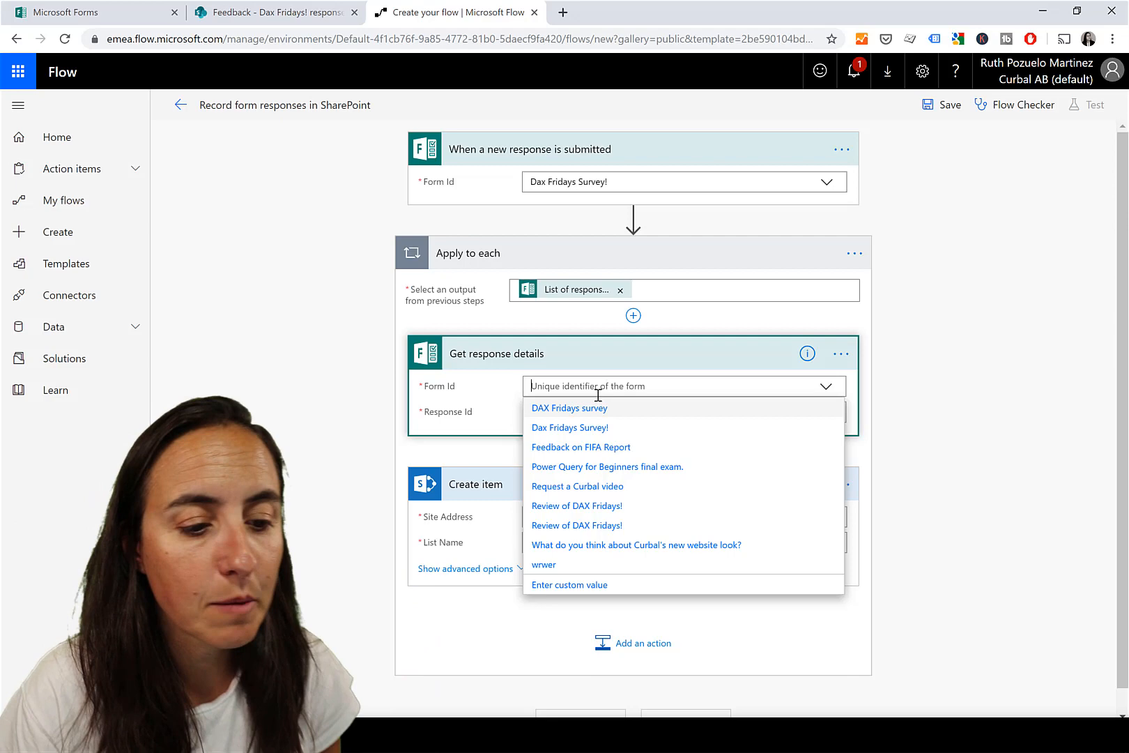
mouse_move(569, 428)
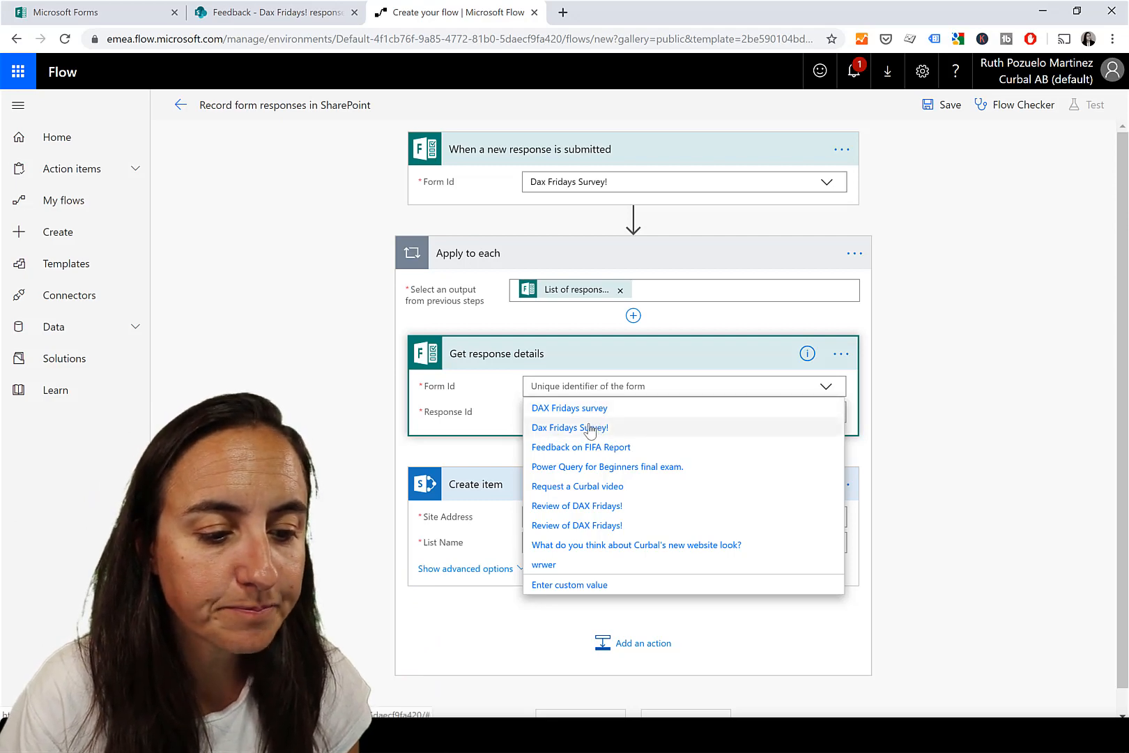
left_click(568, 427)
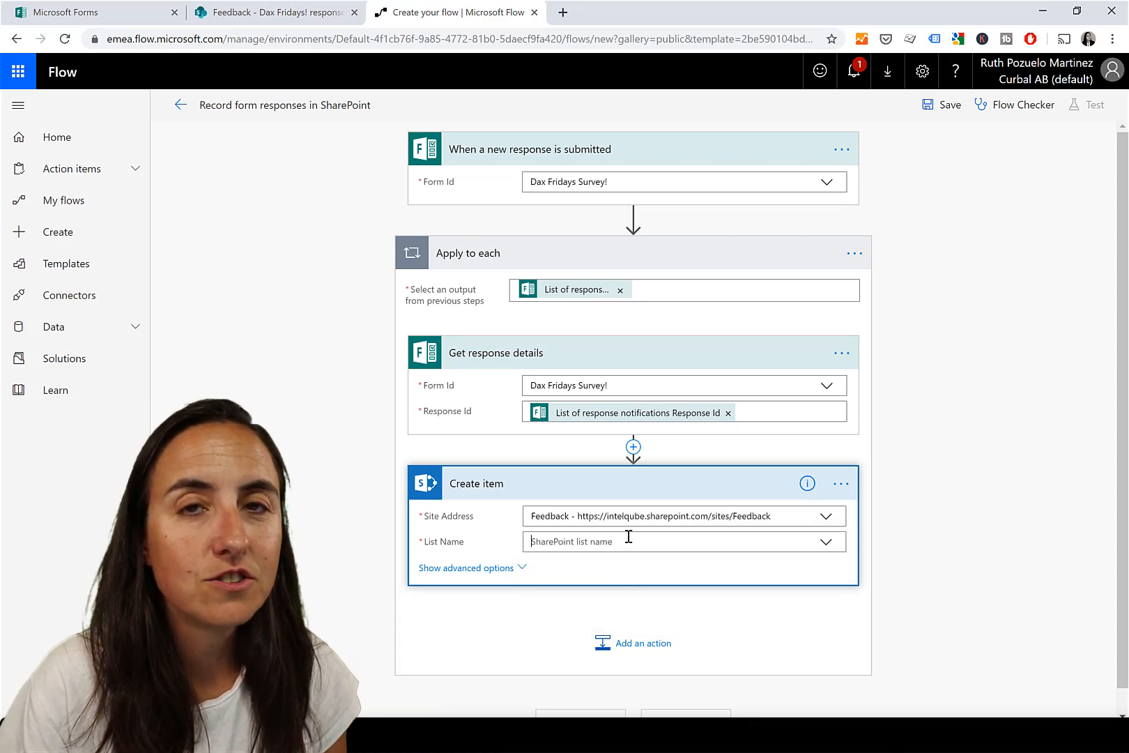
- Send created items to the Feedback site's Dax Fridays! responses list
left_click(682, 540)
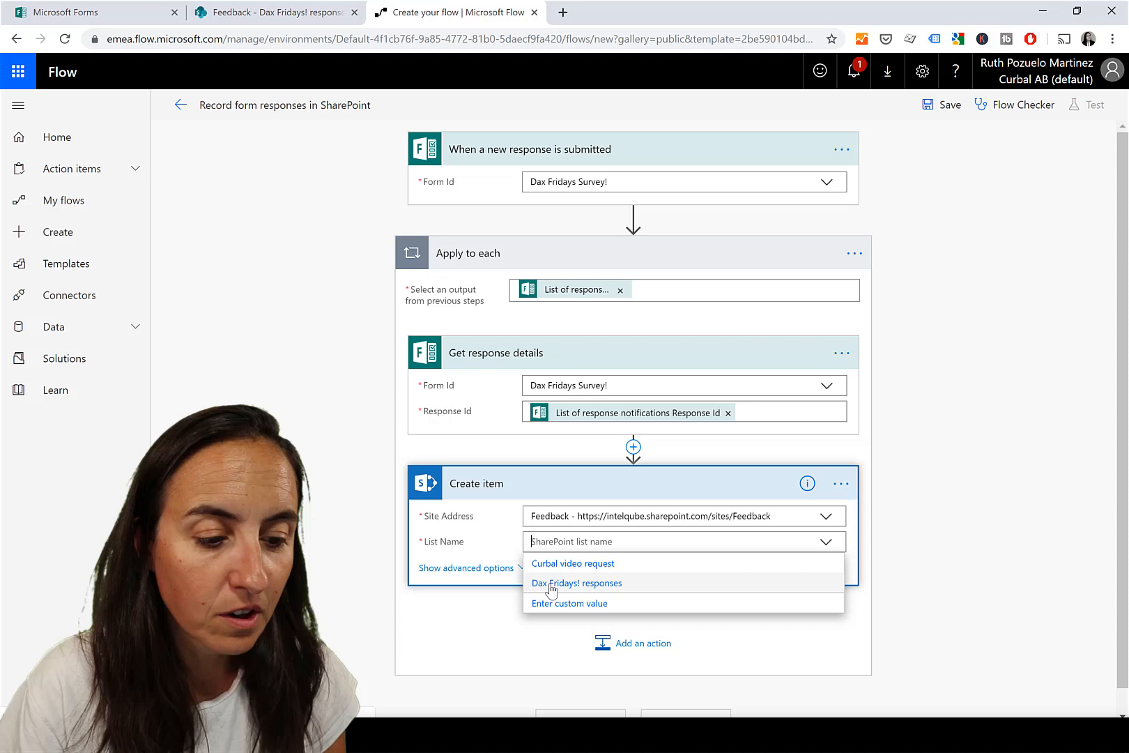
left_click(576, 582)
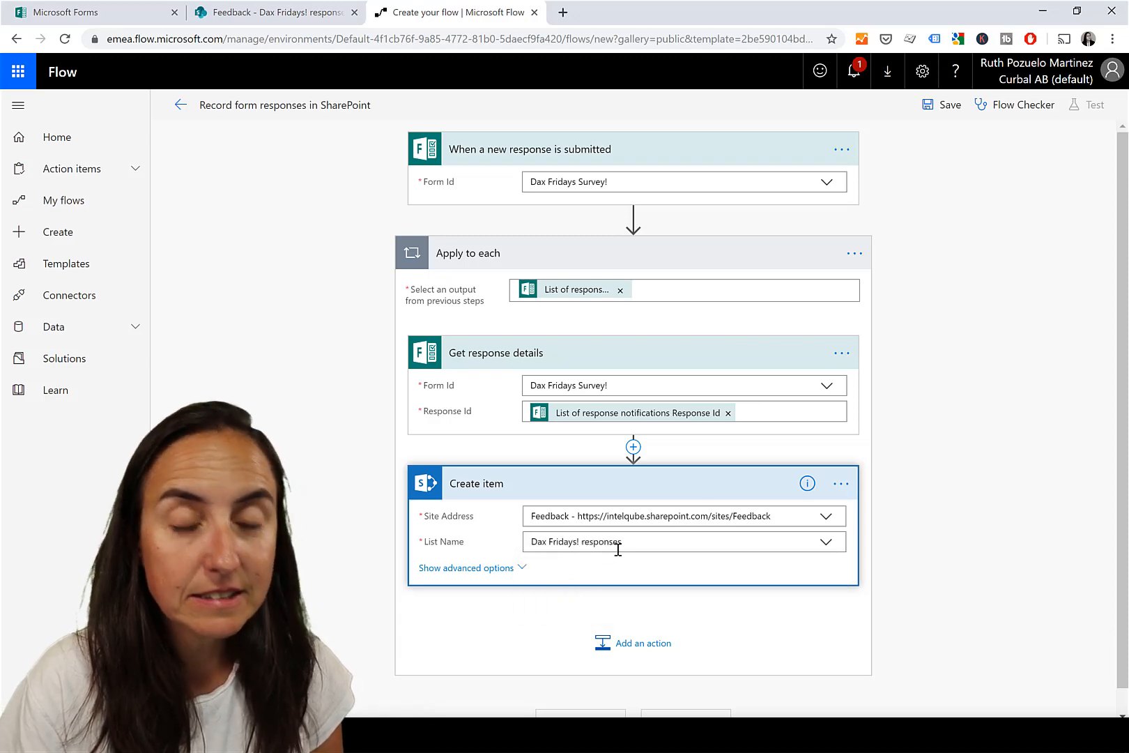
left_click(681, 542)
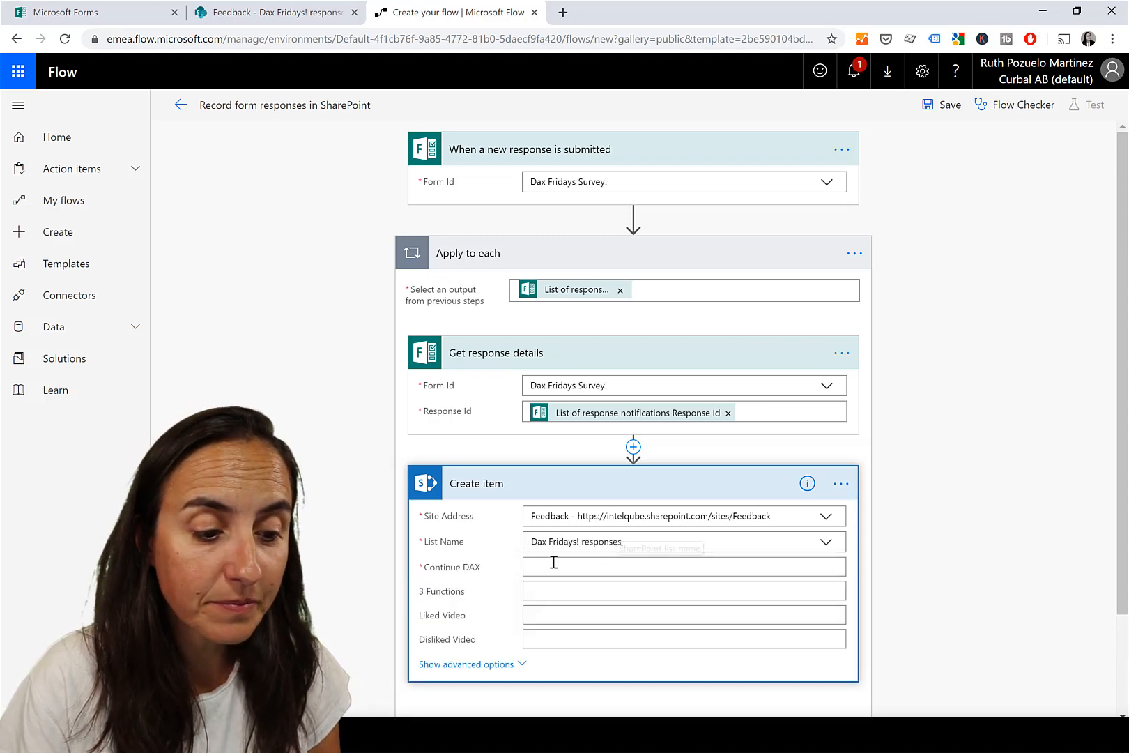
- Map Continue DAX, 3 Functions, Liked Video and Disliked Video to matching survey answers, then save
left_click(682, 566)
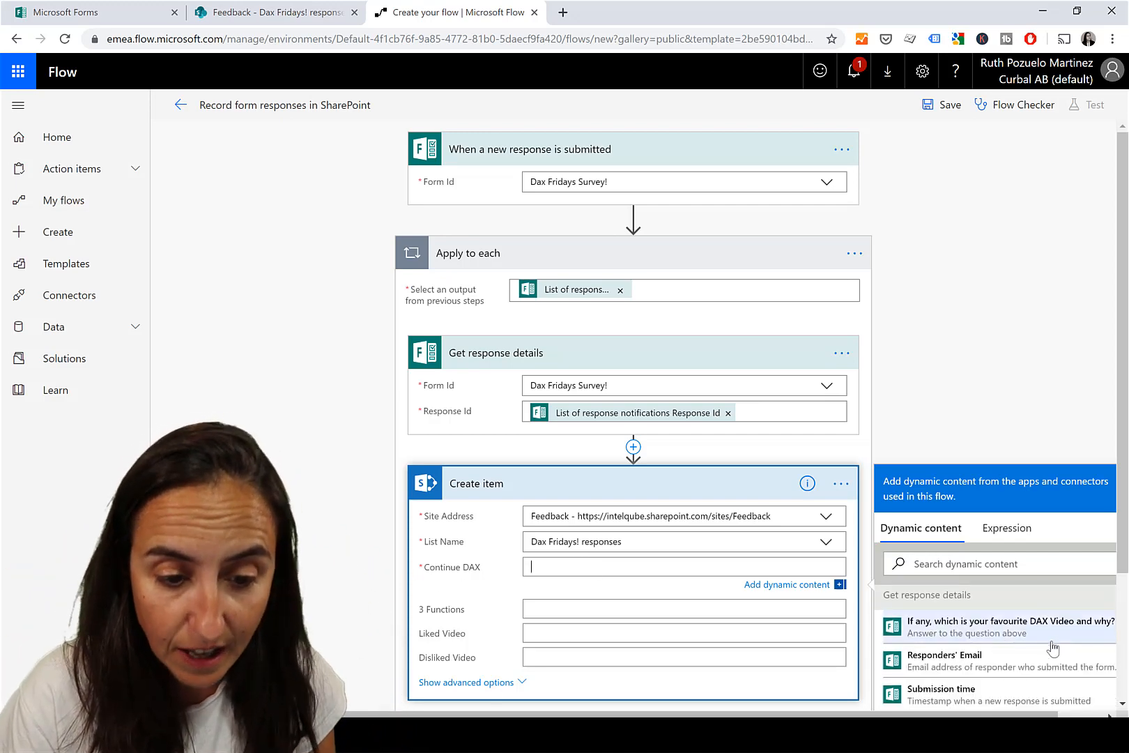
scroll("down", 3)
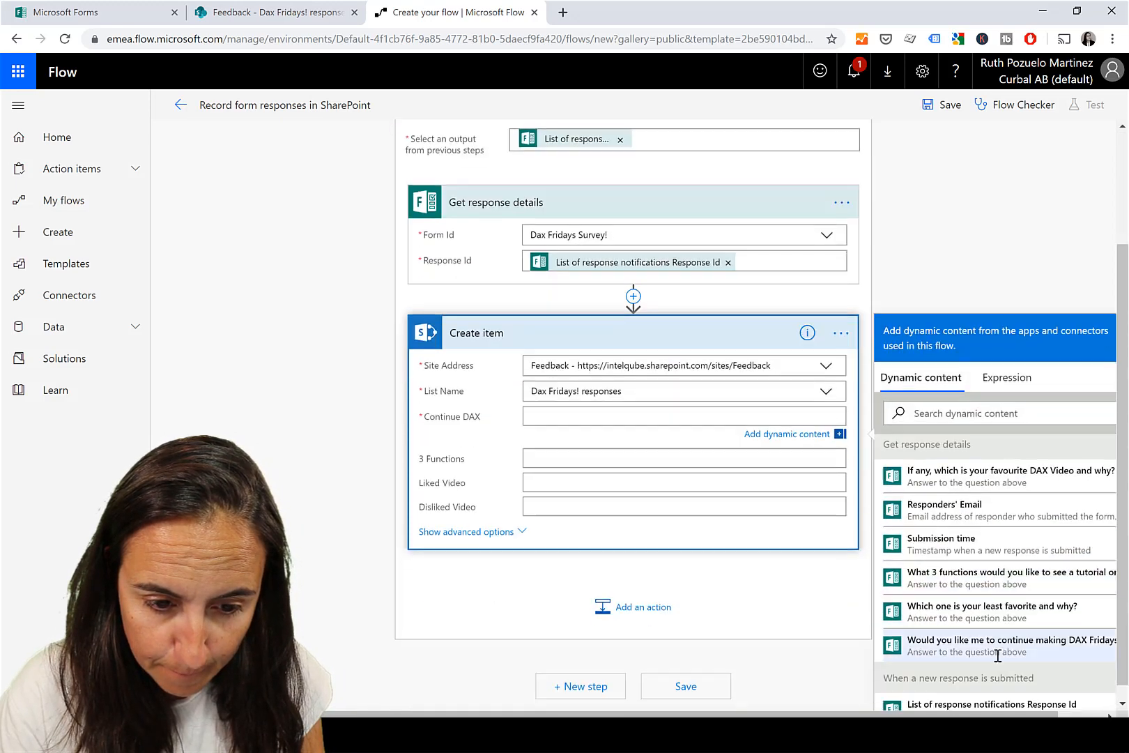
left_click(1011, 645)
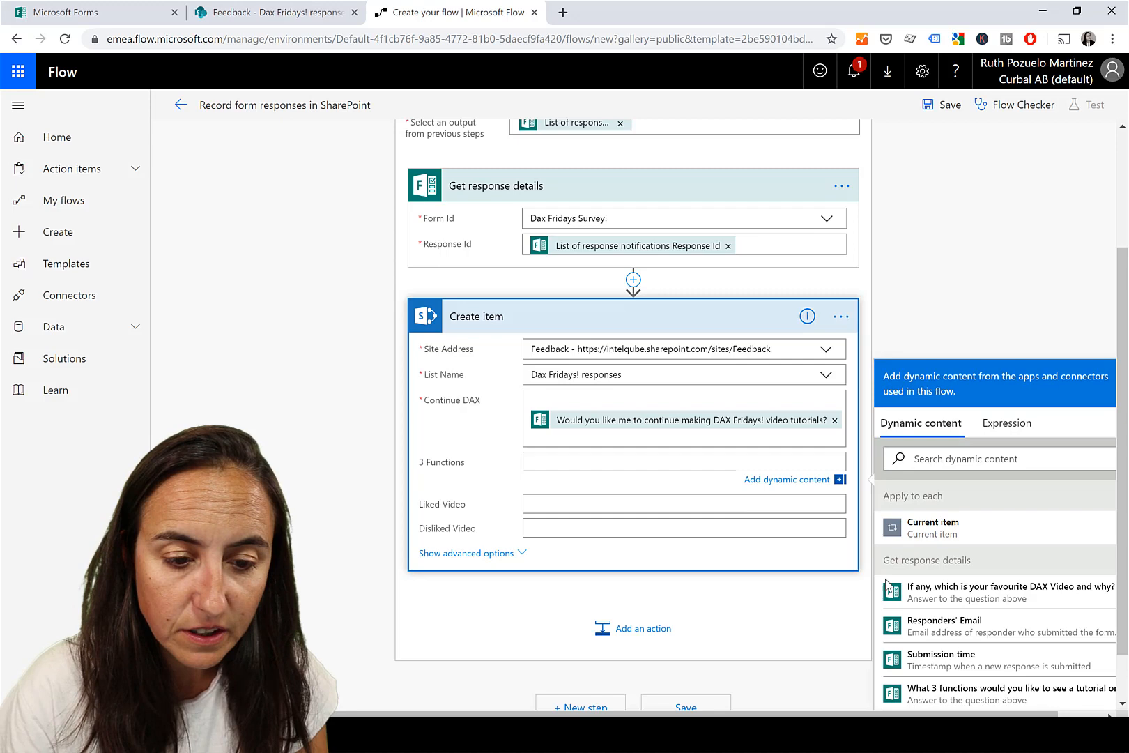
left_click(1001, 695)
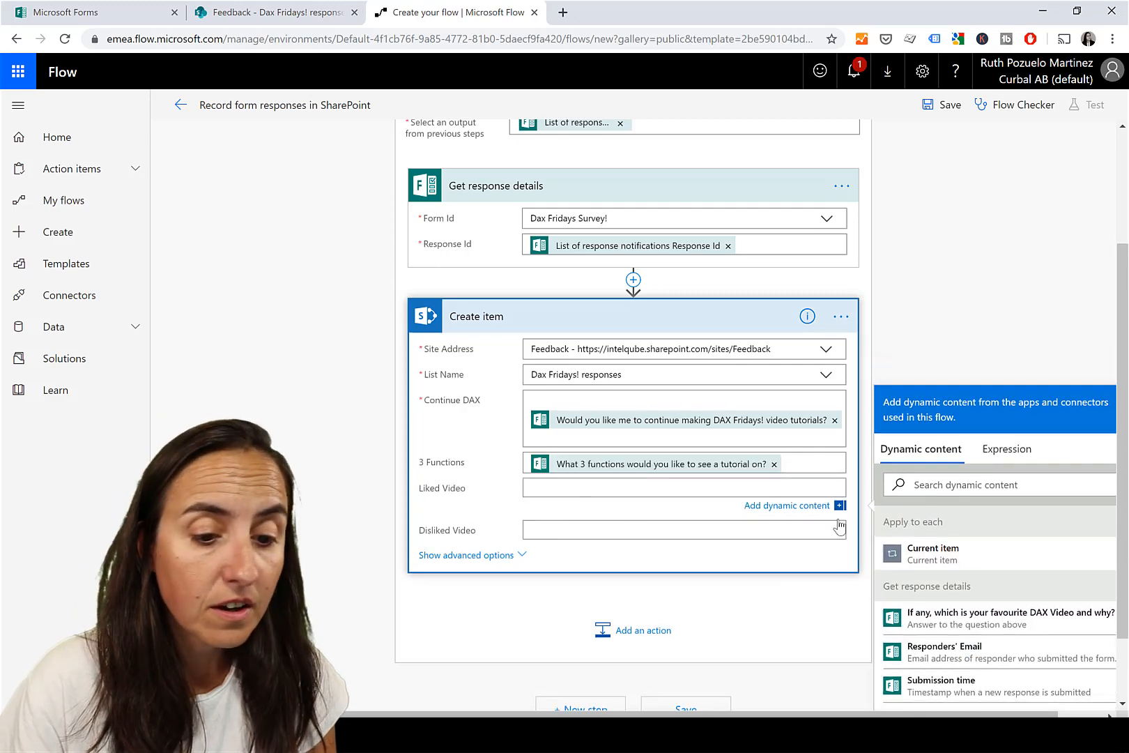
left_click(1007, 618)
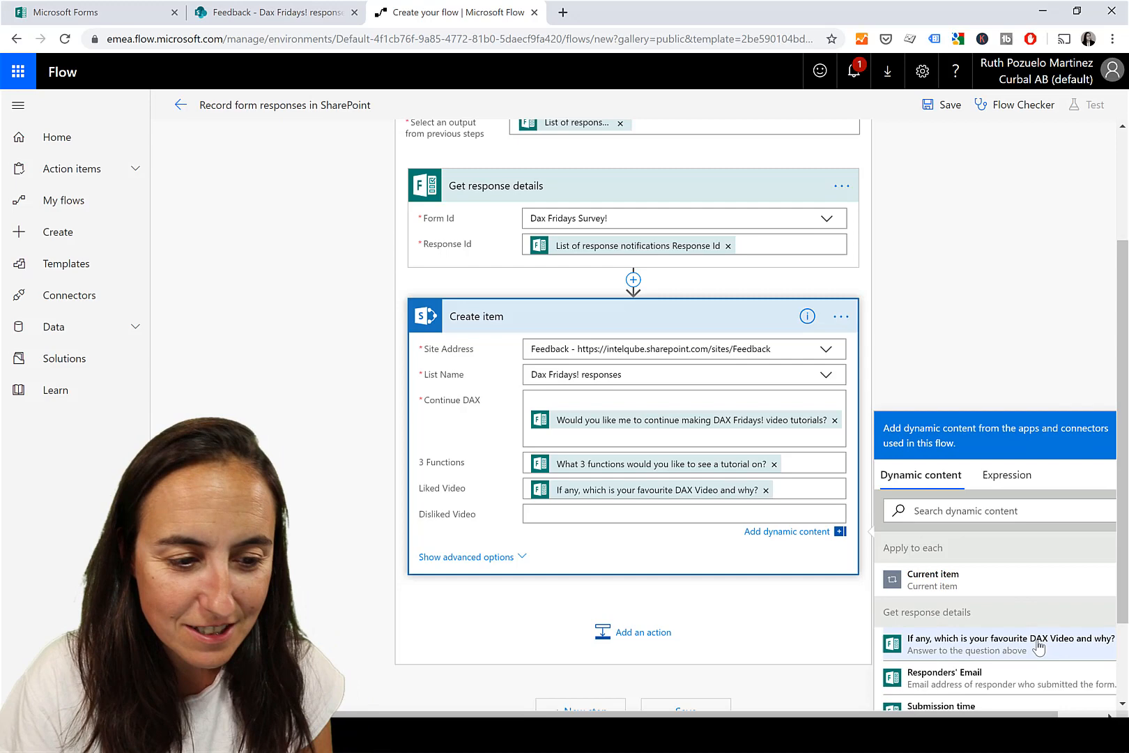
scroll("down", 3)
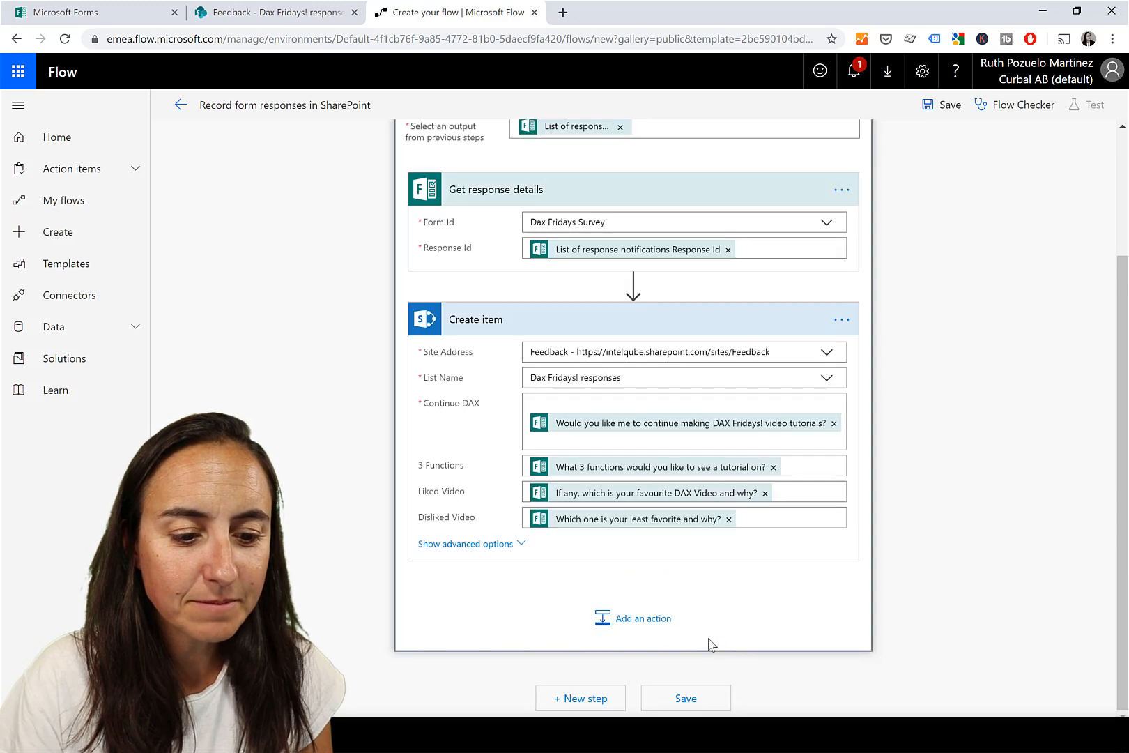
left_click(686, 697)
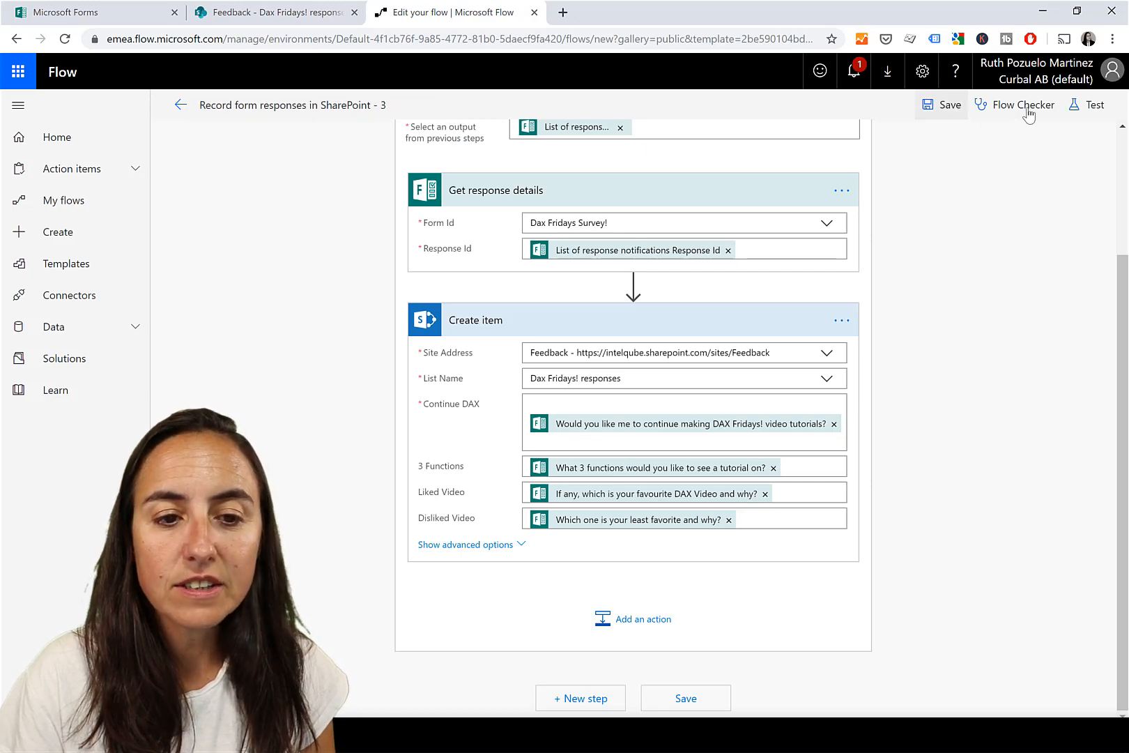
mouse_move(1022, 105)
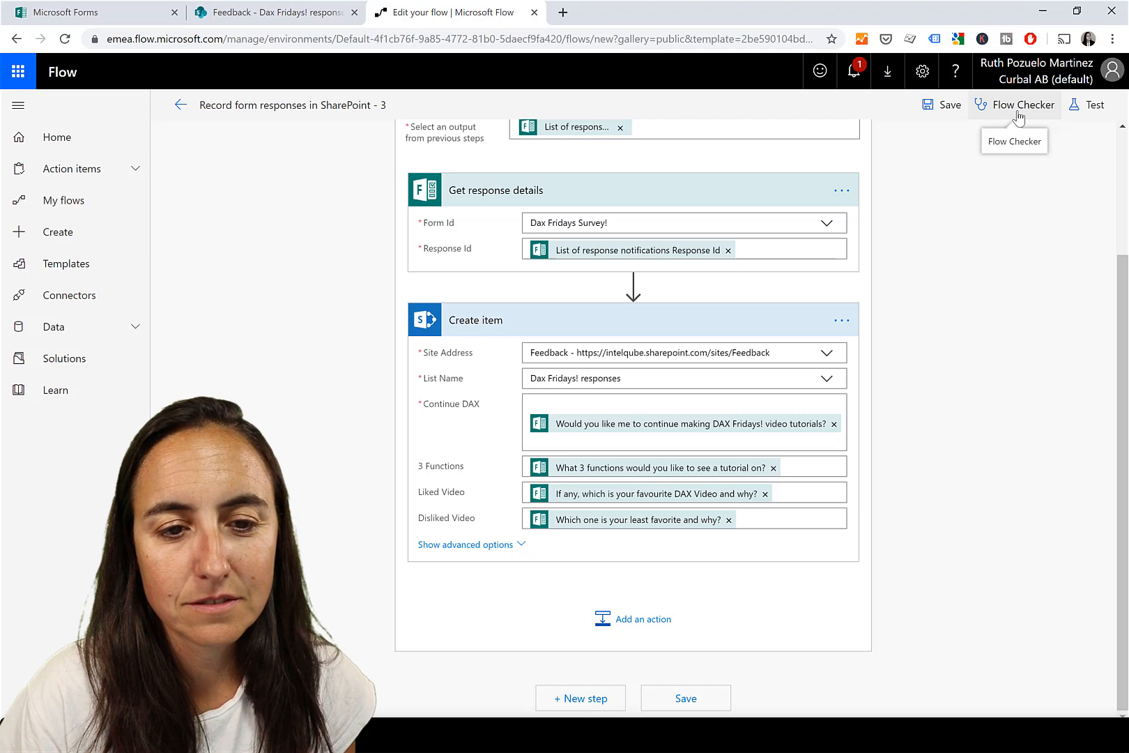
- Confirm Flow Checker shows 0 errors and 0 warnings, start a test, and open the survey
left_click(1020, 105)
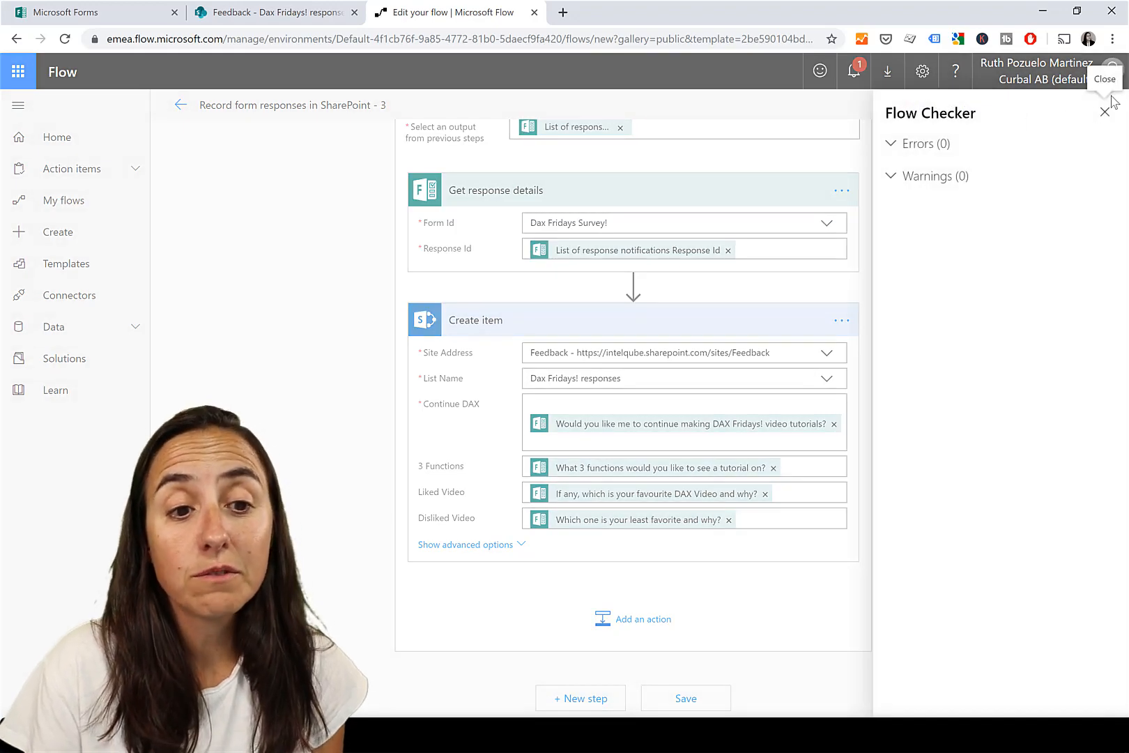
left_click(1073, 105)
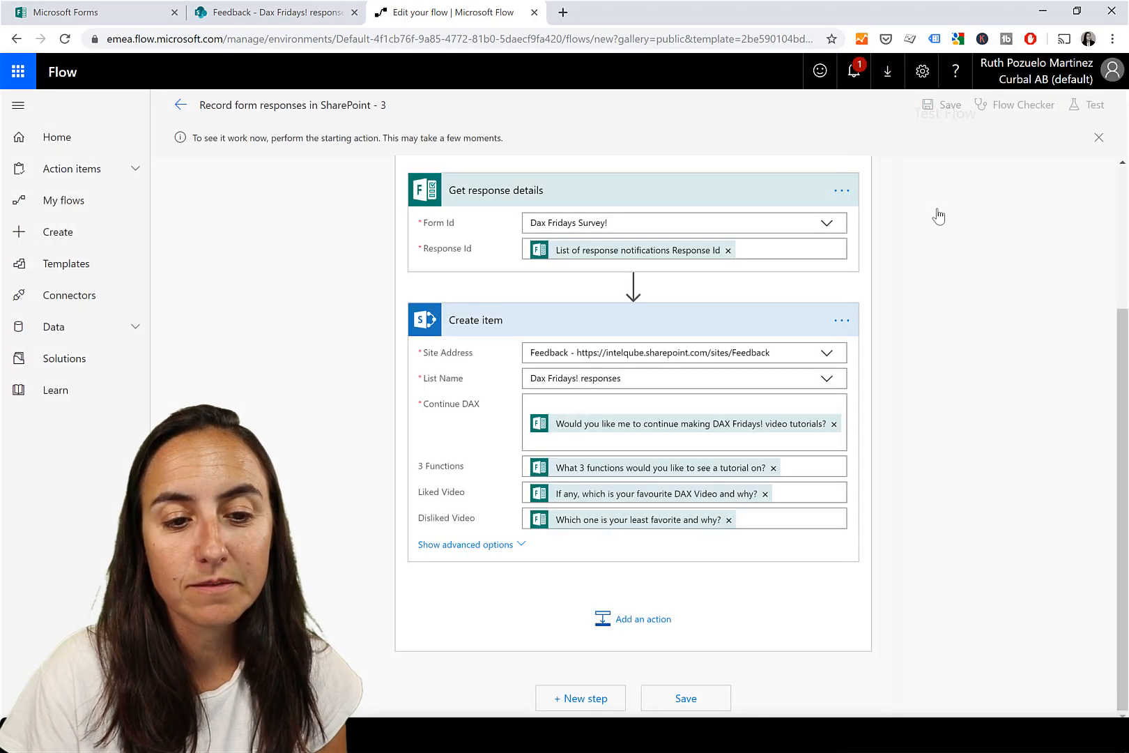
left_click(92, 13)
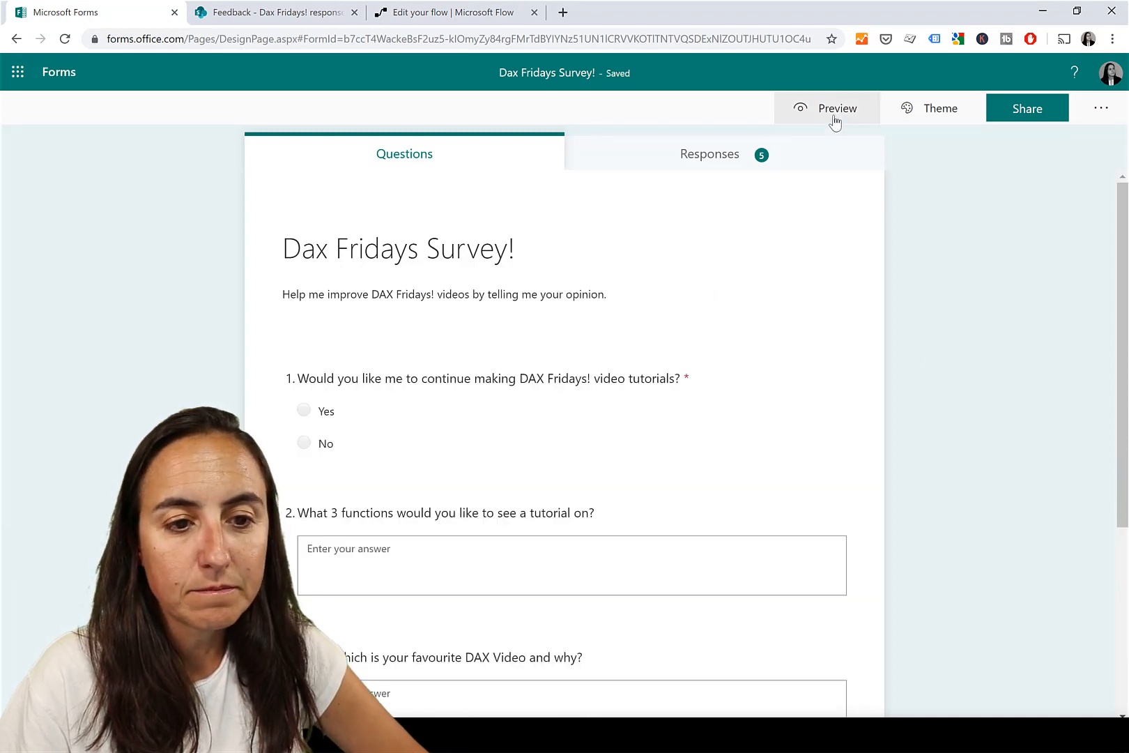
- Preview the survey, answer Yes, 22, 33 and 44, and submit the response
left_click(838, 108)
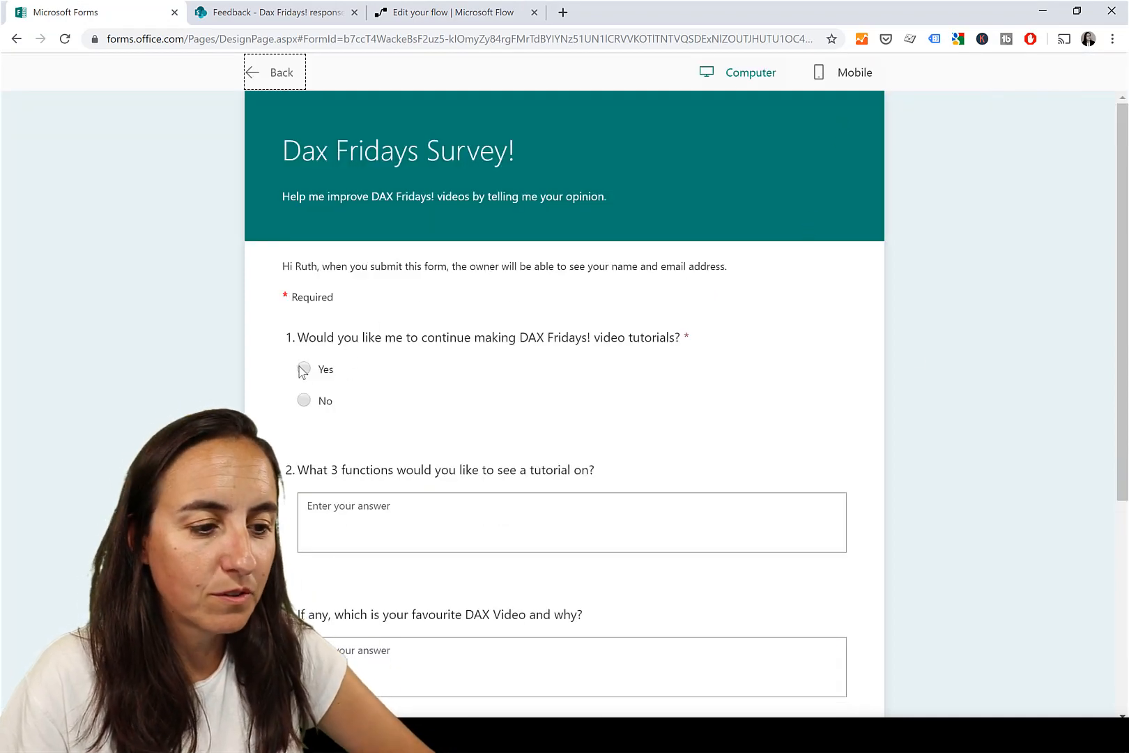
left_click(304, 369)
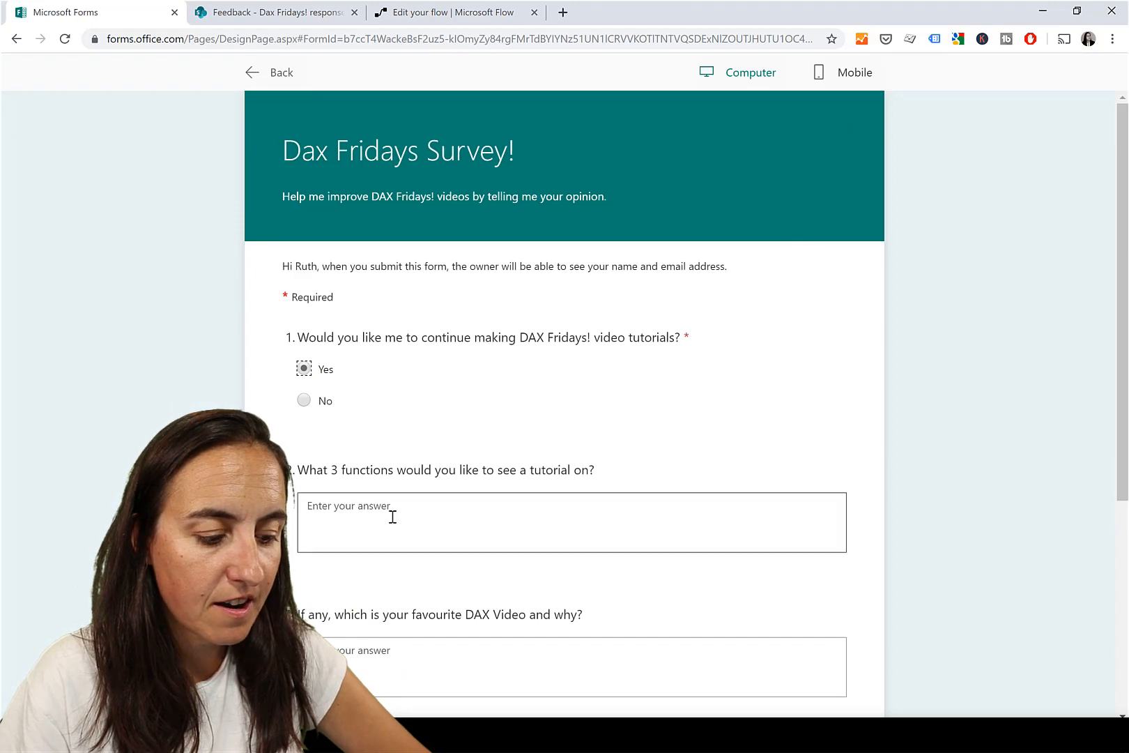
type("2")
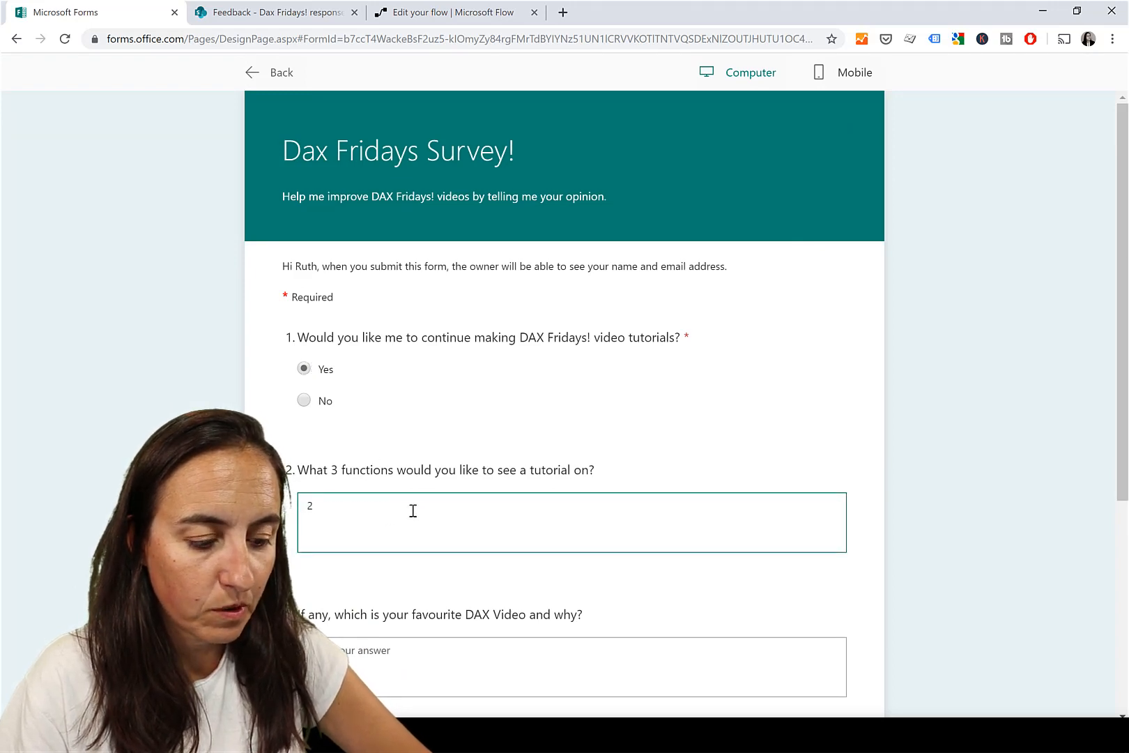
type("2")
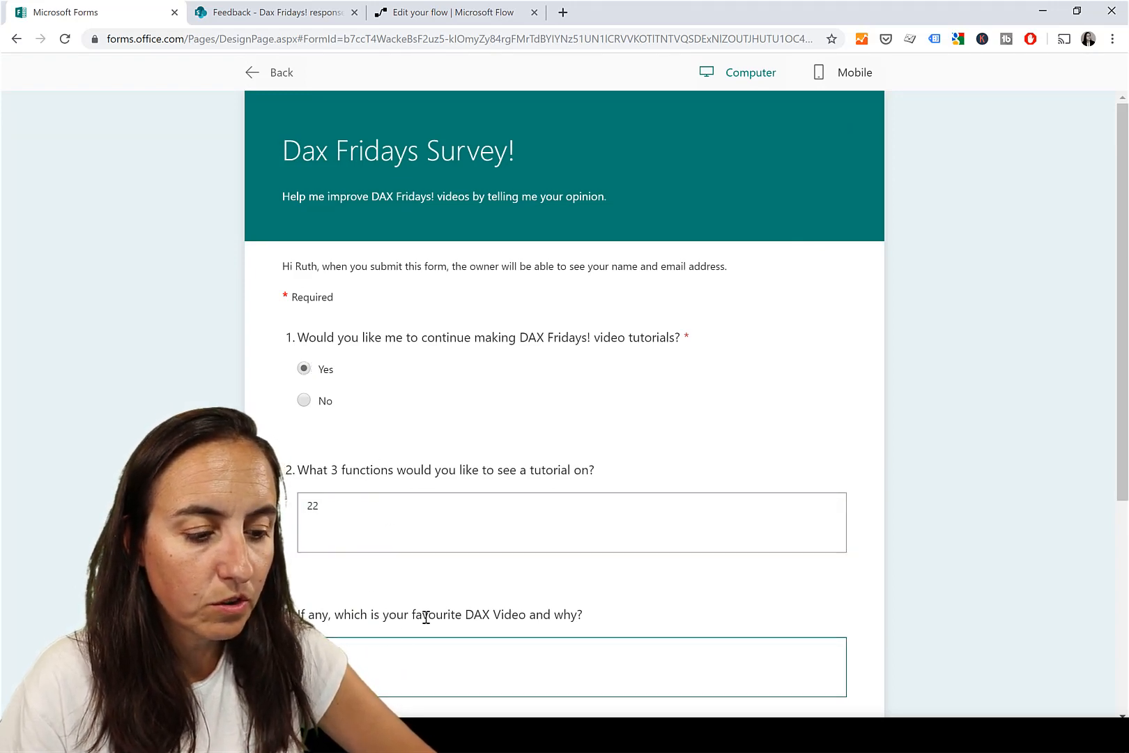
scroll("down", 3)
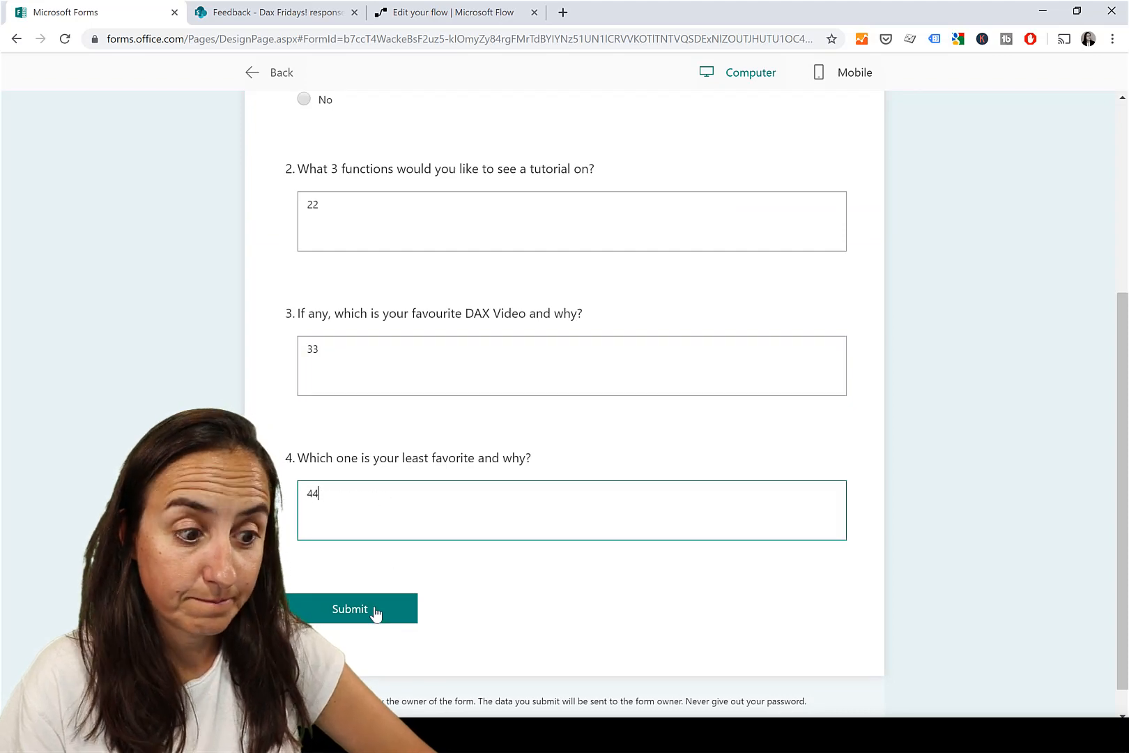
left_click(349, 608)
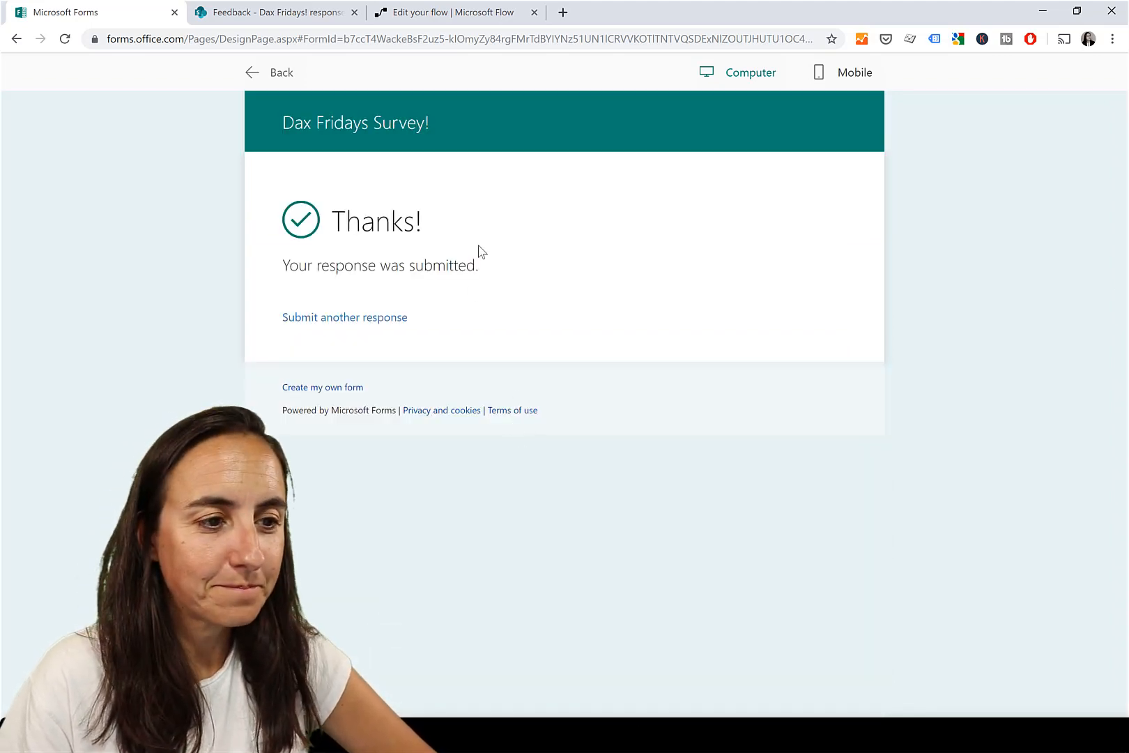
- Verify the successful flow run and the new Yes, 22, 33, 44 row in SharePoint
left_click(457, 13)
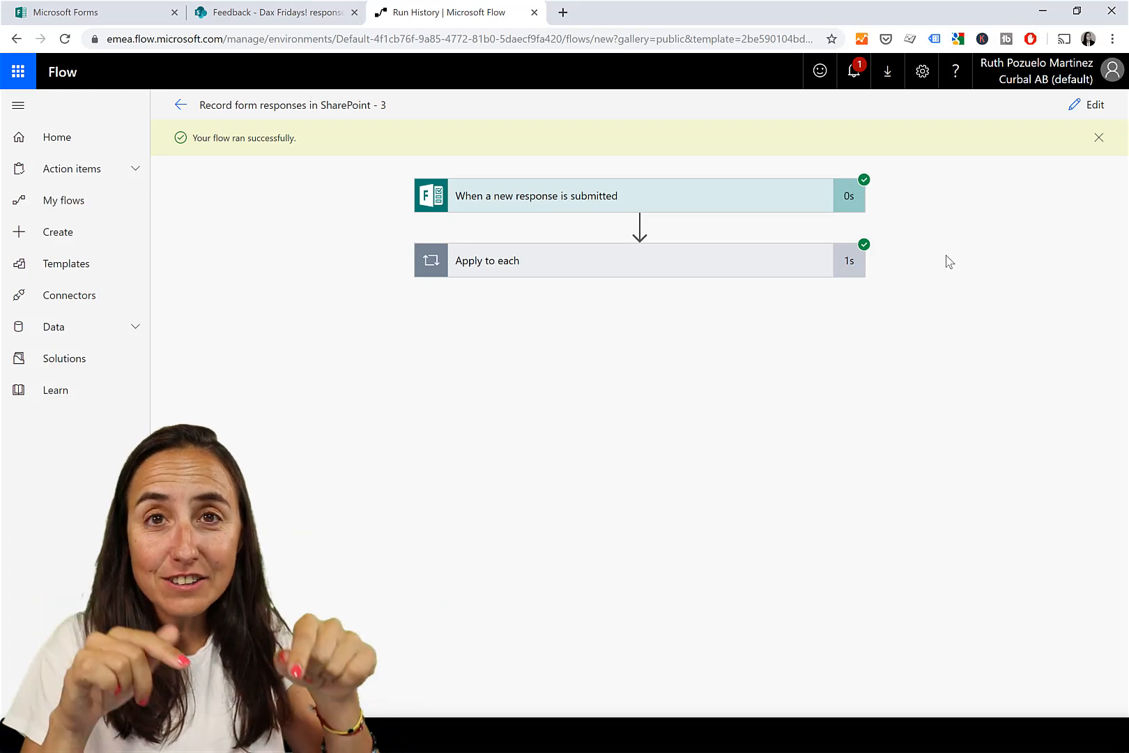
mouse_move(695, 89)
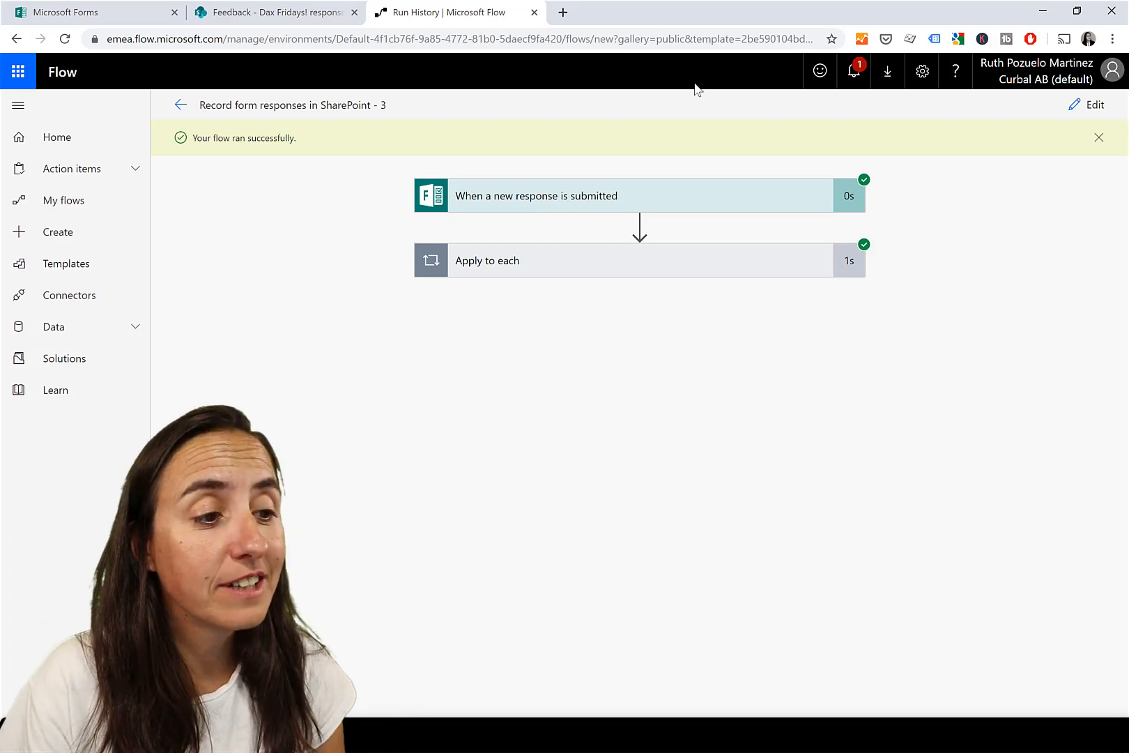
left_click(274, 13)
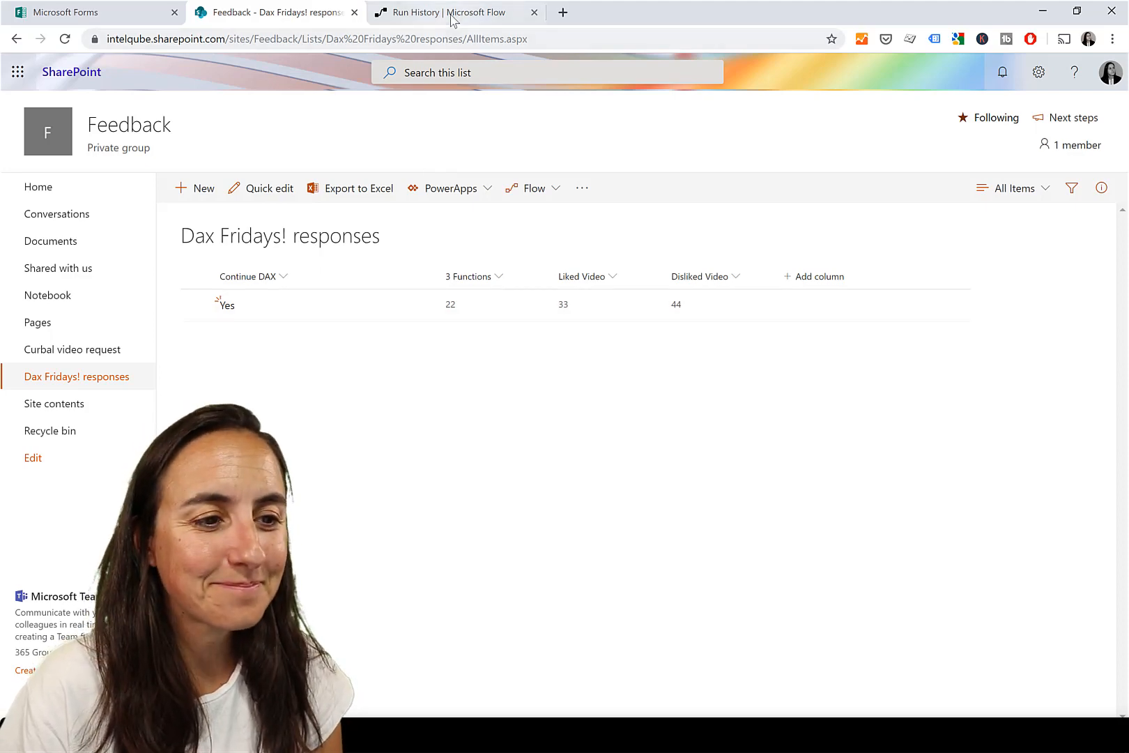
left_click(452, 12)
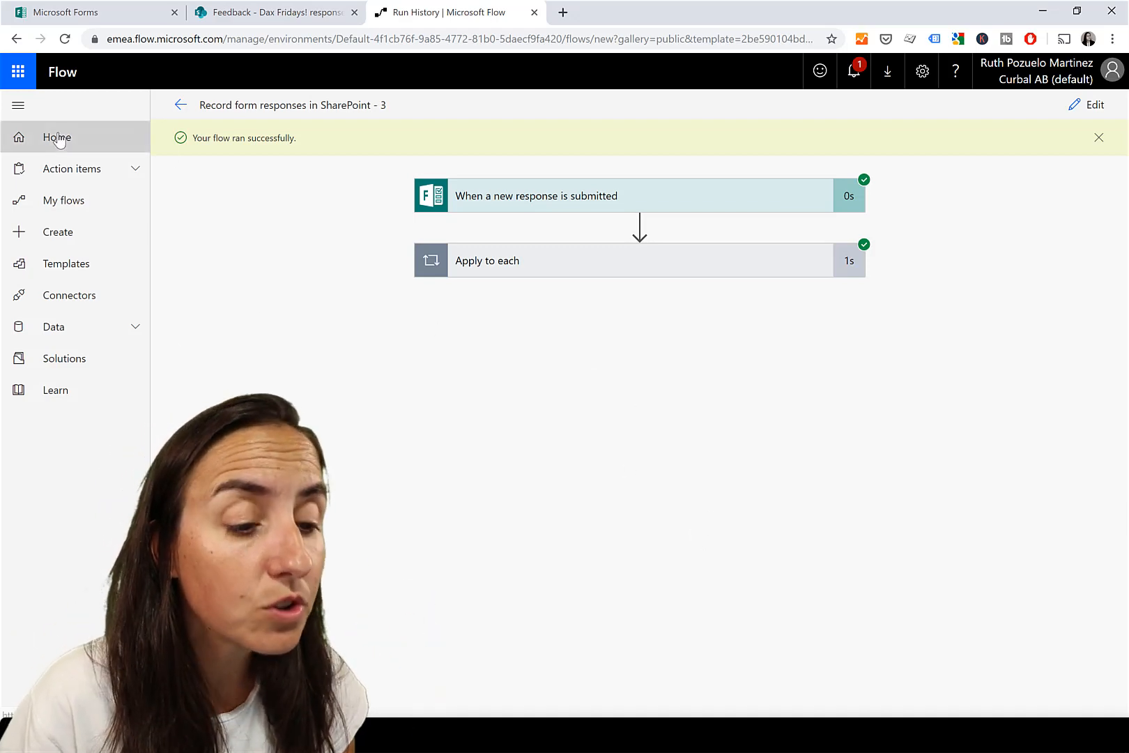
- Search templates for 'sharepoint outlook' and open the customized email for new list item template
left_click(57, 137)
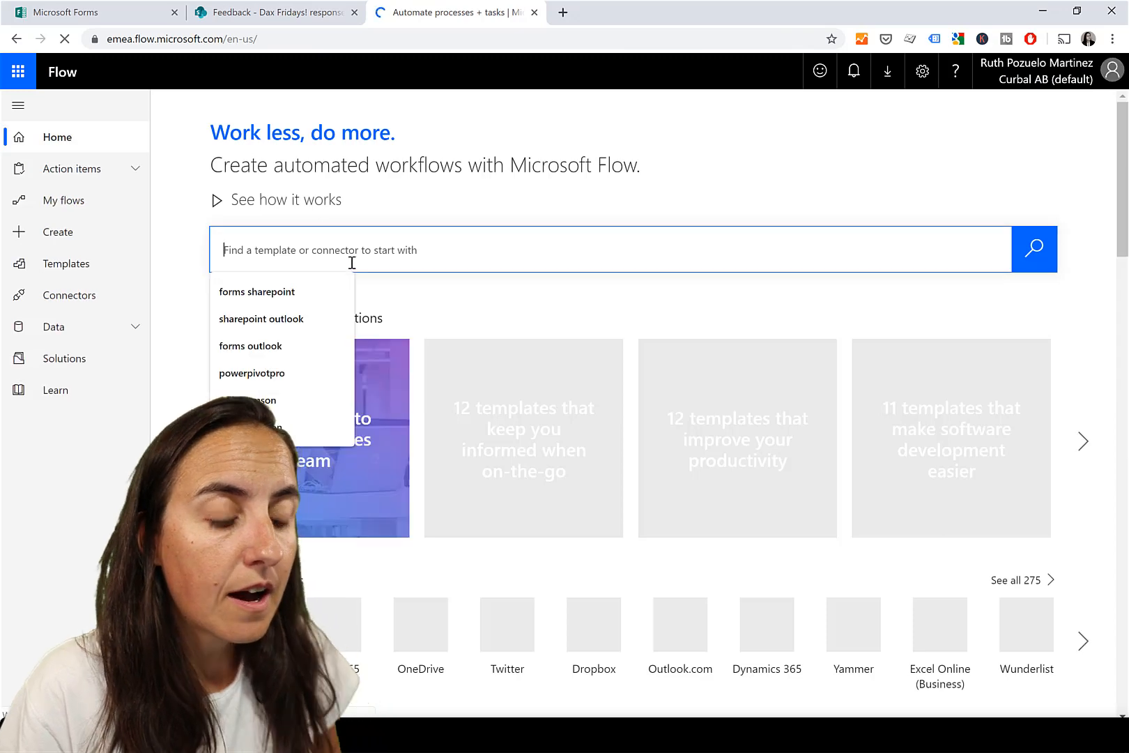
type("sh")
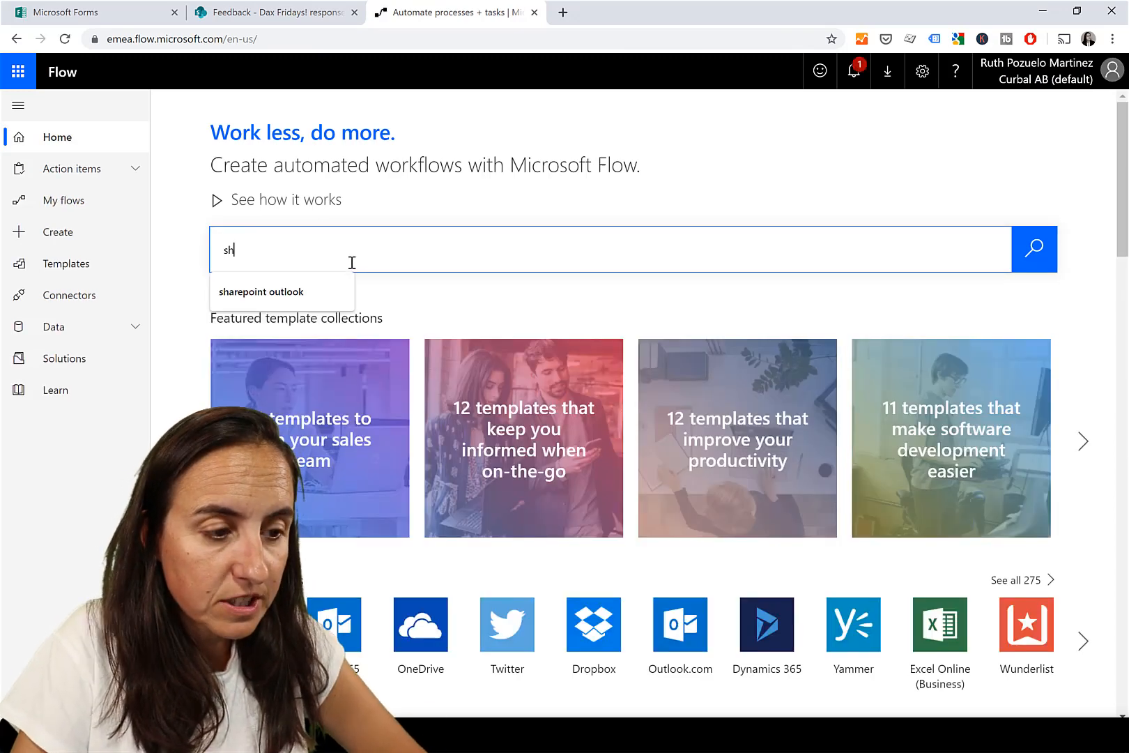
left_click(261, 291)
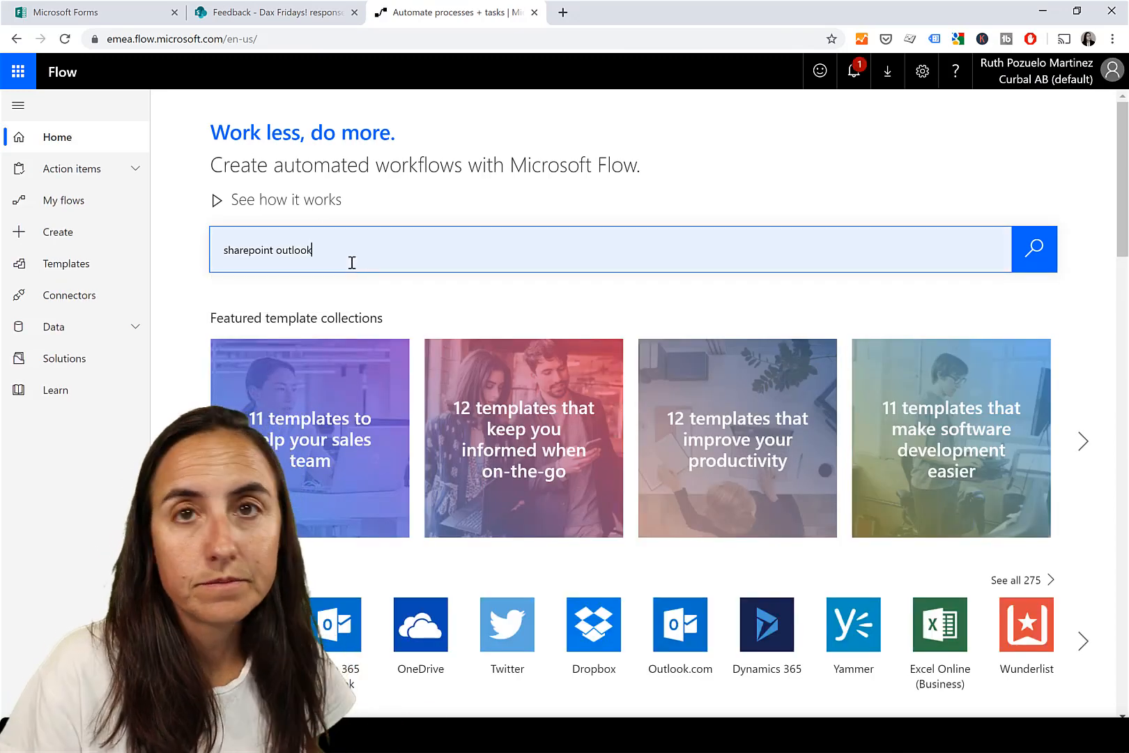
left_click(1035, 249)
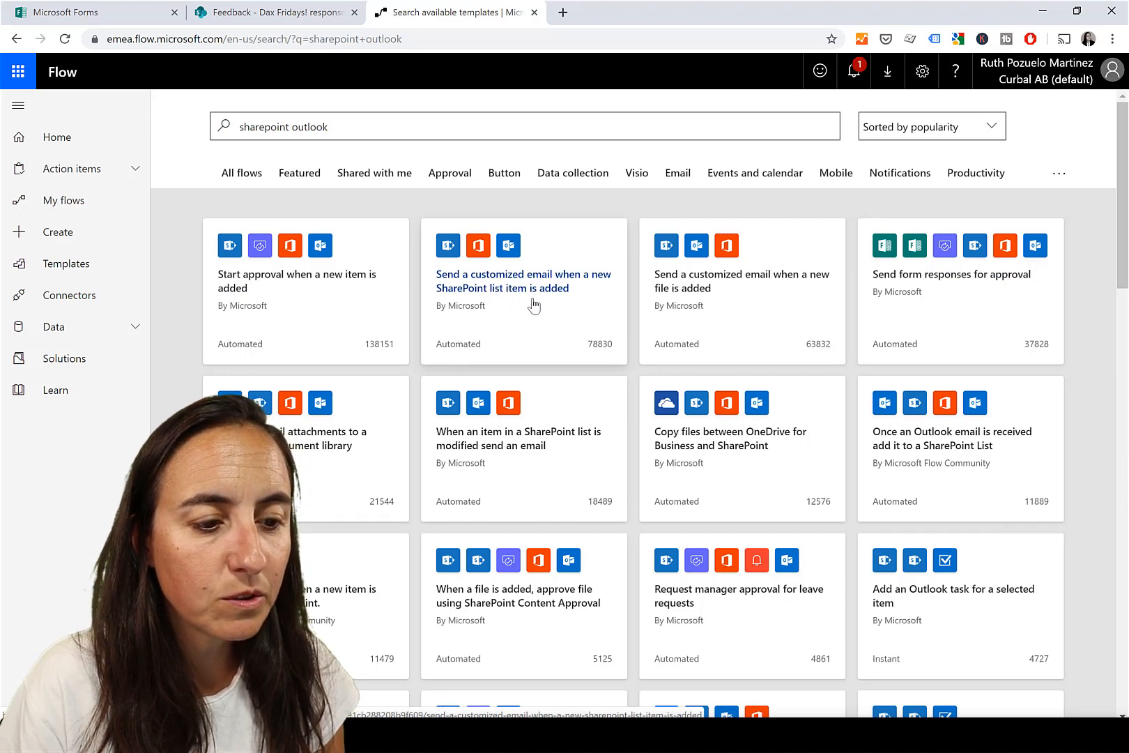
left_click(522, 281)
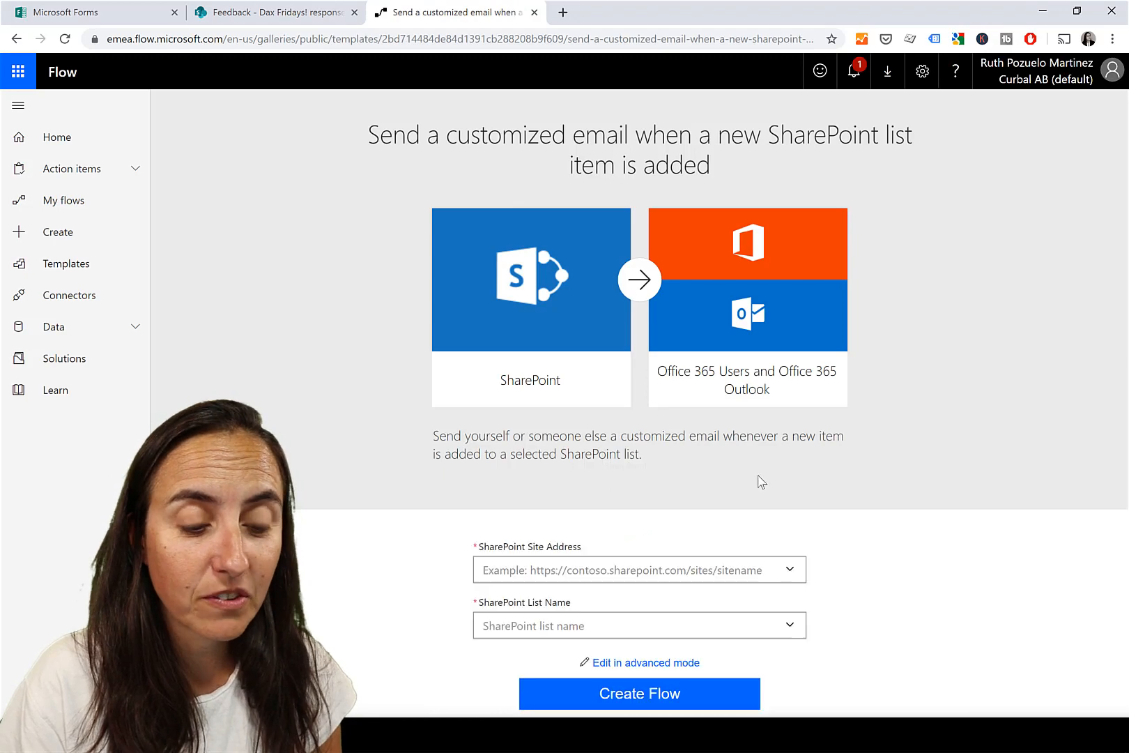
- Point the template at the Feedback site's Dax Fridays! responses list and create the flow
left_click(637, 569)
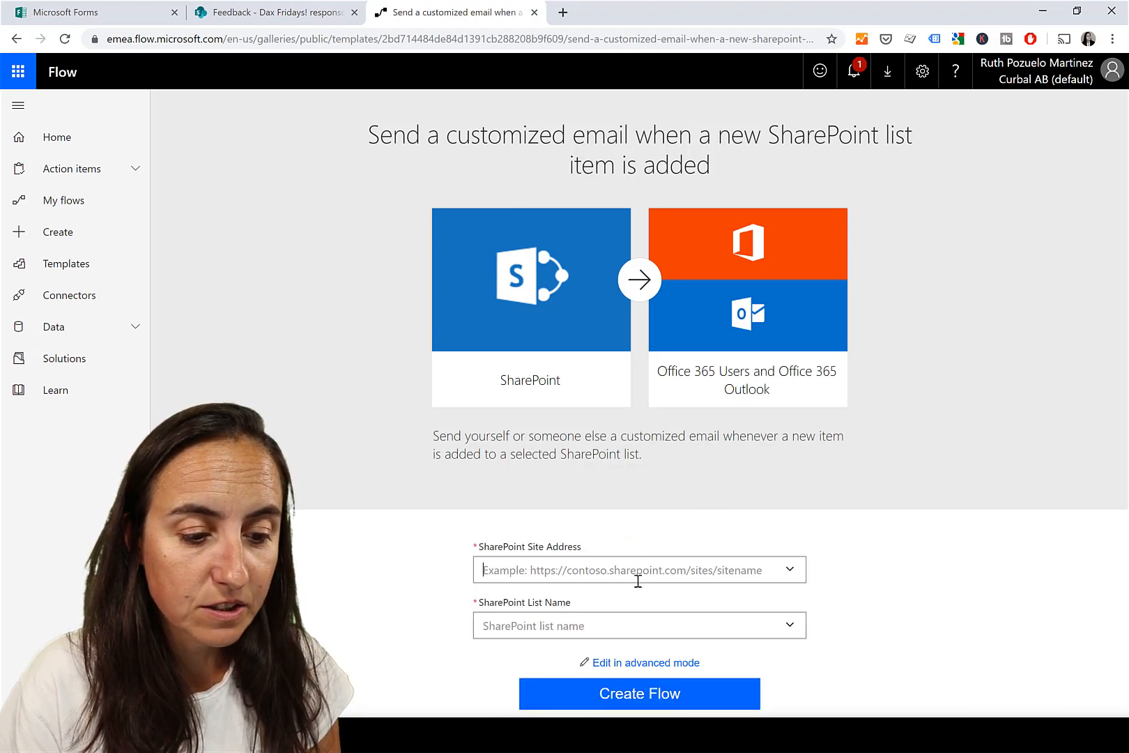
left_click(639, 569)
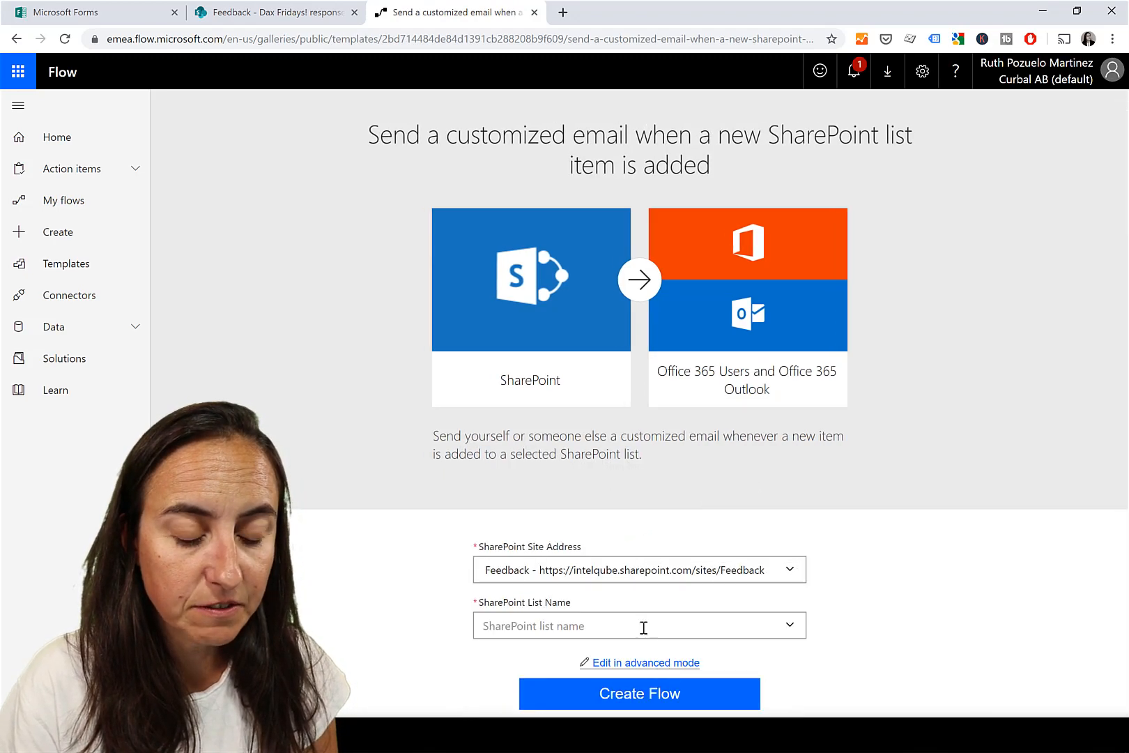
left_click(634, 626)
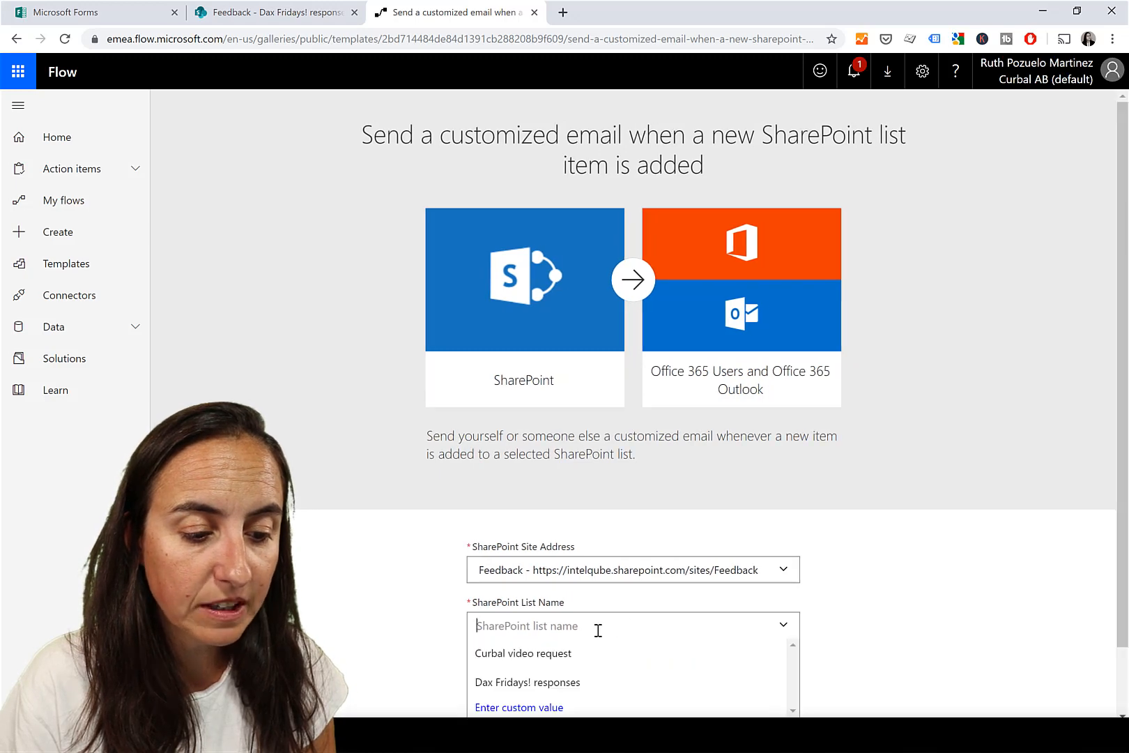
left_click(526, 682)
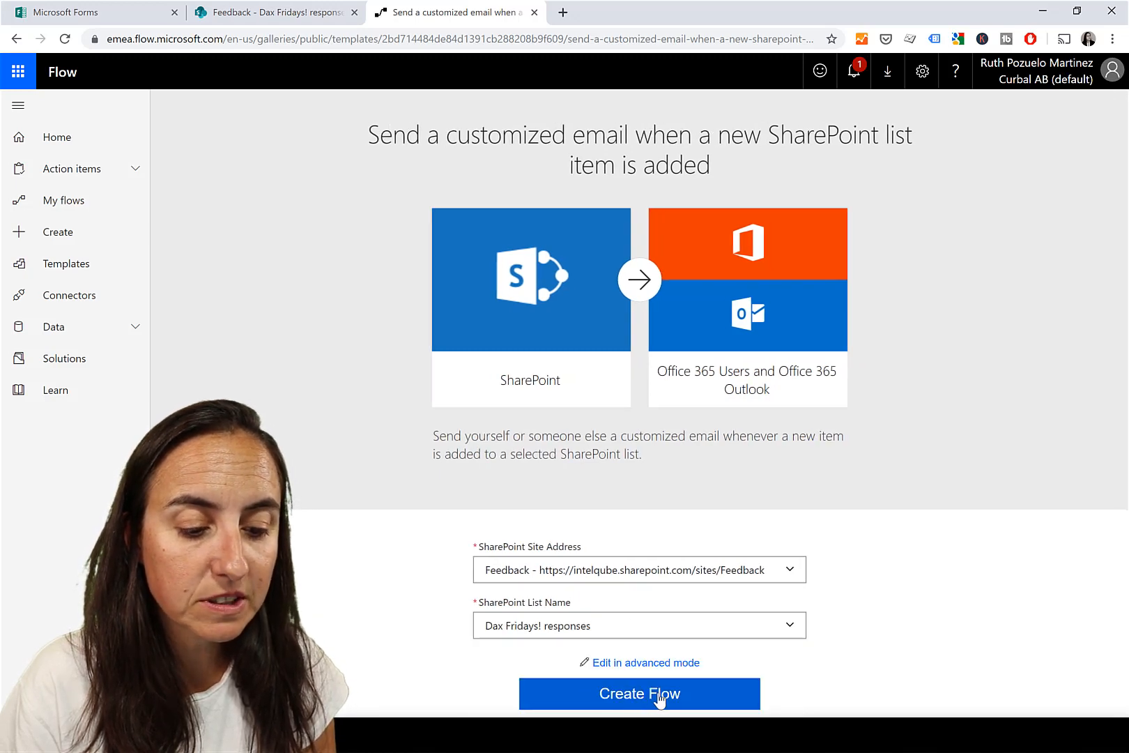
left_click(638, 693)
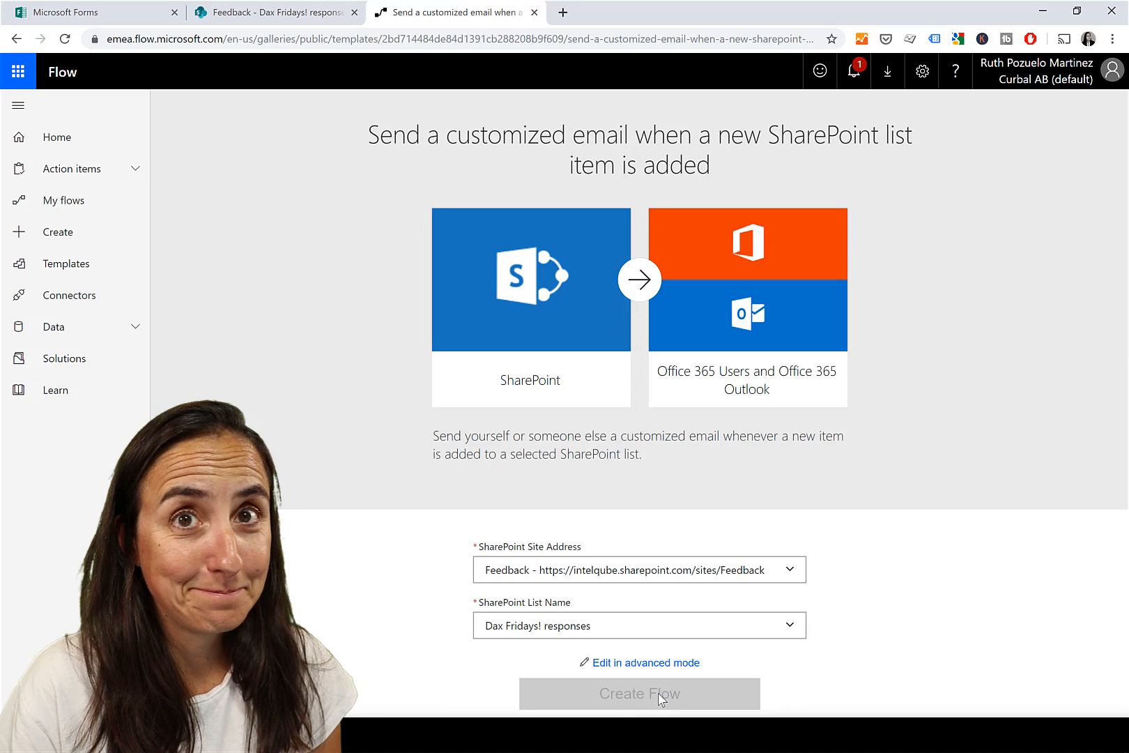
left_click(638, 693)
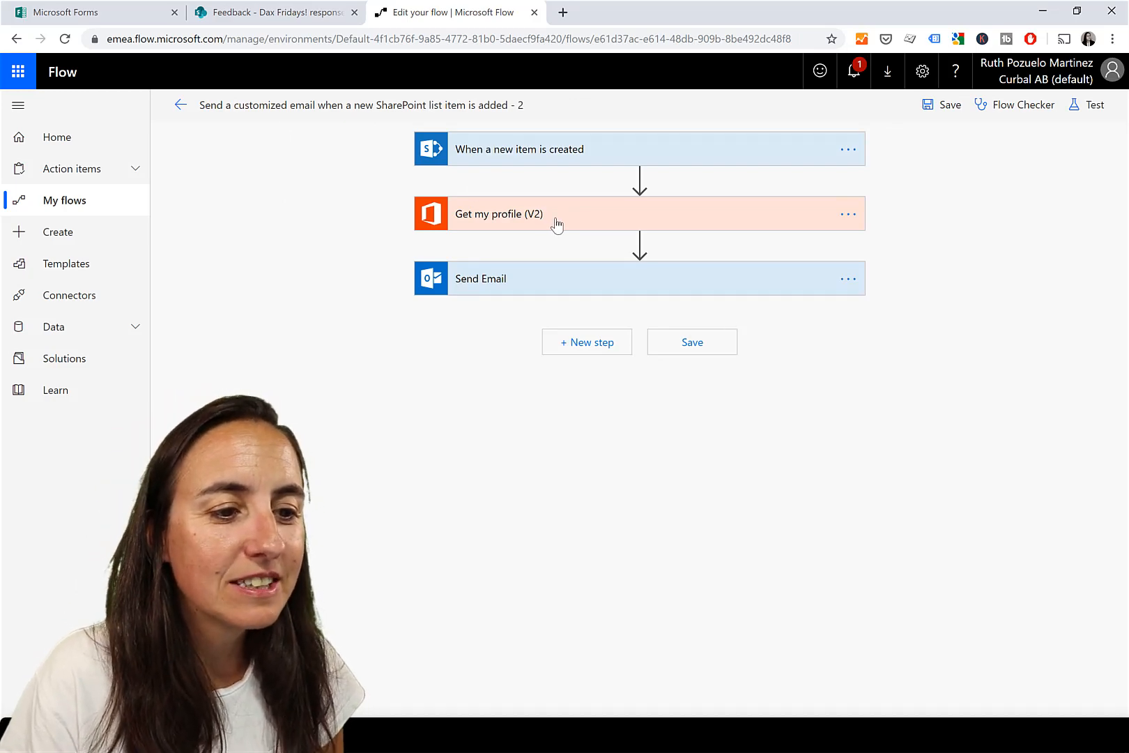
- Add a Get items action and choose the Feedback site and Dax Fridays! responses list
left_click(518, 149)
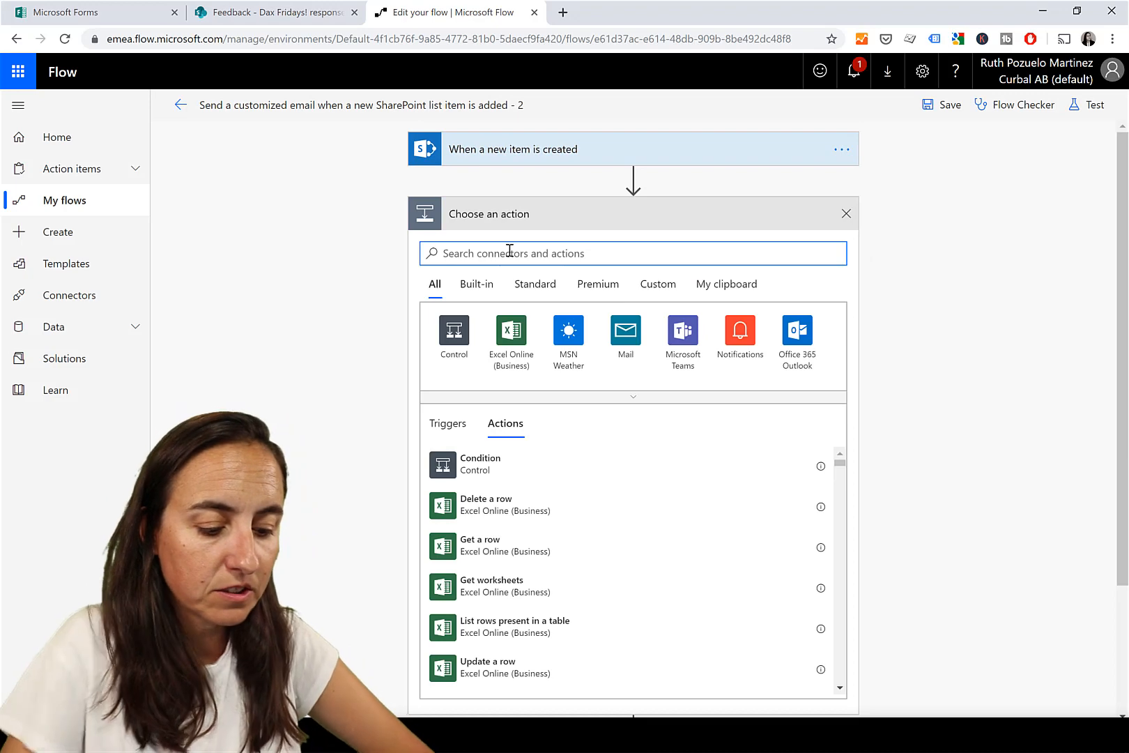
type("get item")
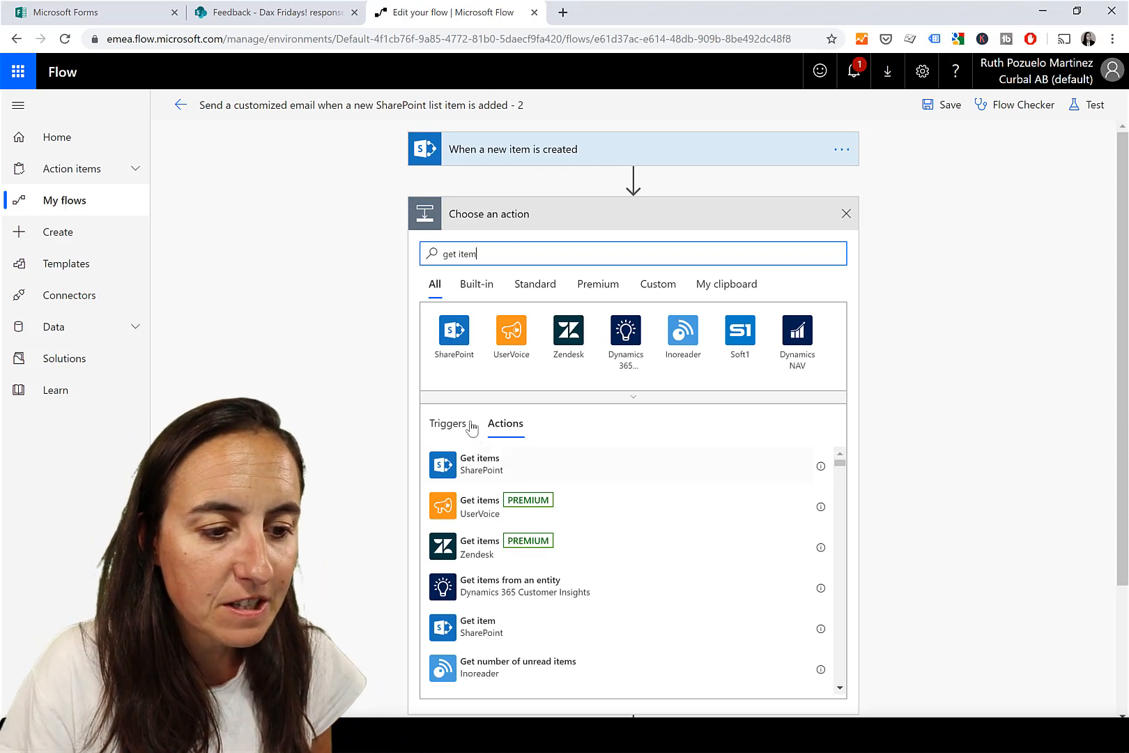
left_click(480, 464)
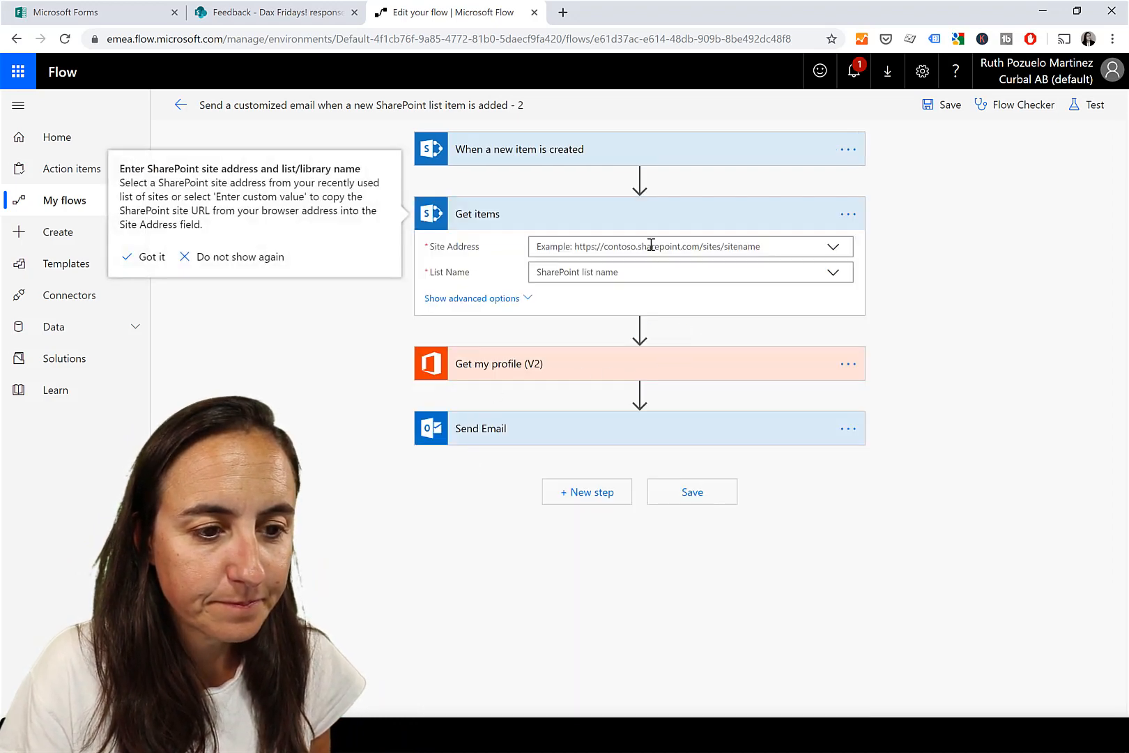
left_click(833, 246)
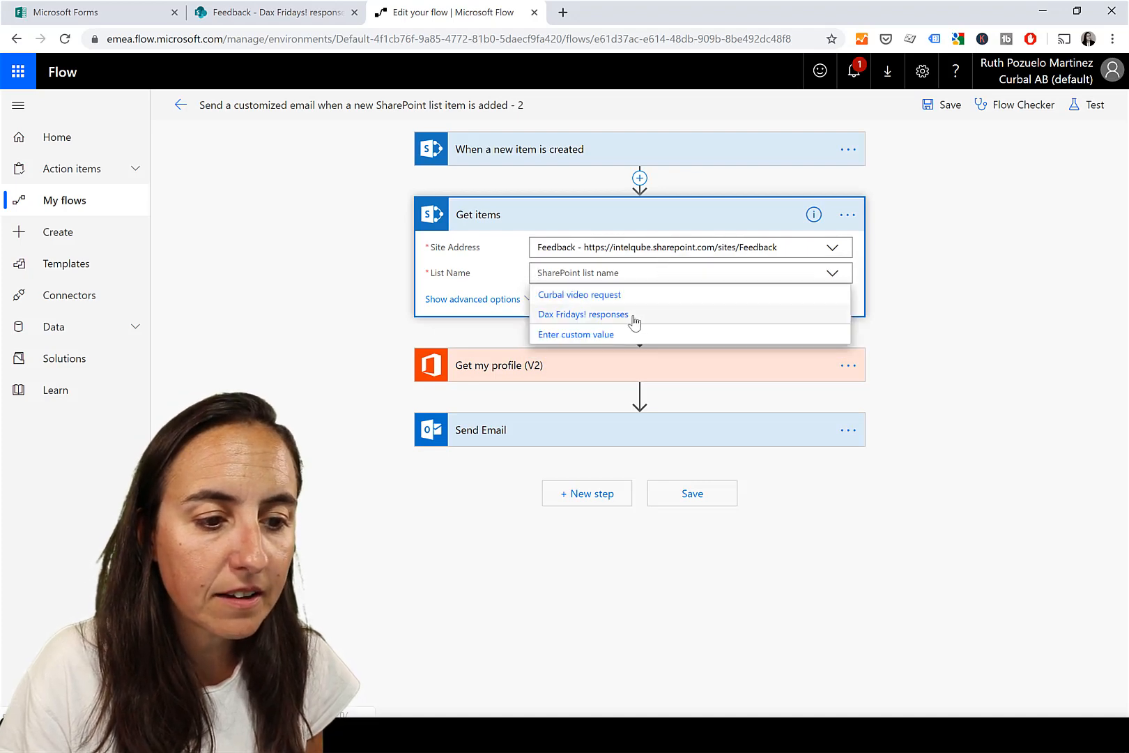
left_click(583, 314)
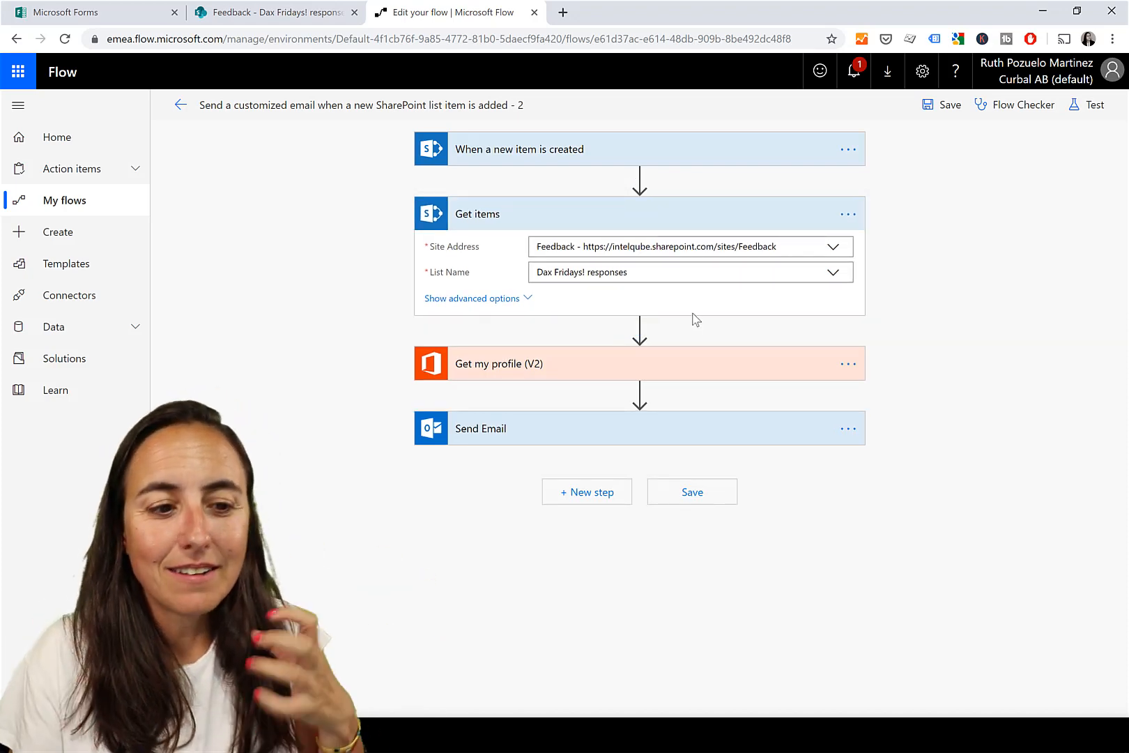
- Add a Create HTML table action after Get items, sourced from its items, with custom columns
left_click(638, 327)
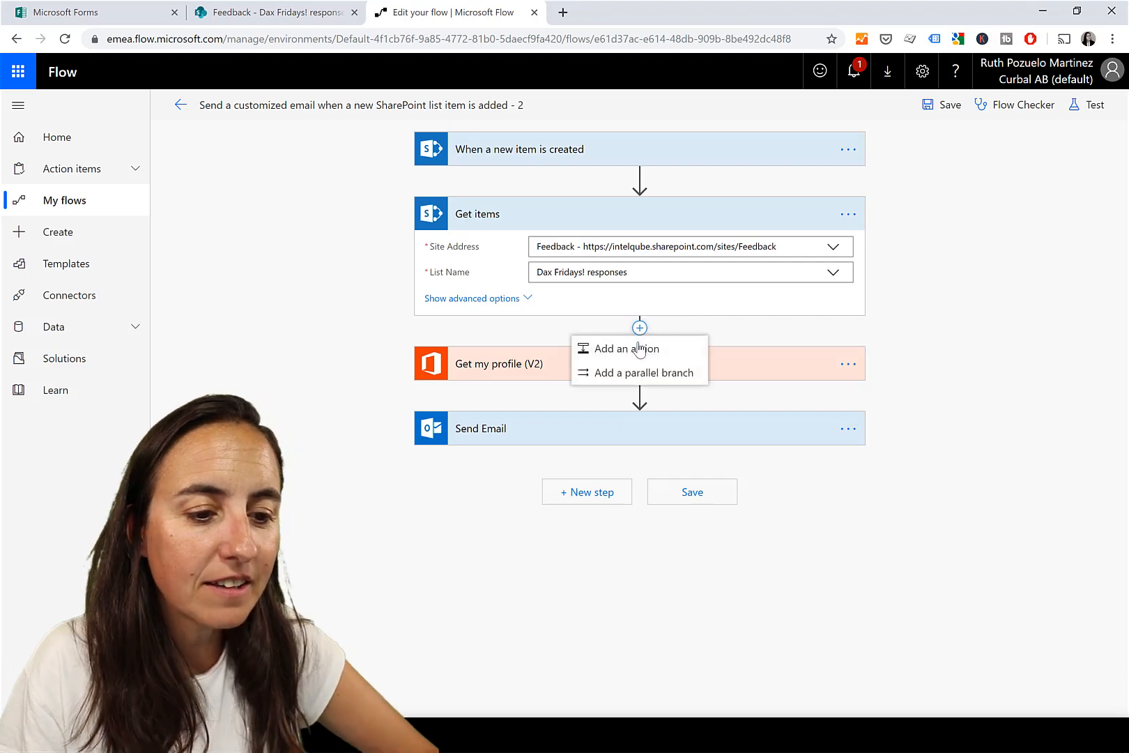
left_click(624, 348)
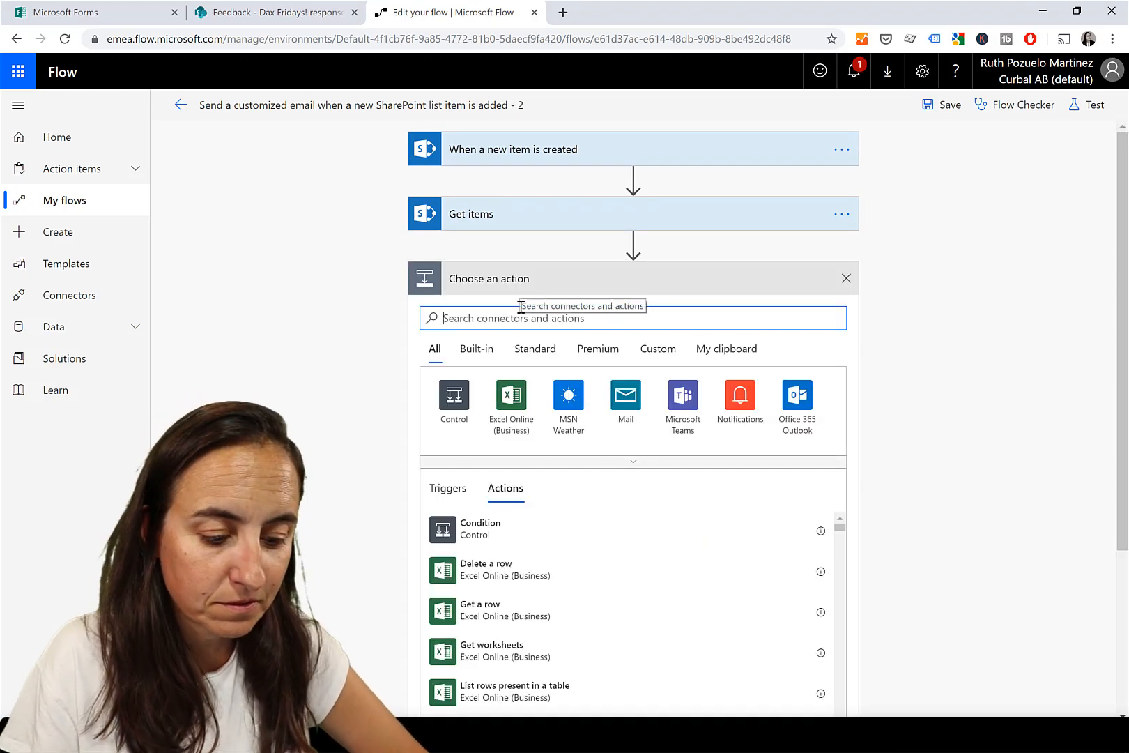
type("html")
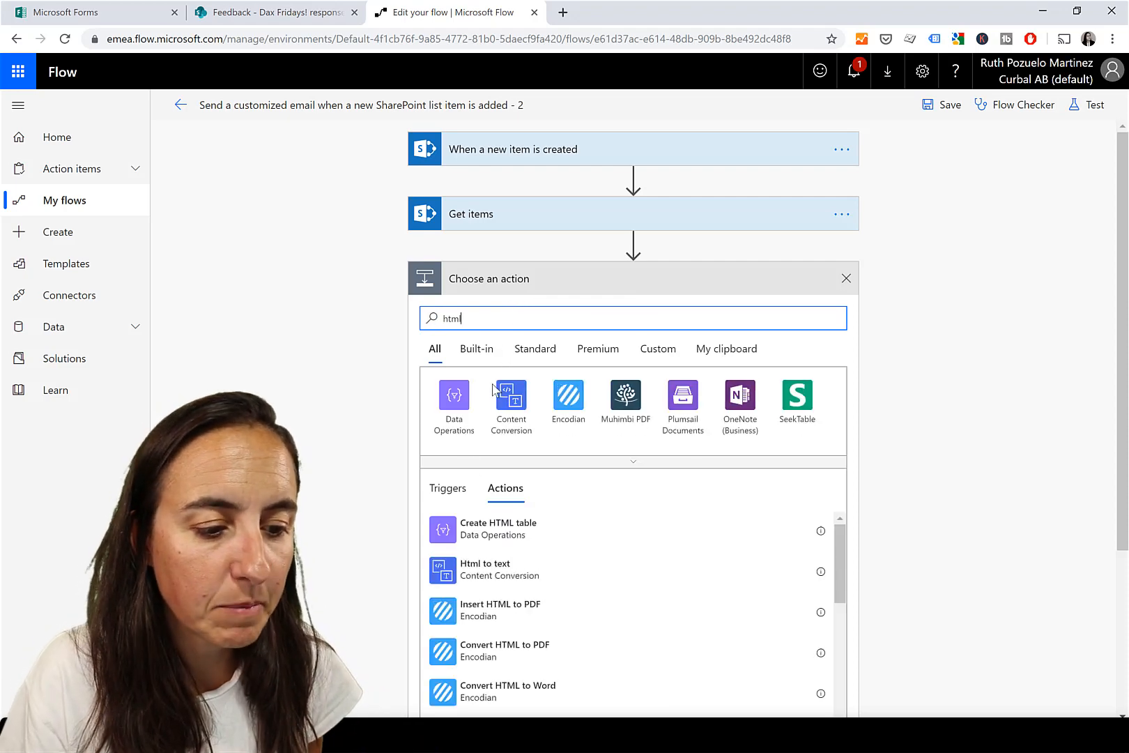
left_click(497, 528)
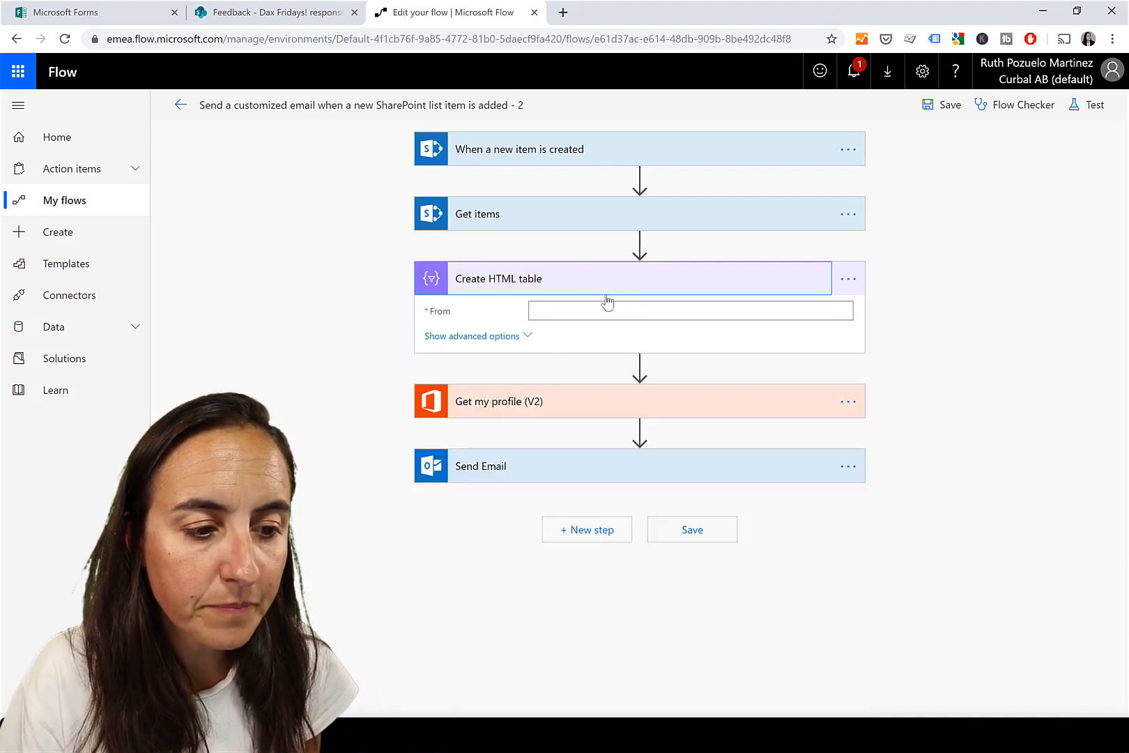
left_click(689, 310)
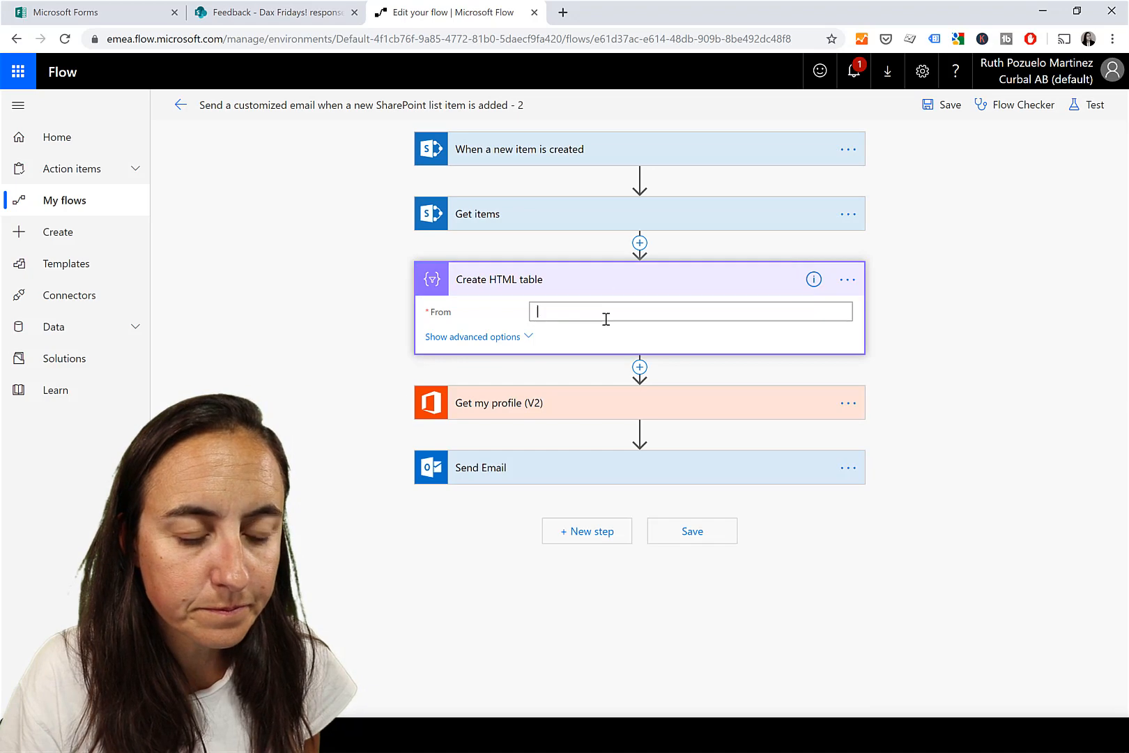
left_click(924, 373)
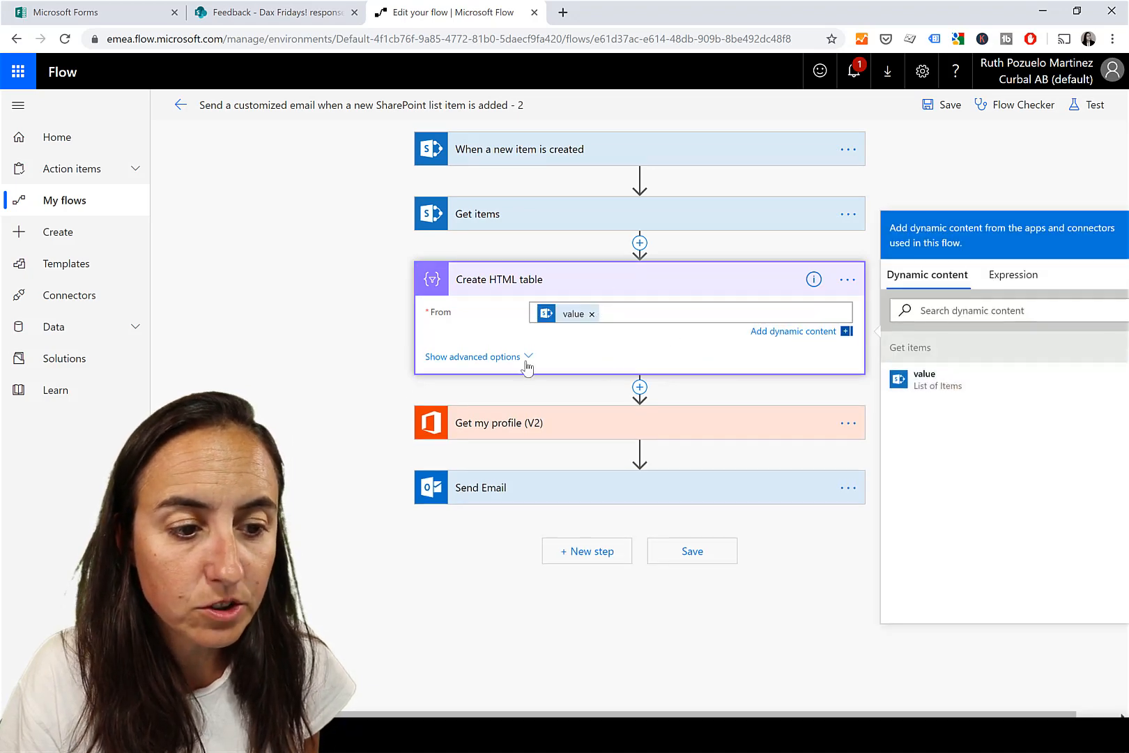
left_click(472, 357)
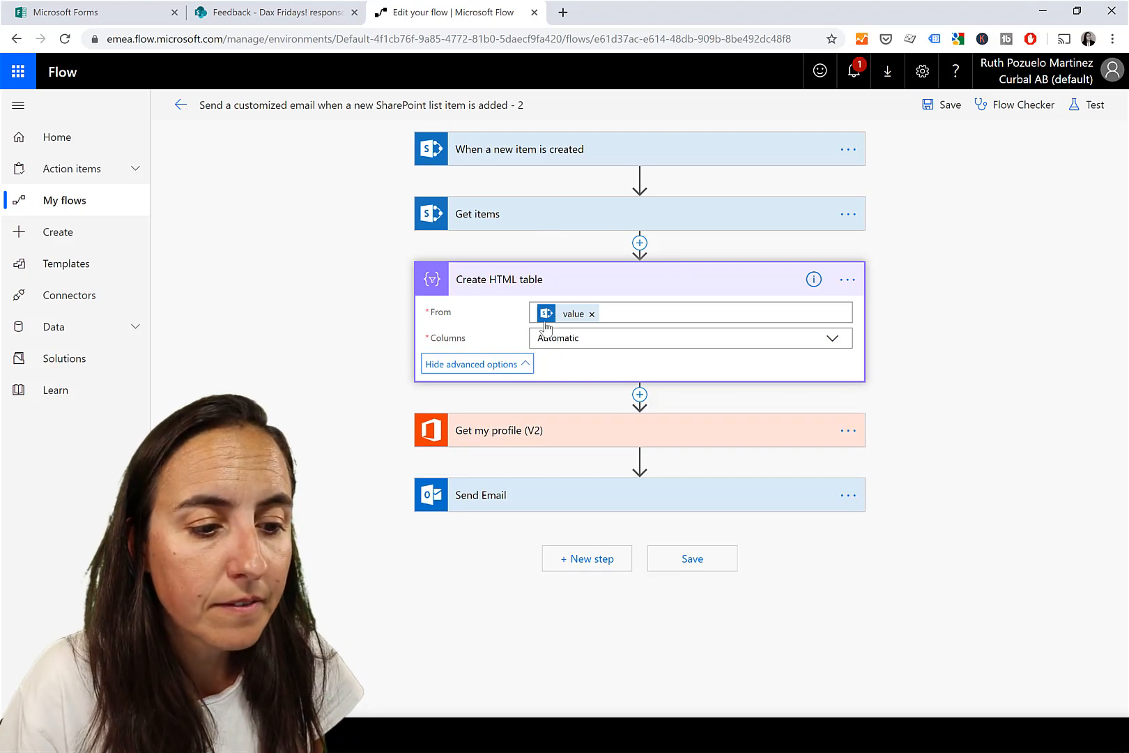
left_click(688, 338)
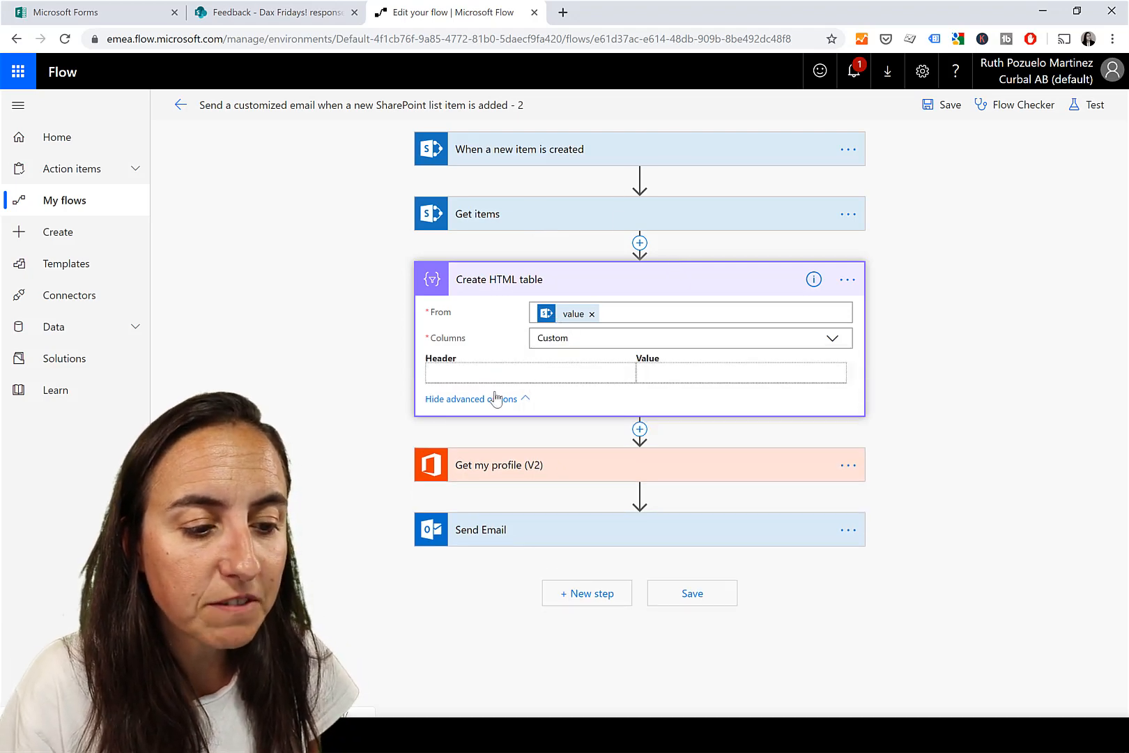
- Add columns ContinueDax mapped to Continue DAX and 3functions mapped to 3 Functions
left_click(530, 372)
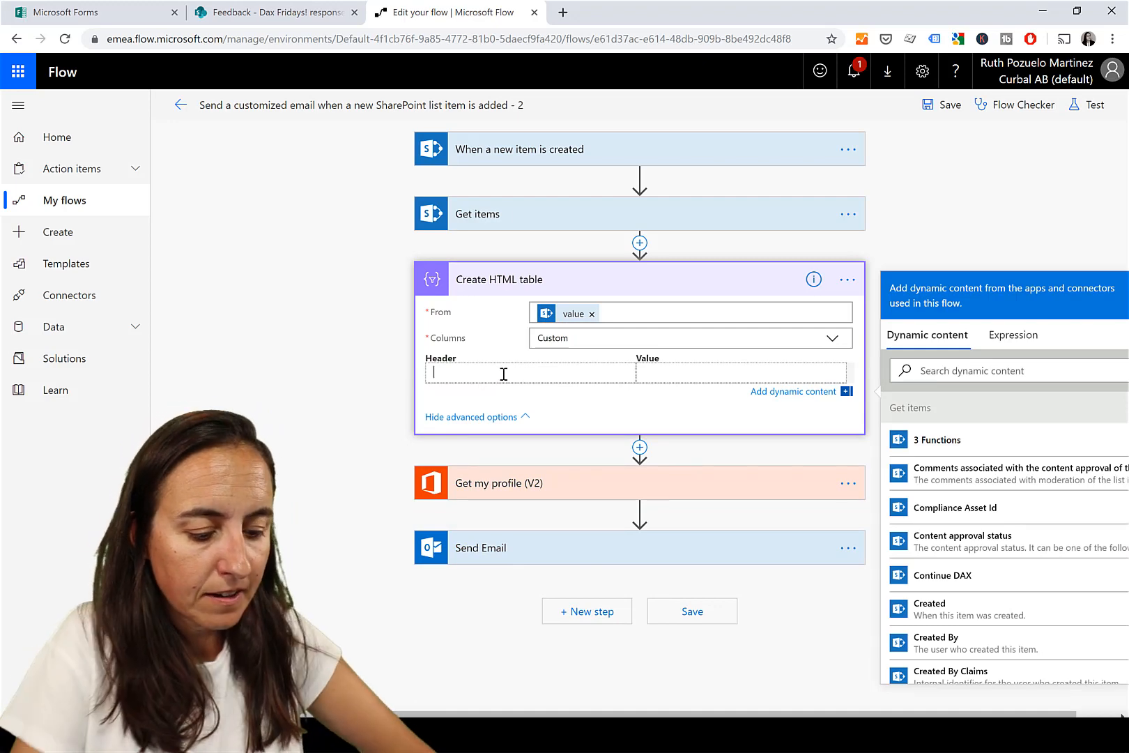
type("Conti")
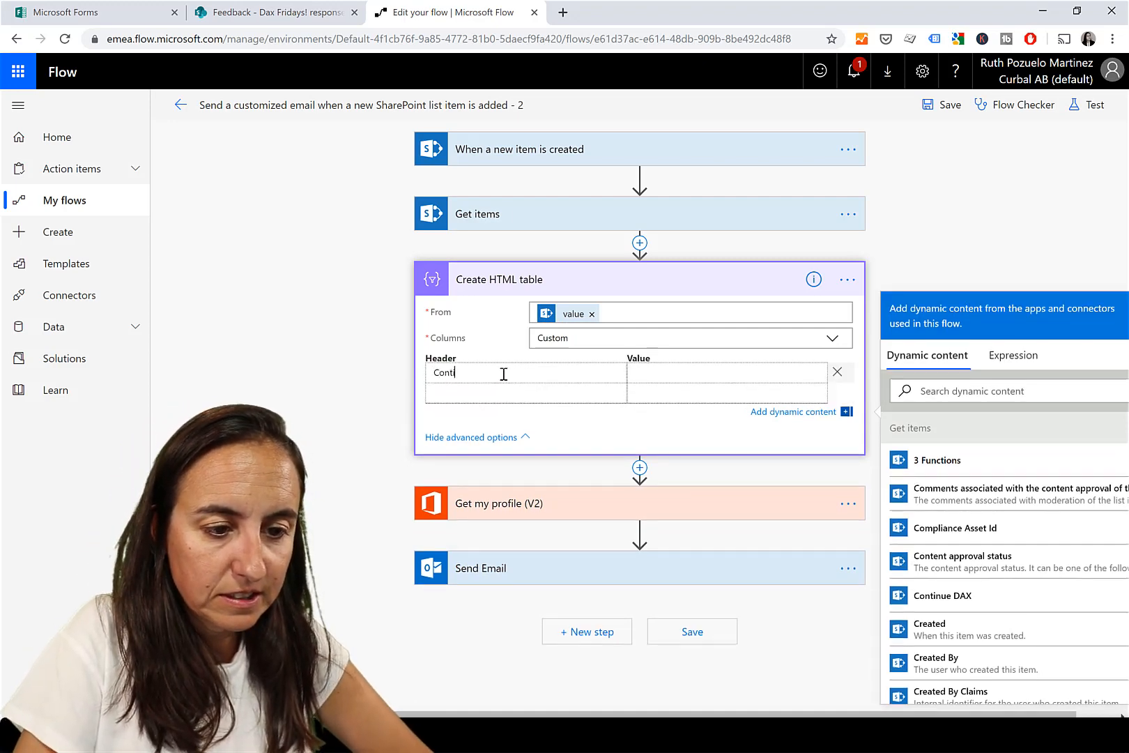
type("ContinueDa")
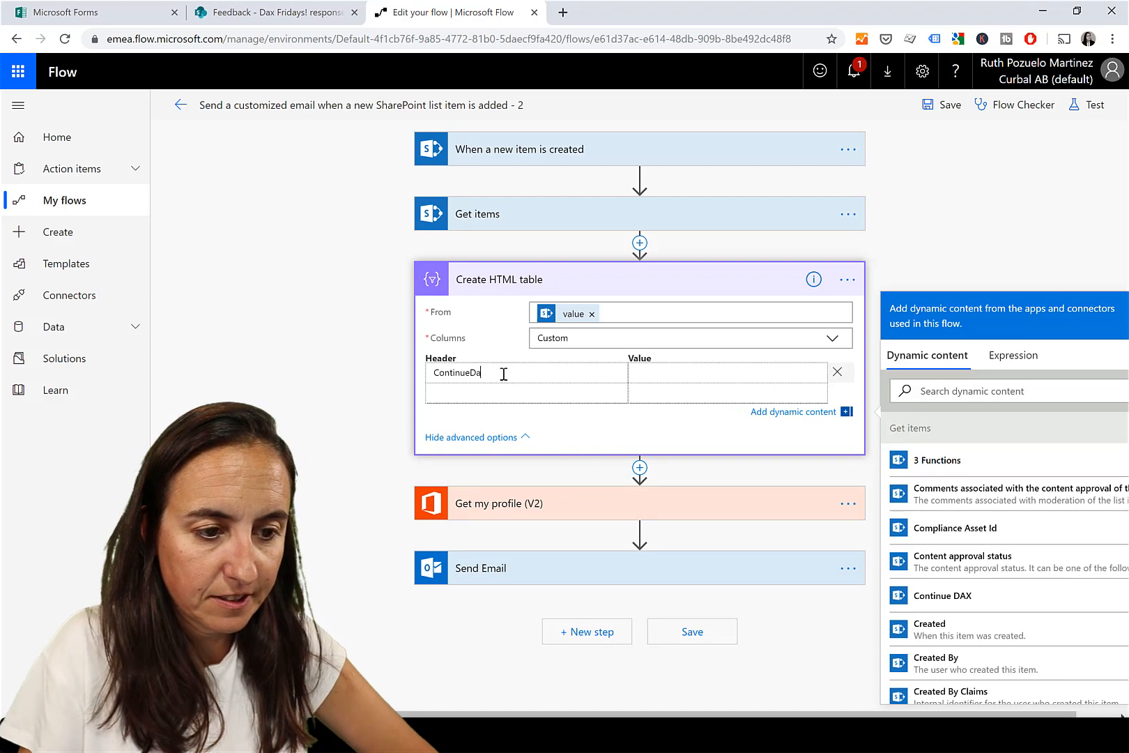
left_click(941, 598)
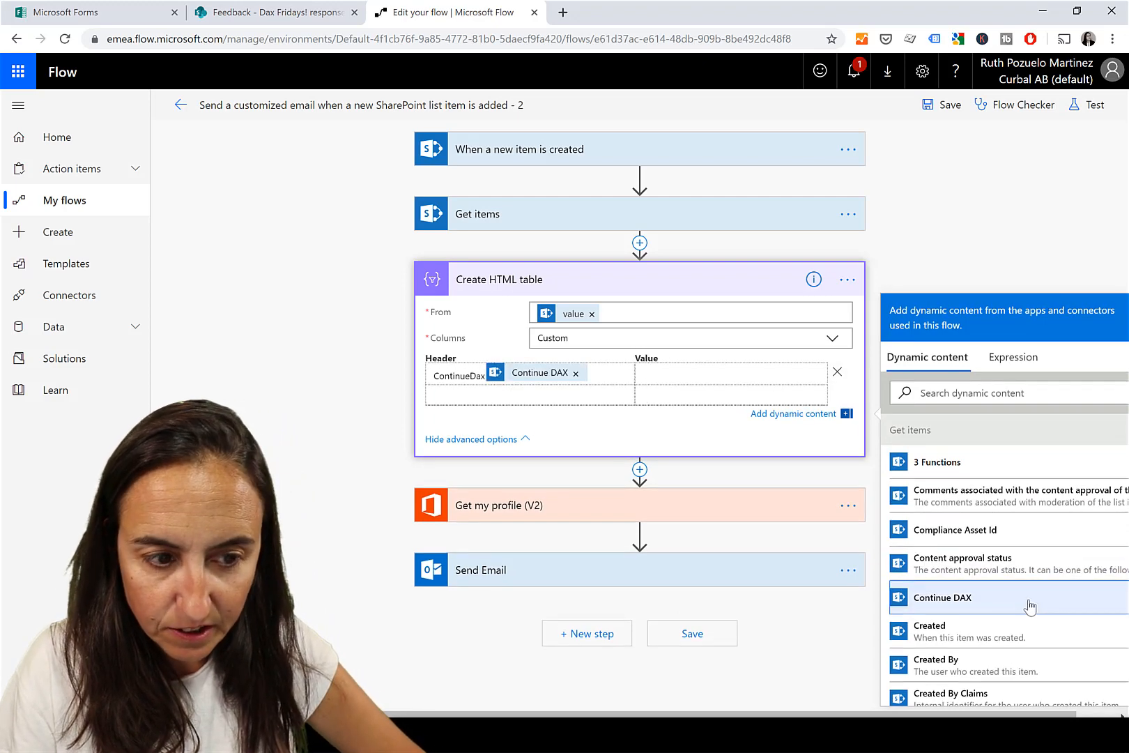
left_click(575, 372)
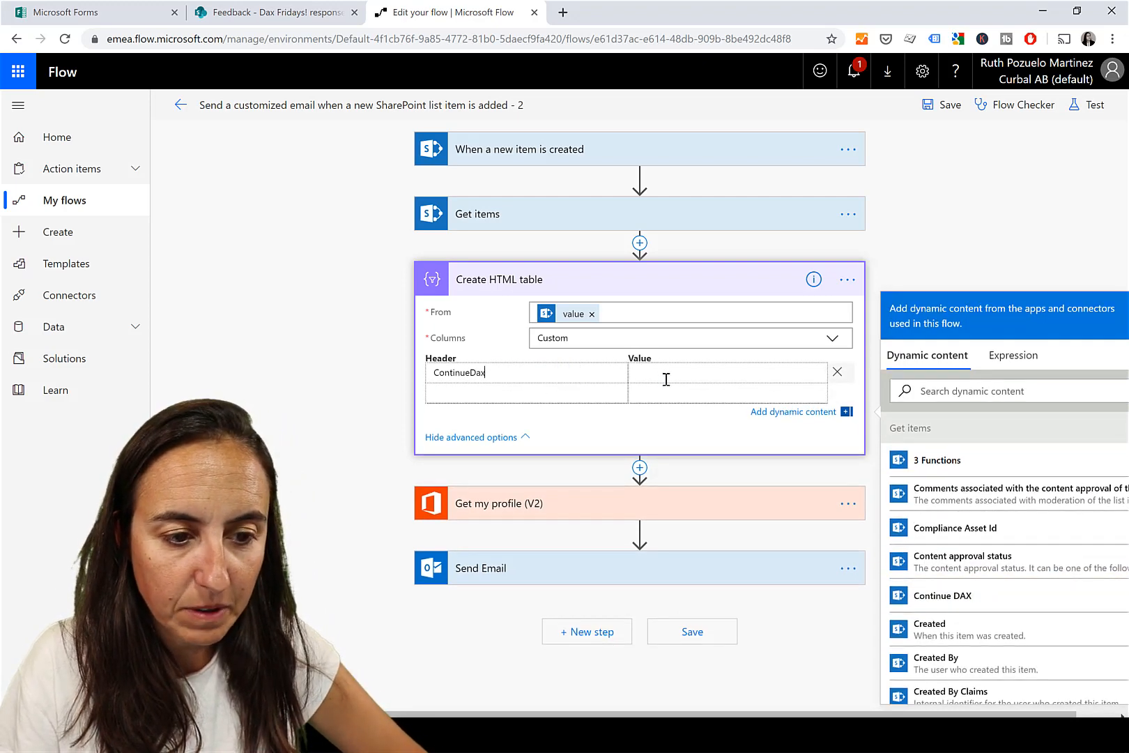
left_click(940, 597)
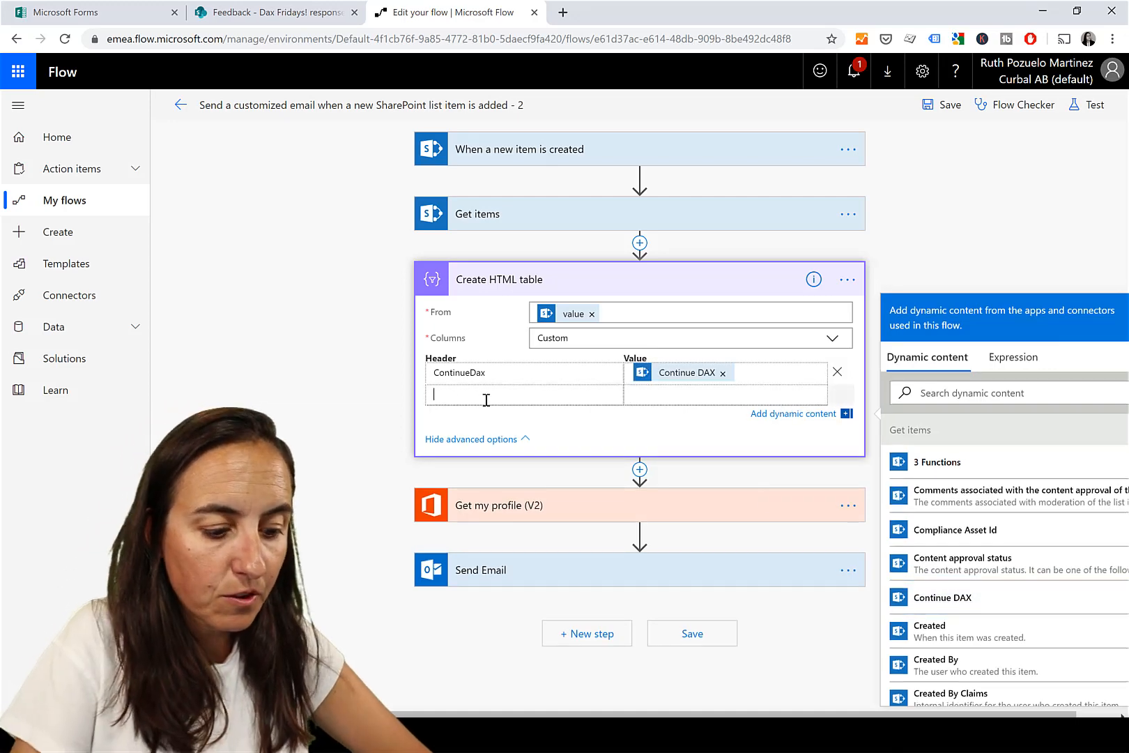
type("3functions")
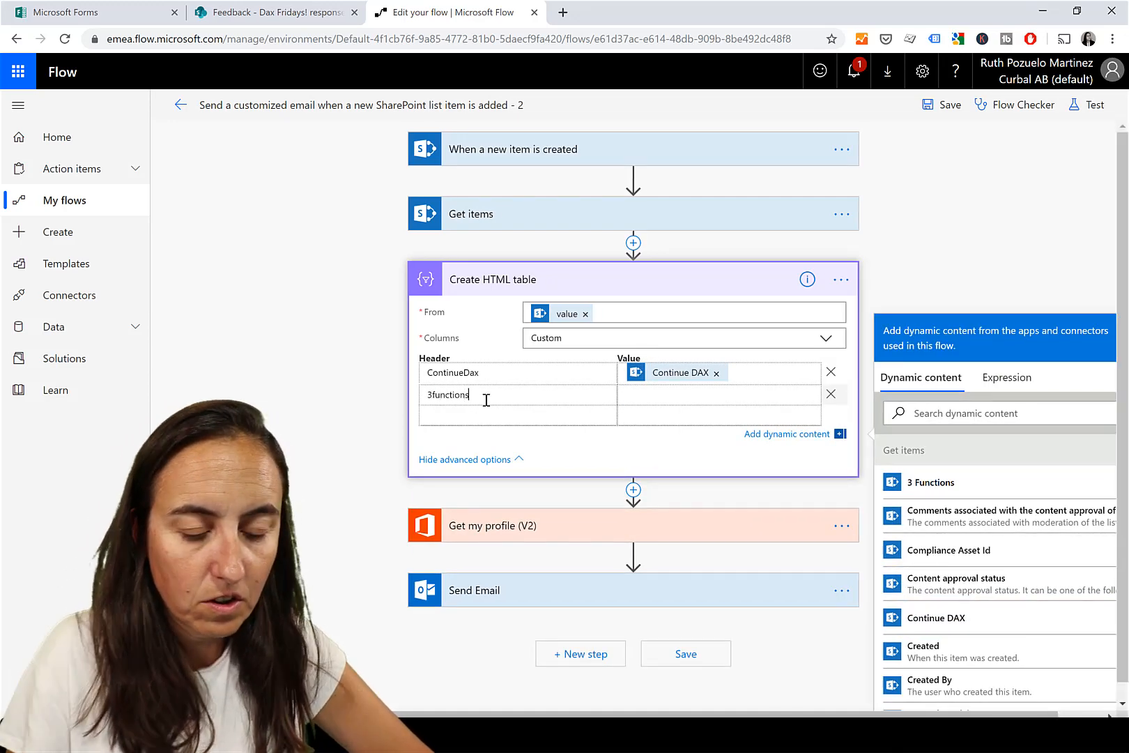
left_click(930, 481)
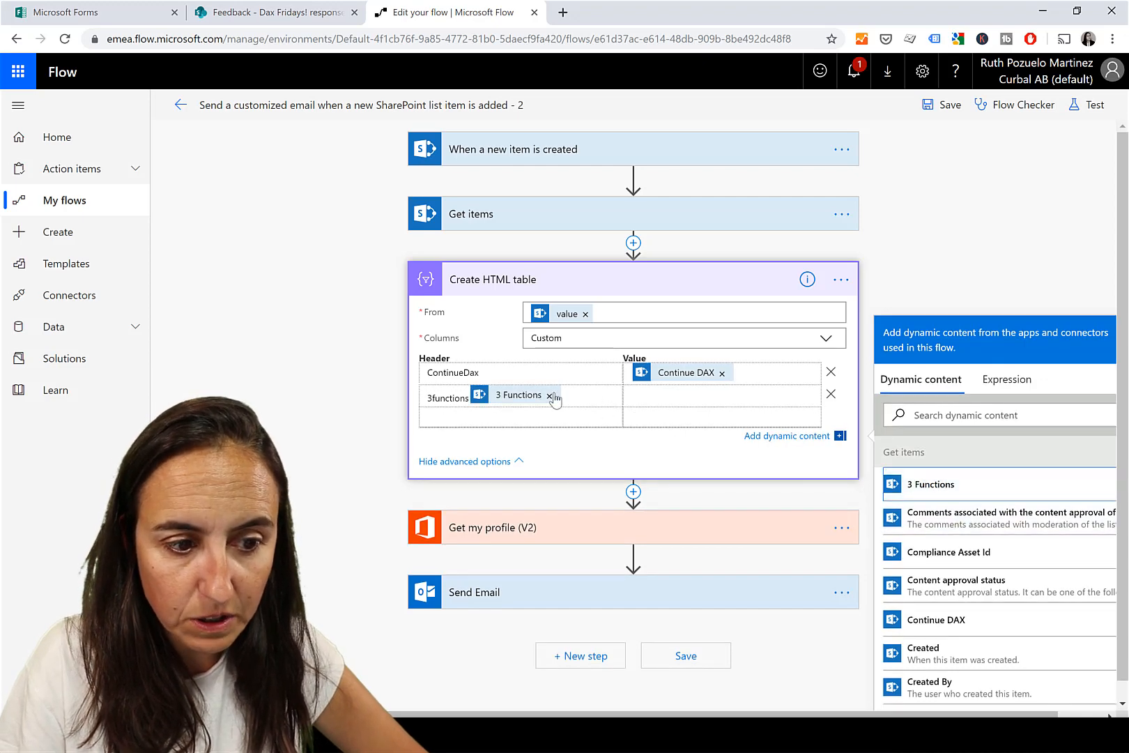
left_click(552, 396)
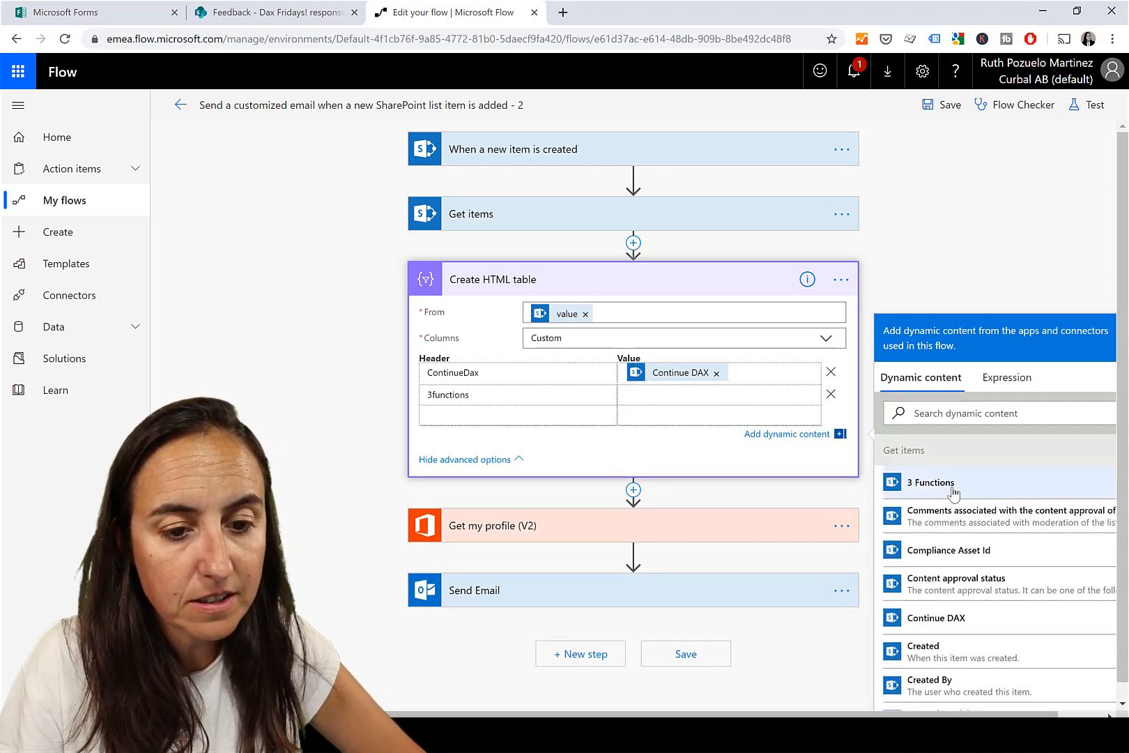
left_click(930, 481)
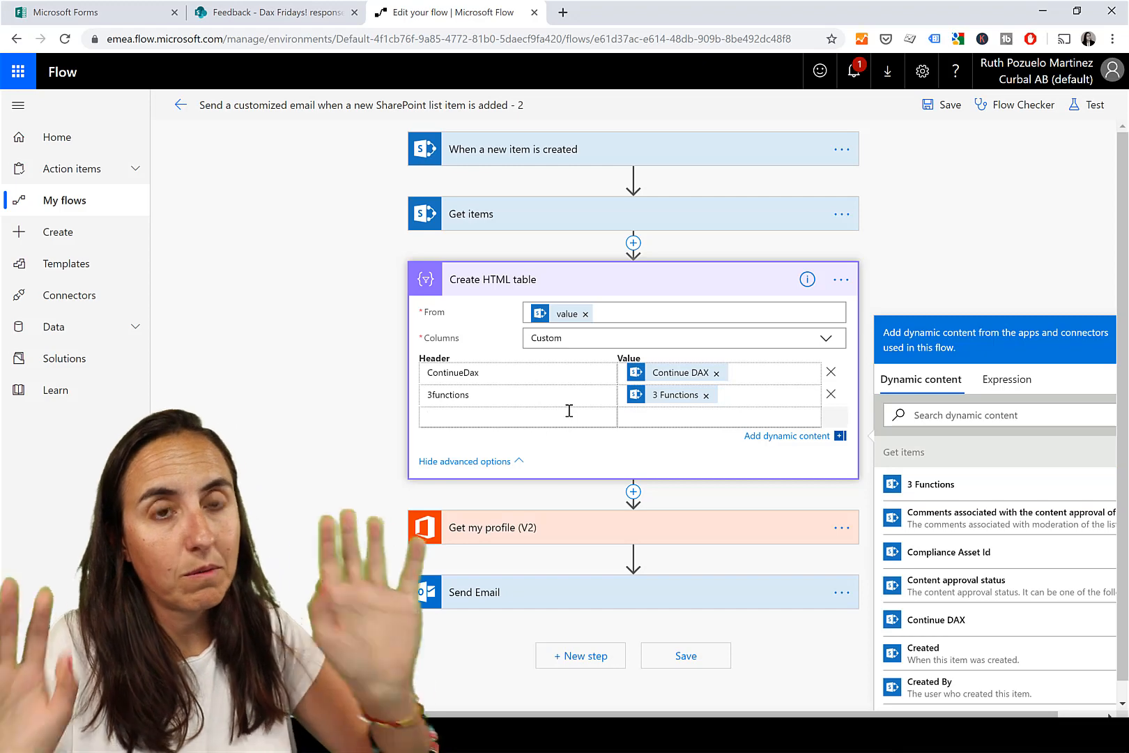
- Enter the LikedVideos header and start a fourth DislikedVideos column
type("l")
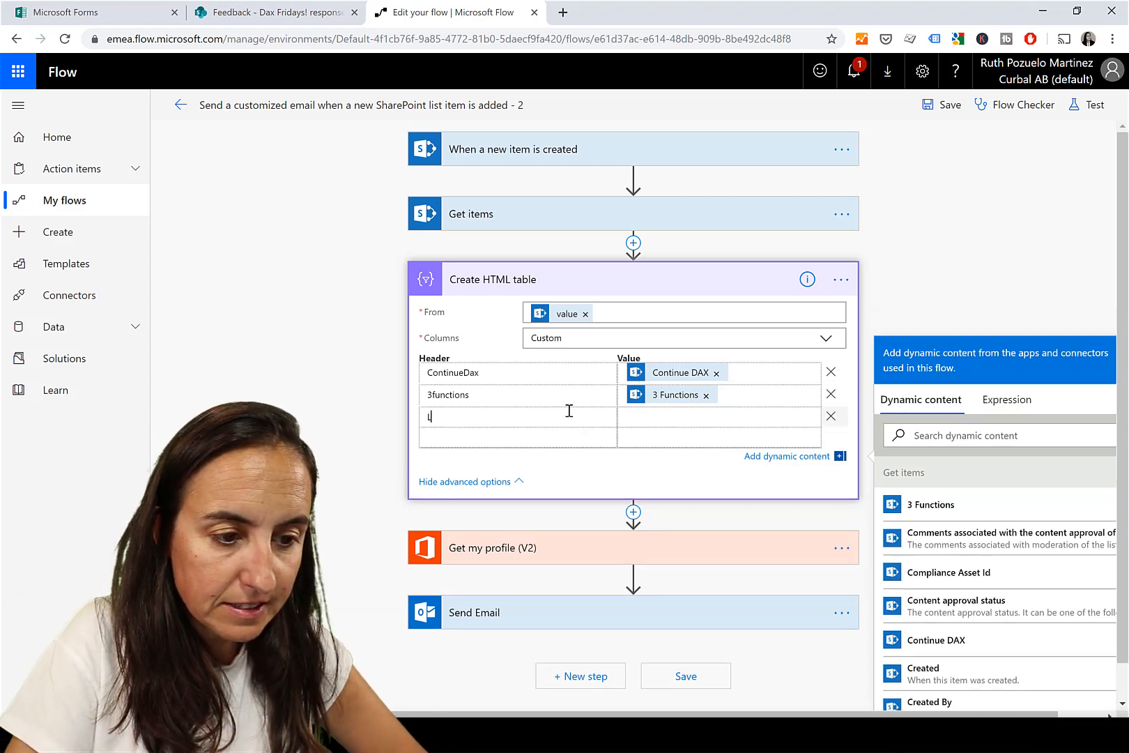
type("LikedVied")
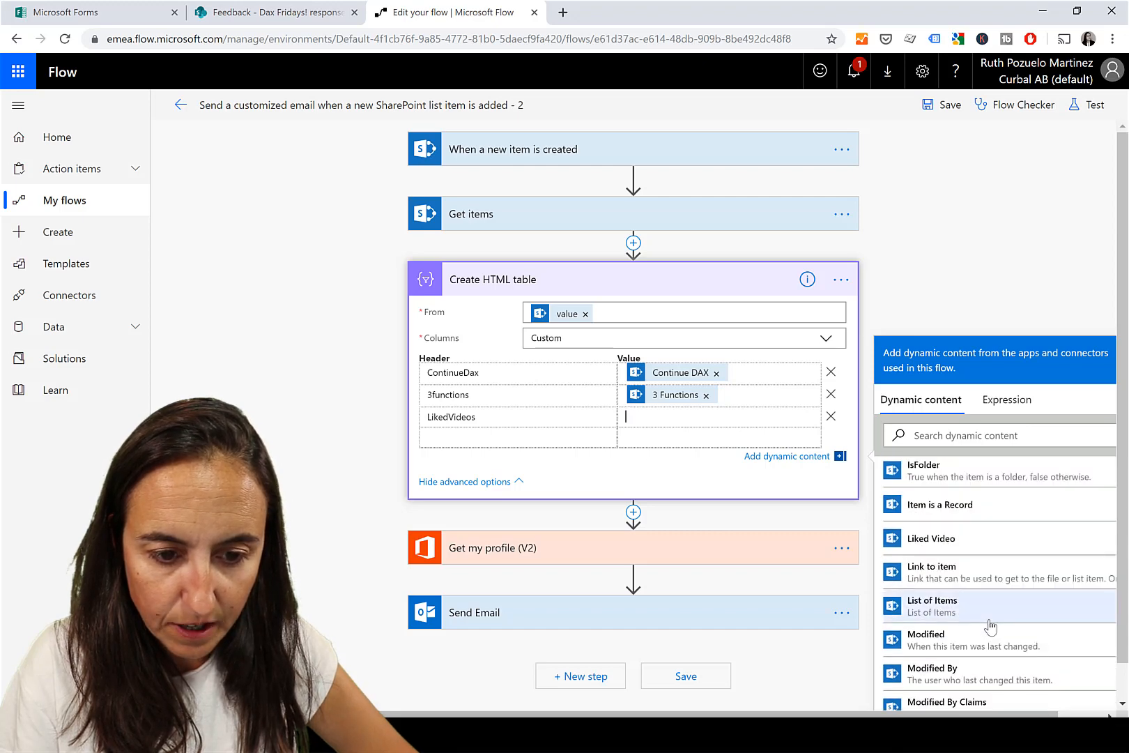
scroll("down", 3)
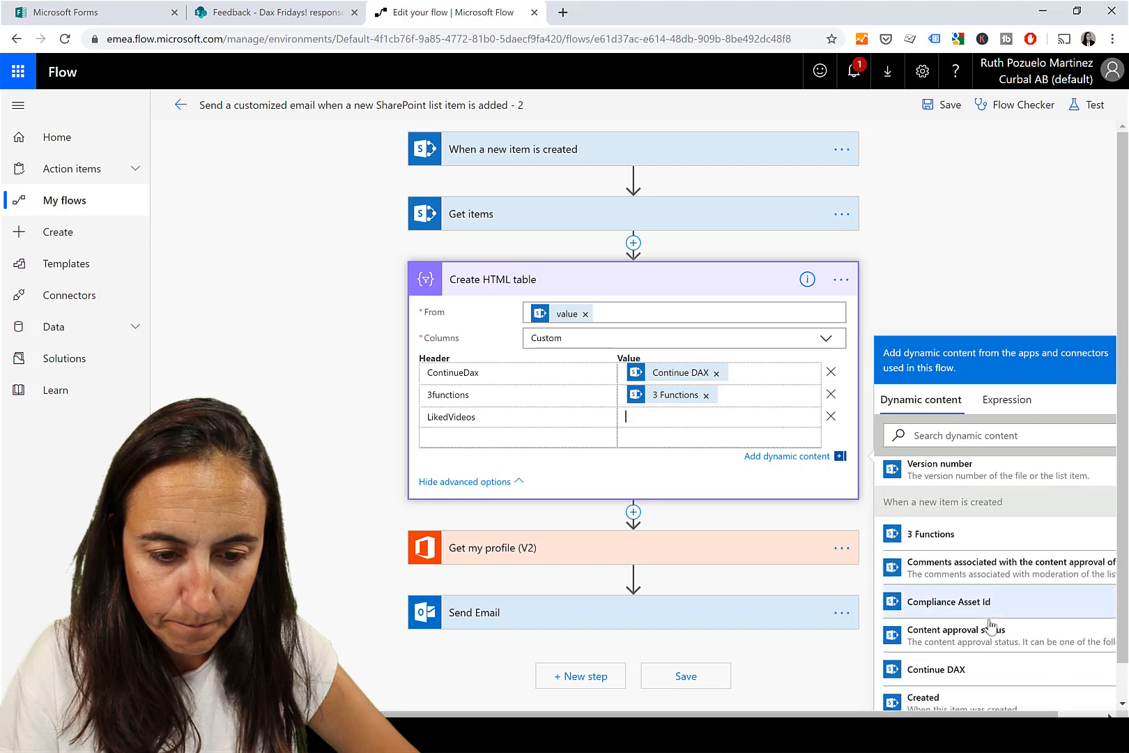
scroll("down", 3)
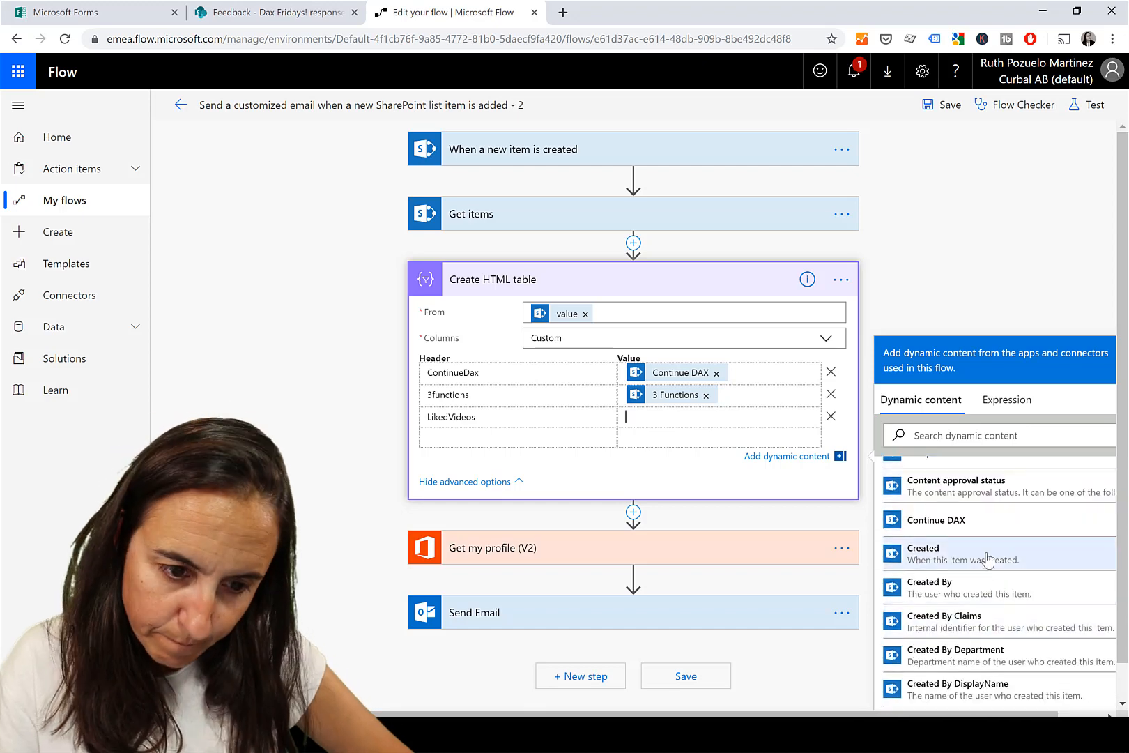
scroll("down", 3)
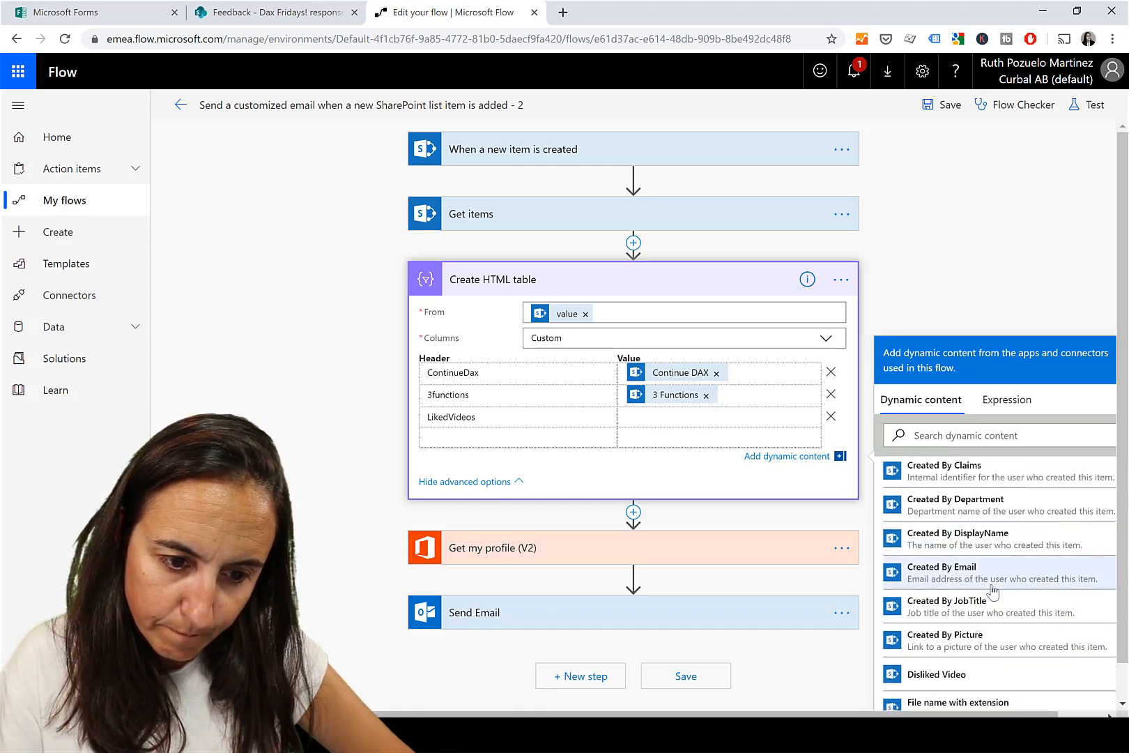
scroll("down", 3)
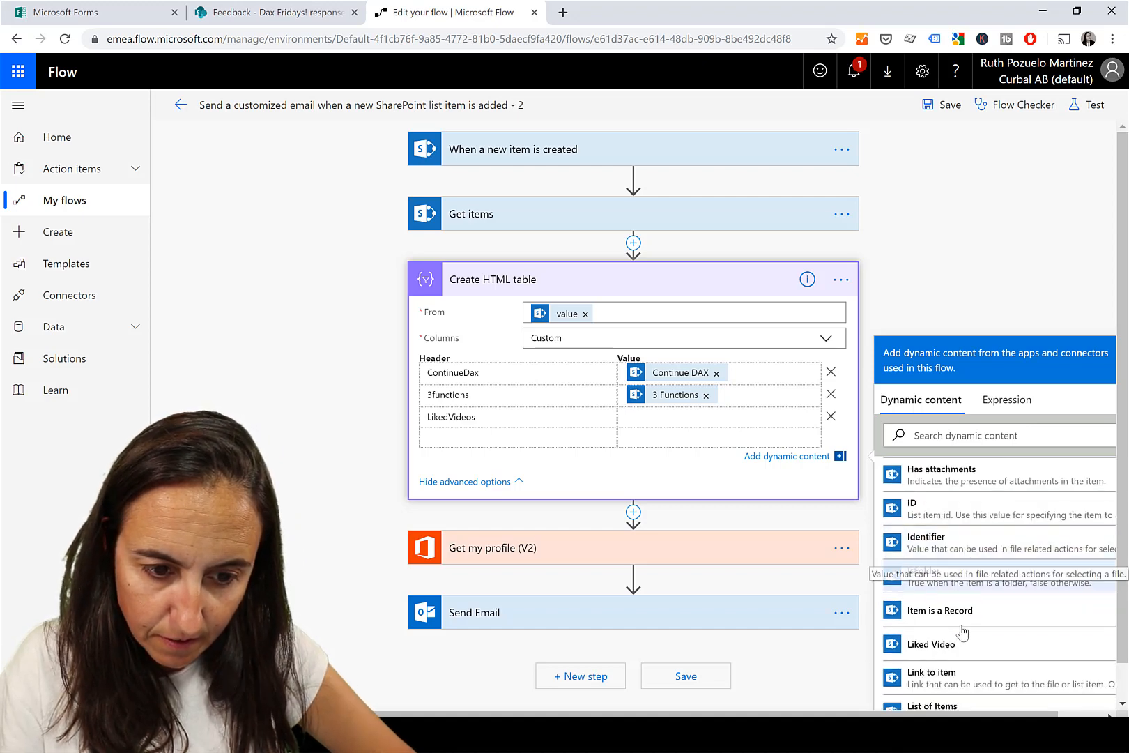
left_click(931, 643)
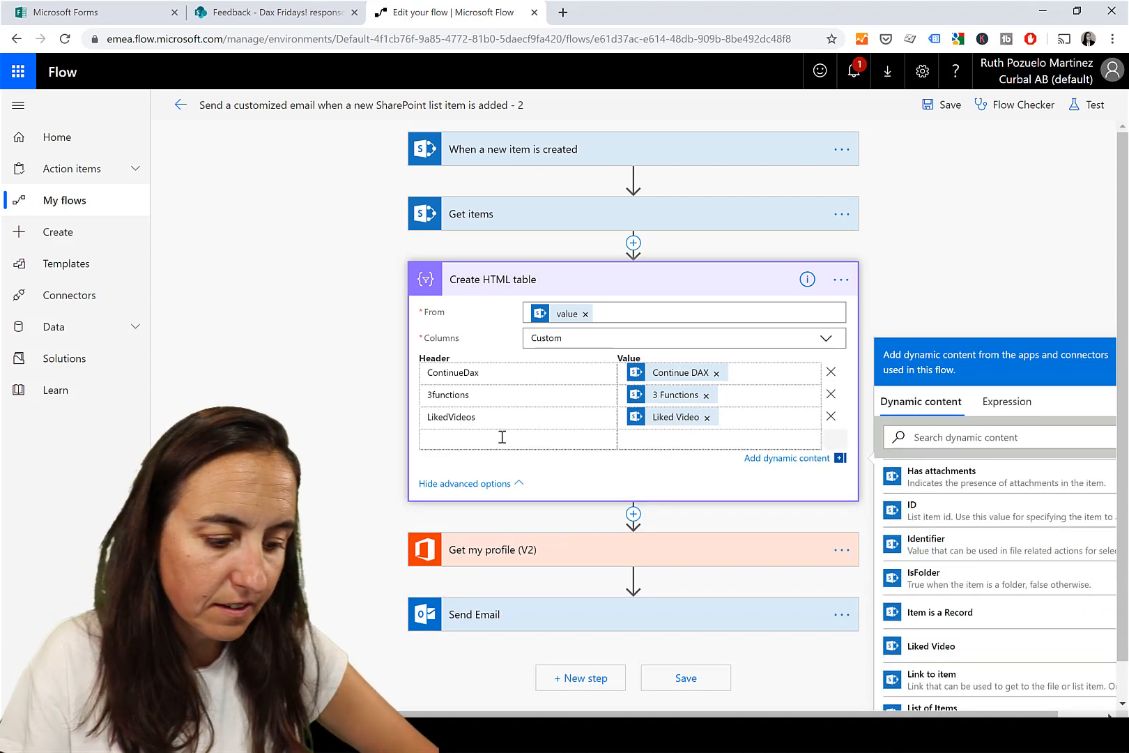
type("Disliked")
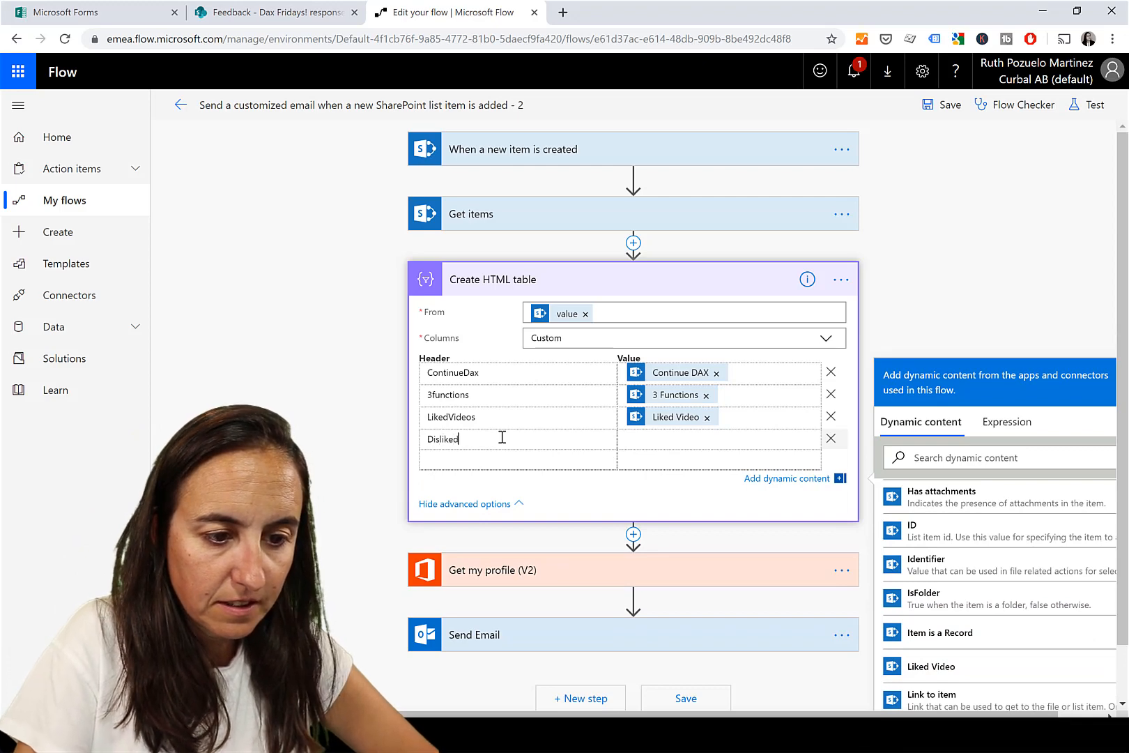
type("B")
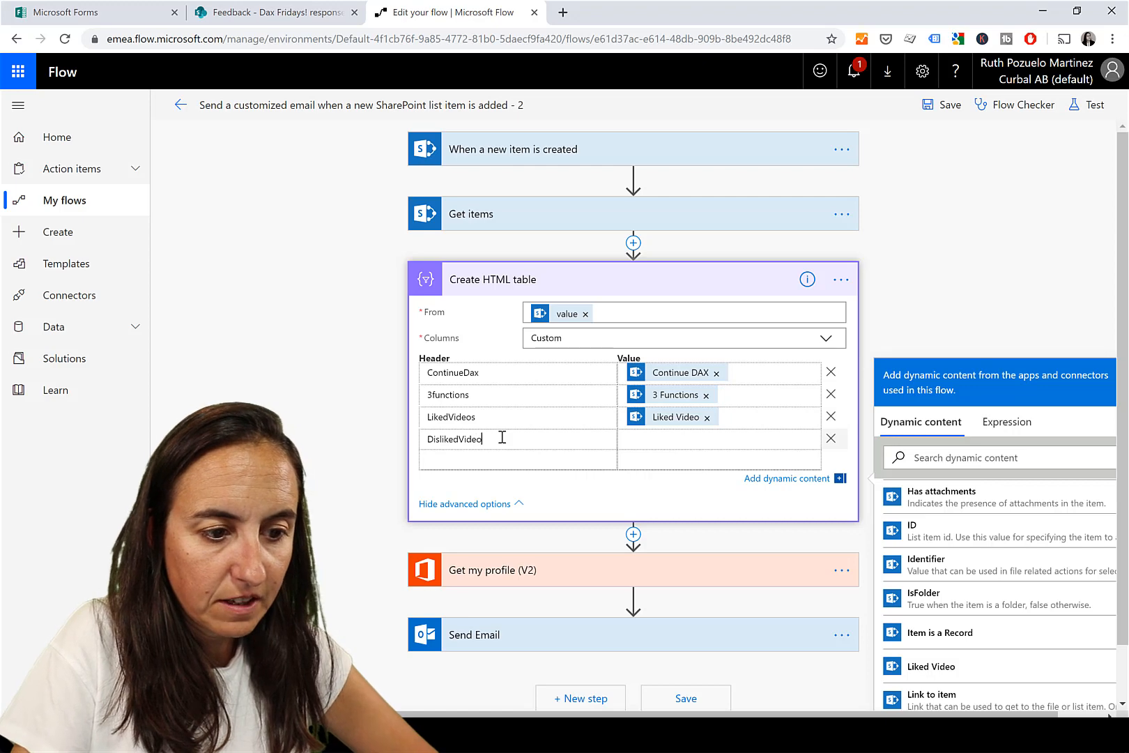
type("s")
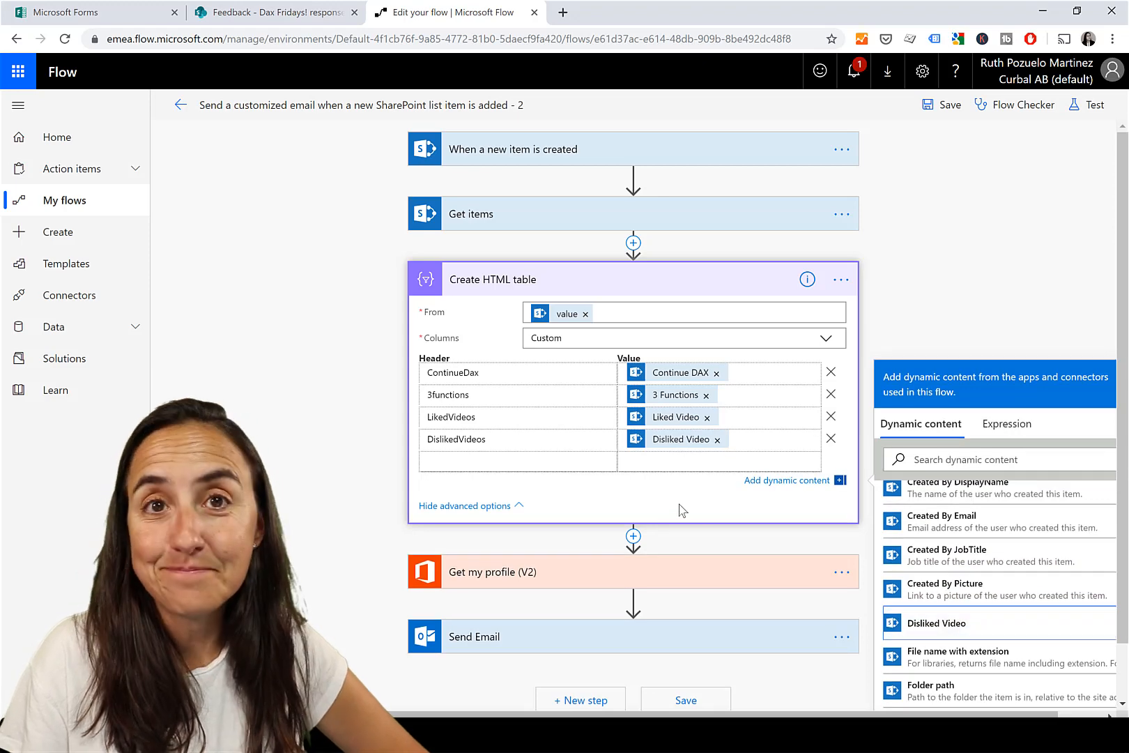
mouse_move(695, 536)
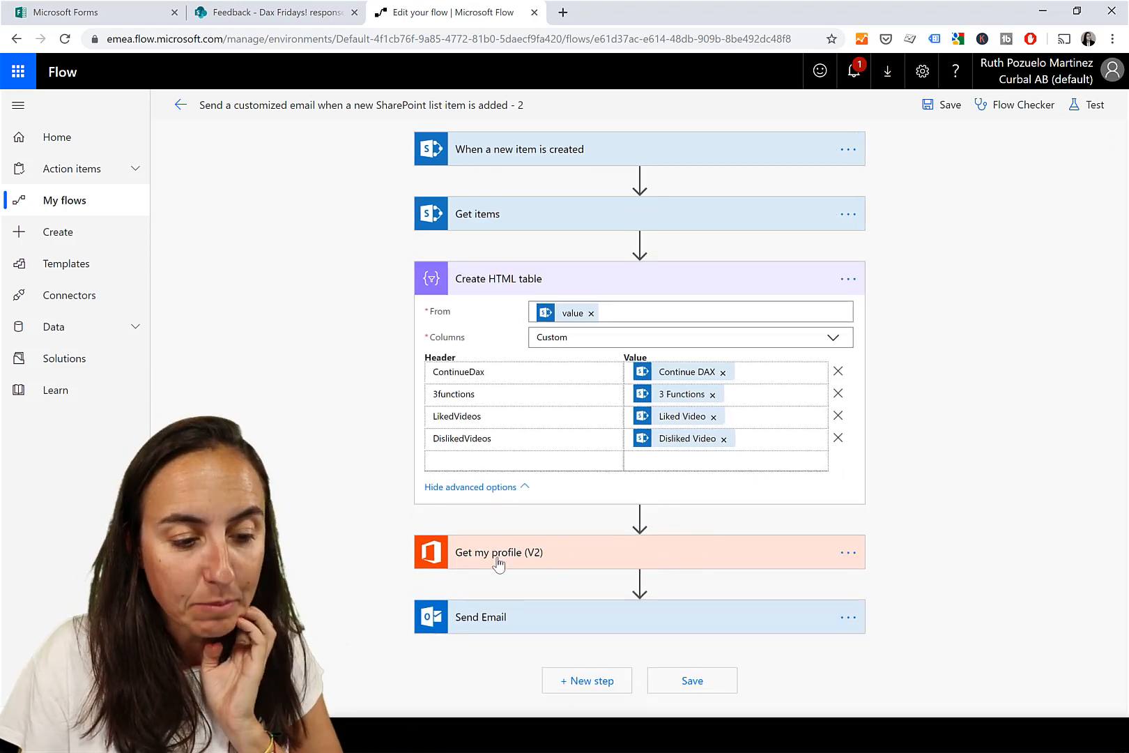
- Remove the coalesce date and details line from the Send Email body
left_click(498, 552)
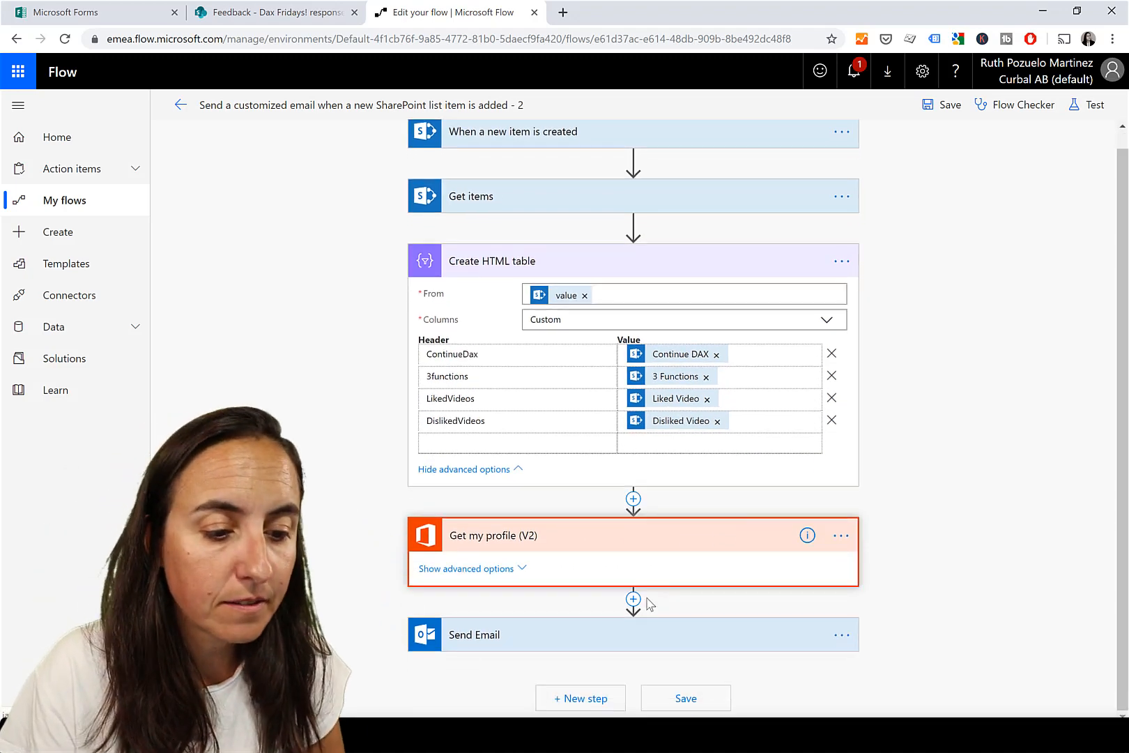
left_click(474, 634)
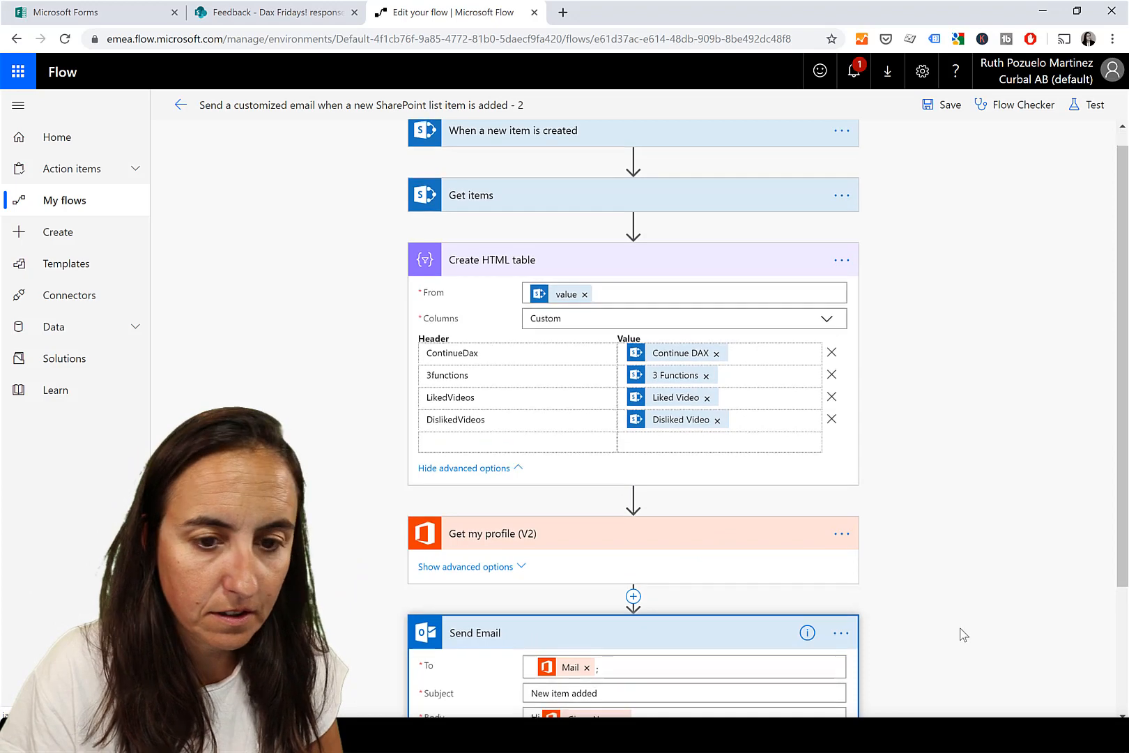
scroll("down", 3)
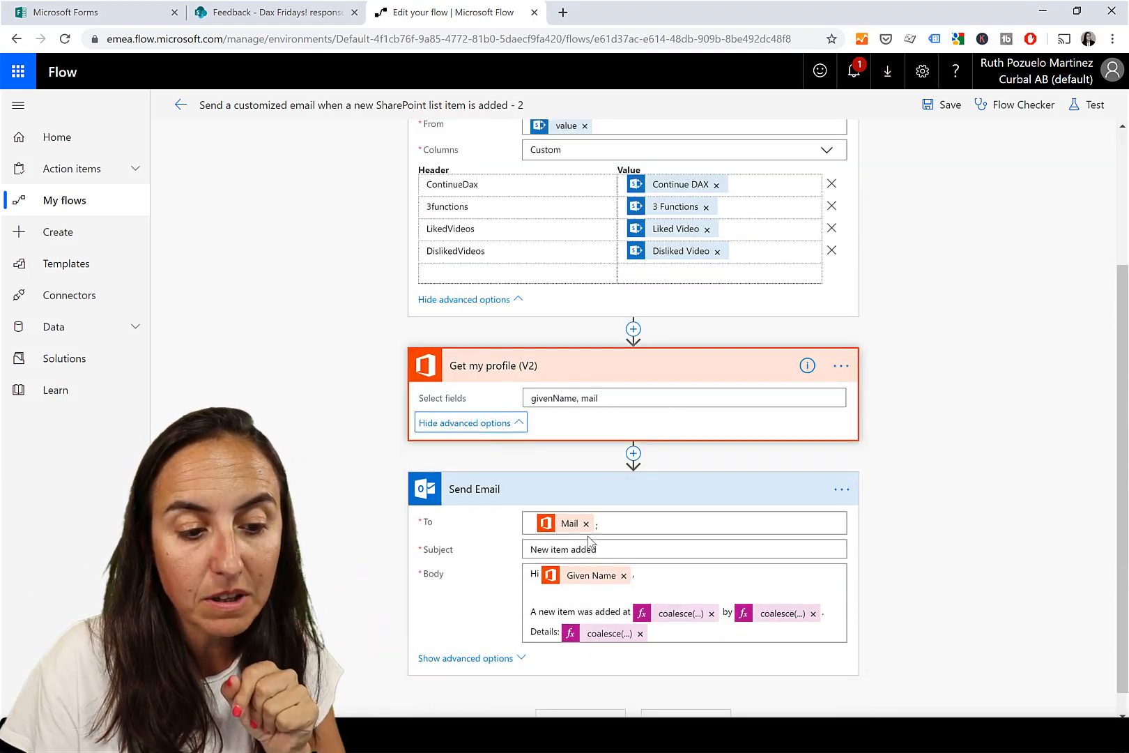
scroll("down", 3)
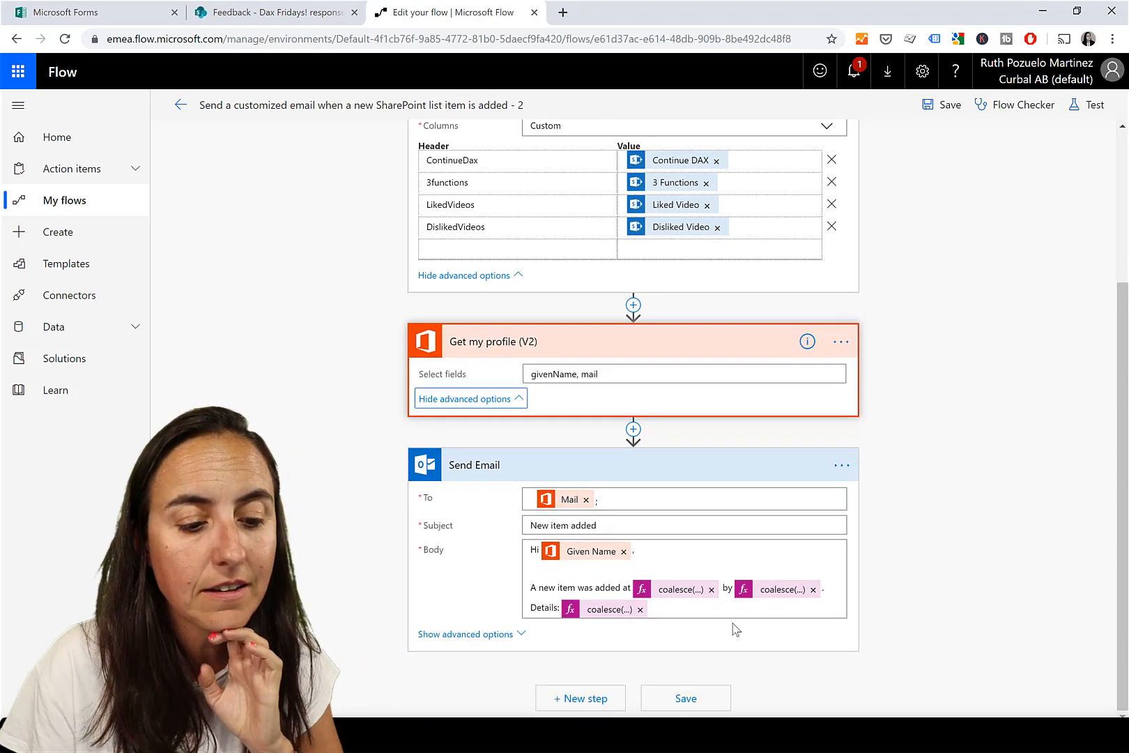
left_click(611, 608)
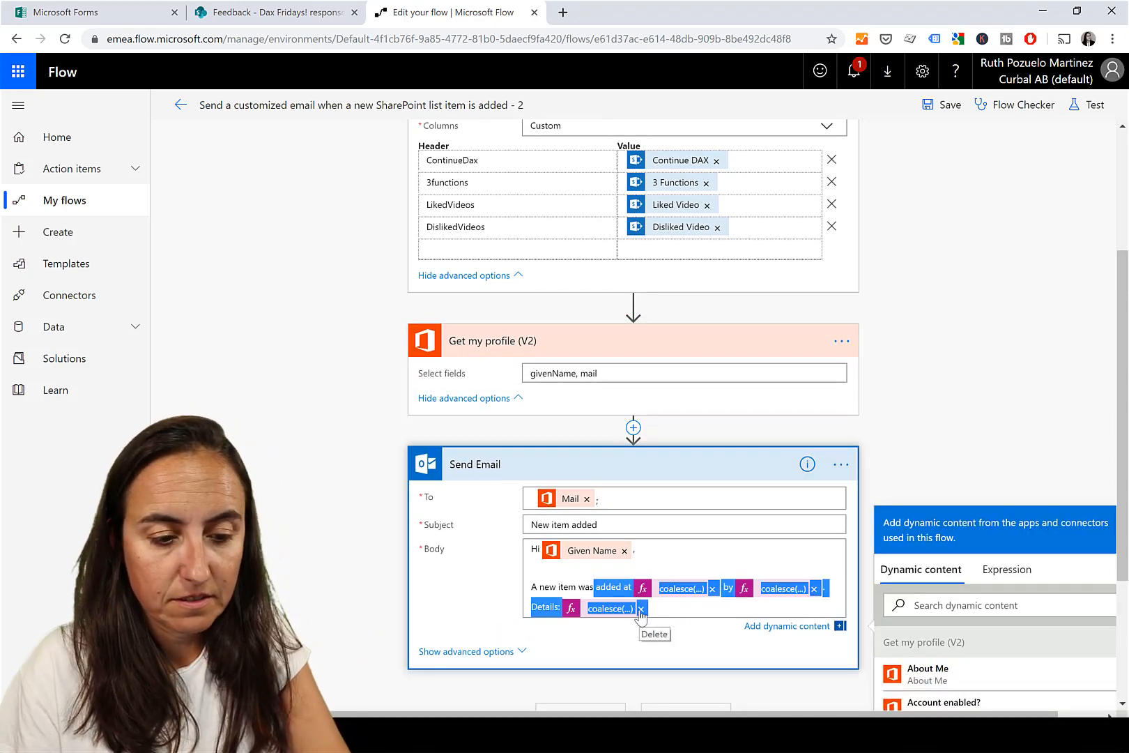
left_click(640, 608)
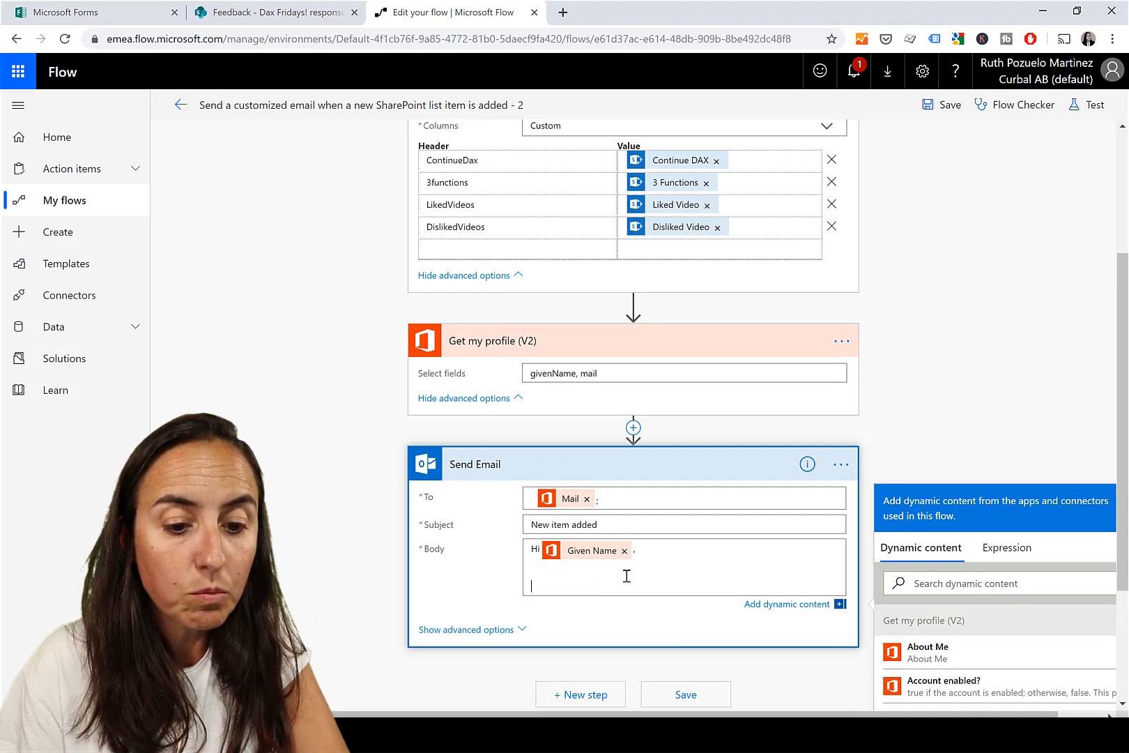
- Set Is HTML to Yes in the email's advanced options
scroll("down", 3)
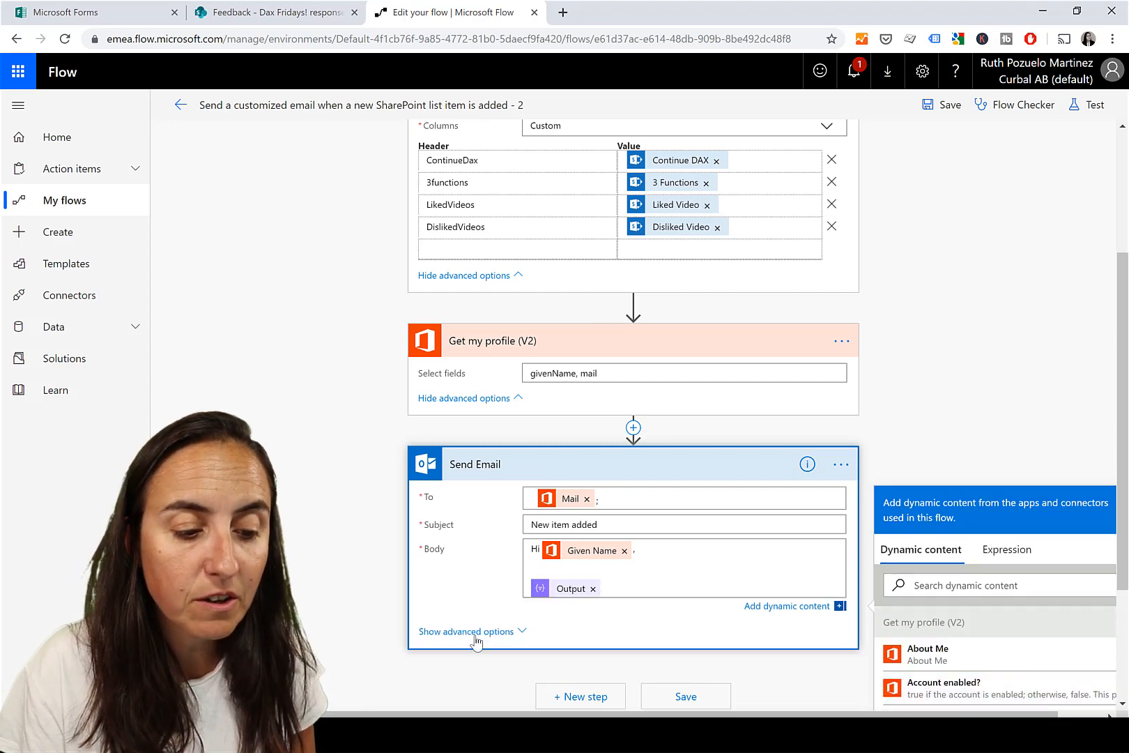
left_click(466, 631)
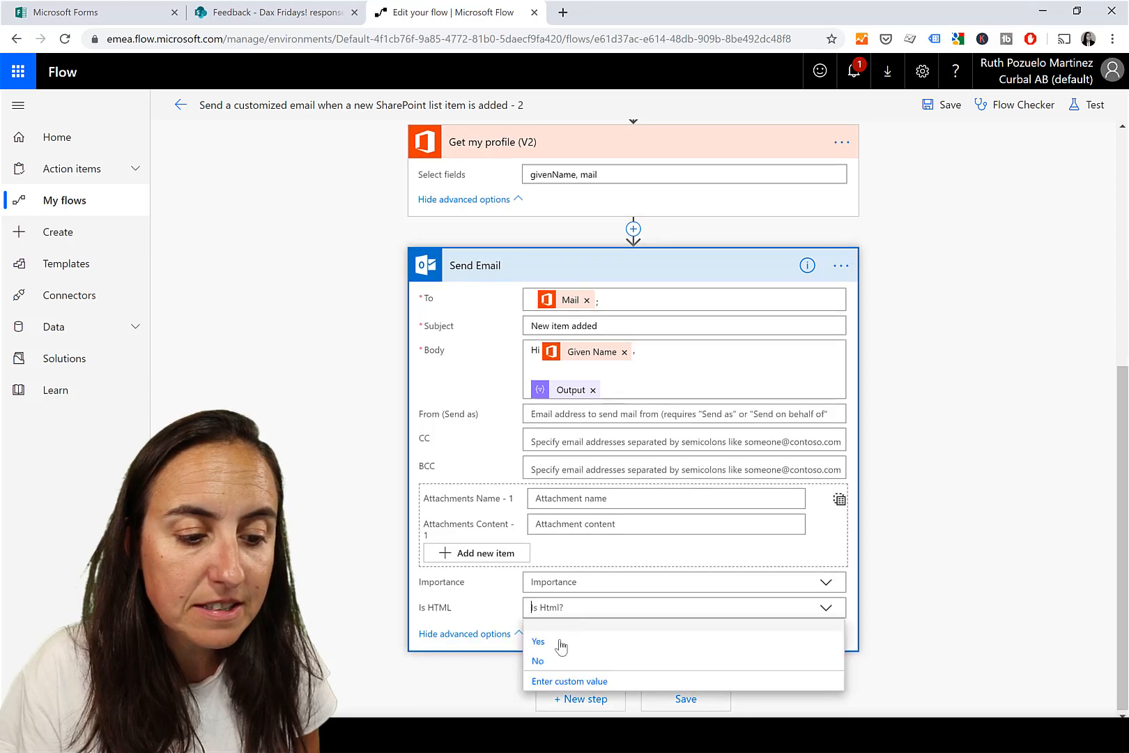
left_click(538, 641)
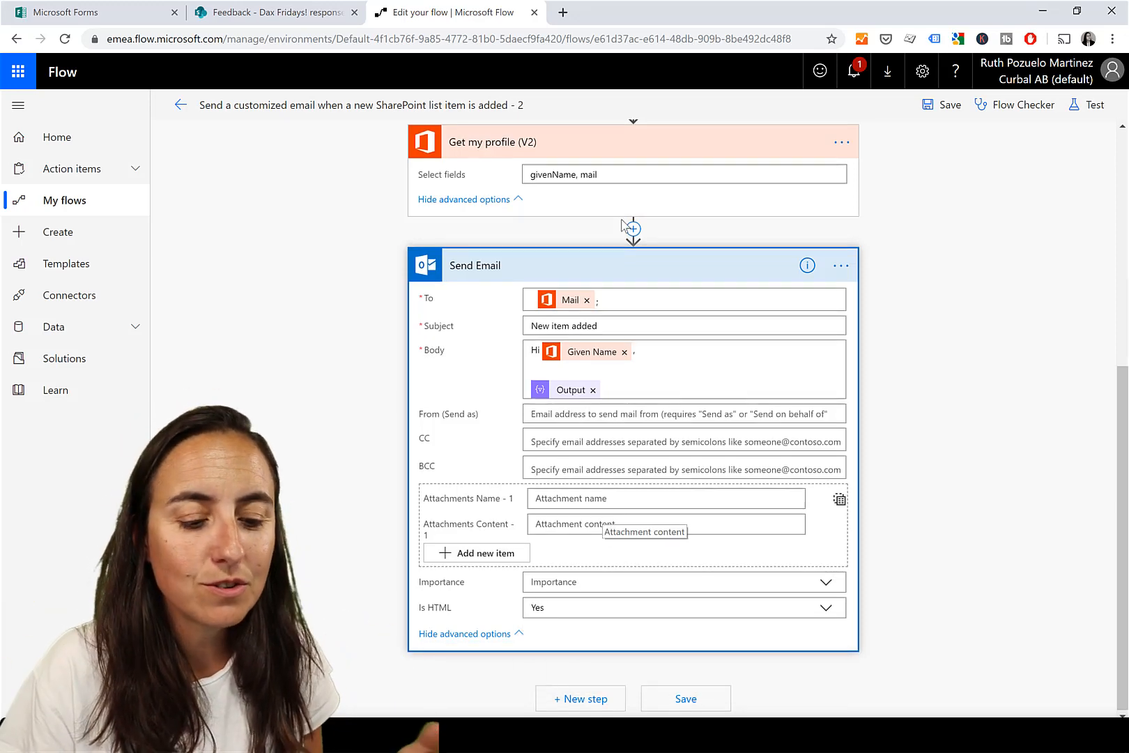
left_click(685, 697)
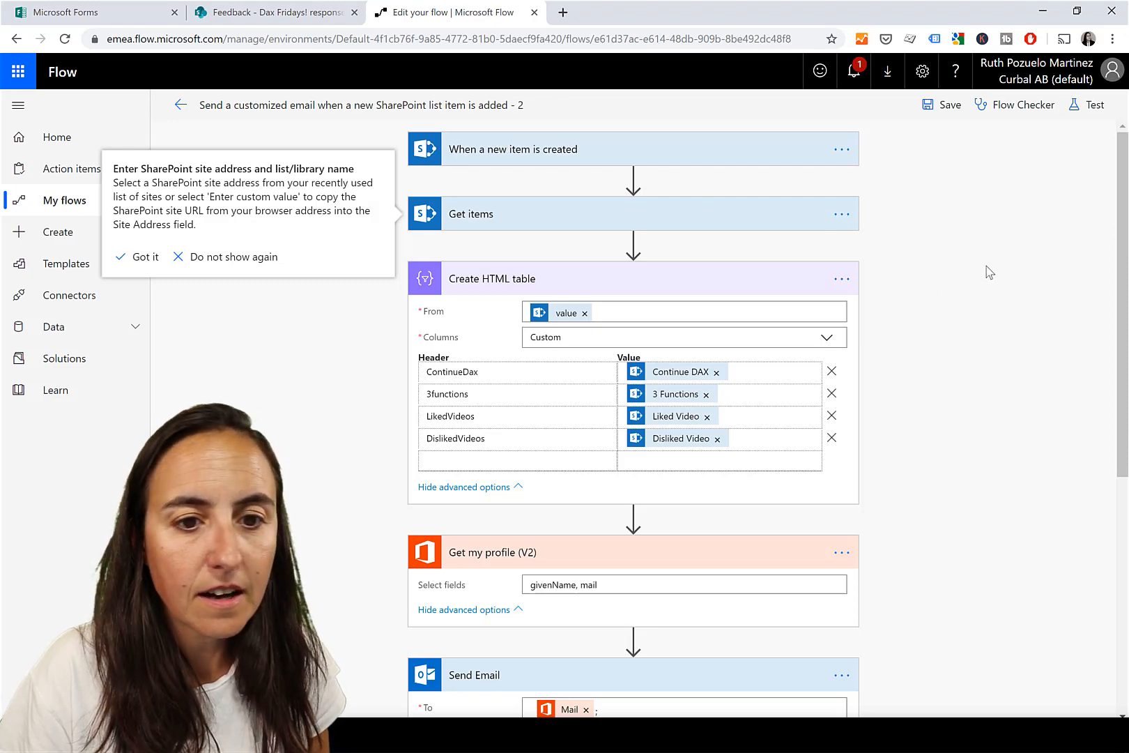
- Start a flow test using the 'I'll perform the trigger action' option
left_click(1014, 104)
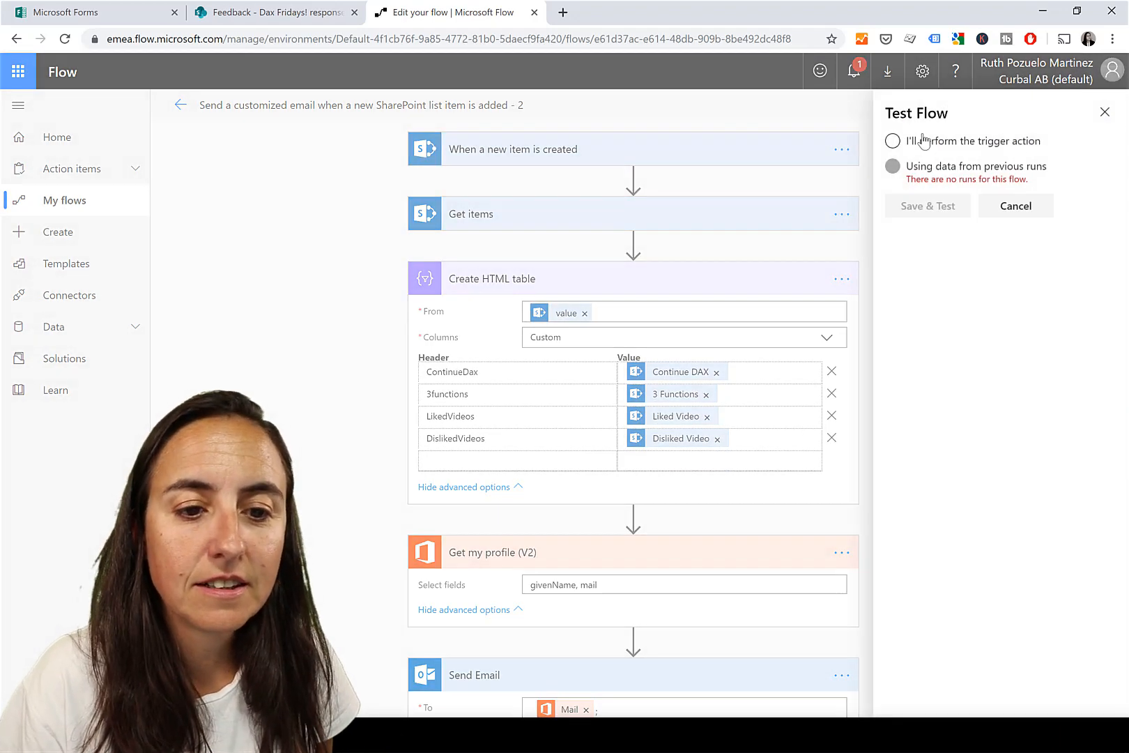
left_click(892, 141)
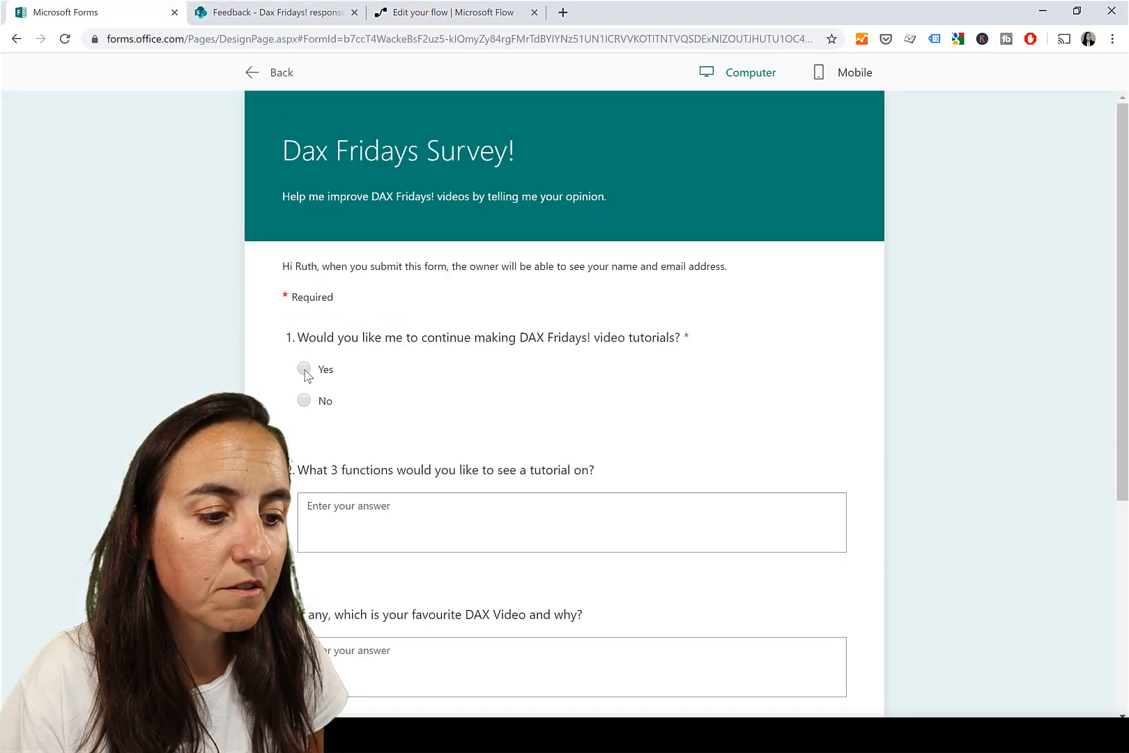
- Submit a Dax Fridays Survey response answering Yes and 3333, then return to Flow
left_click(303, 368)
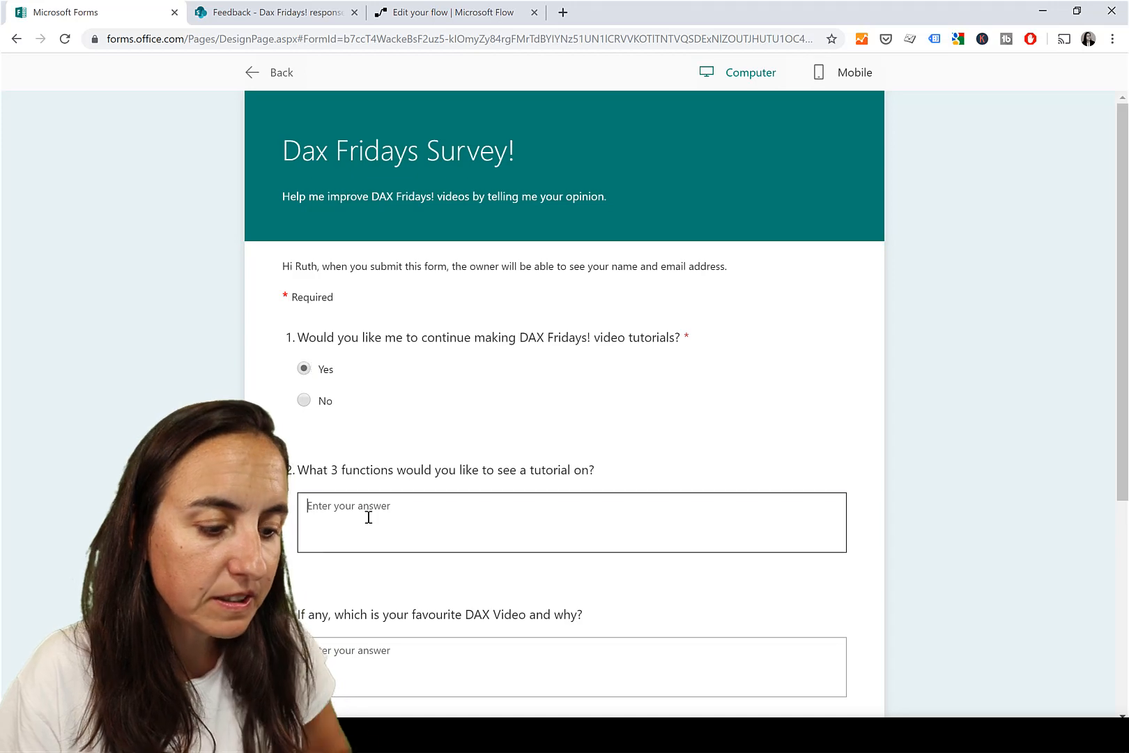
type("3333")
left_click(573, 667)
type("444")
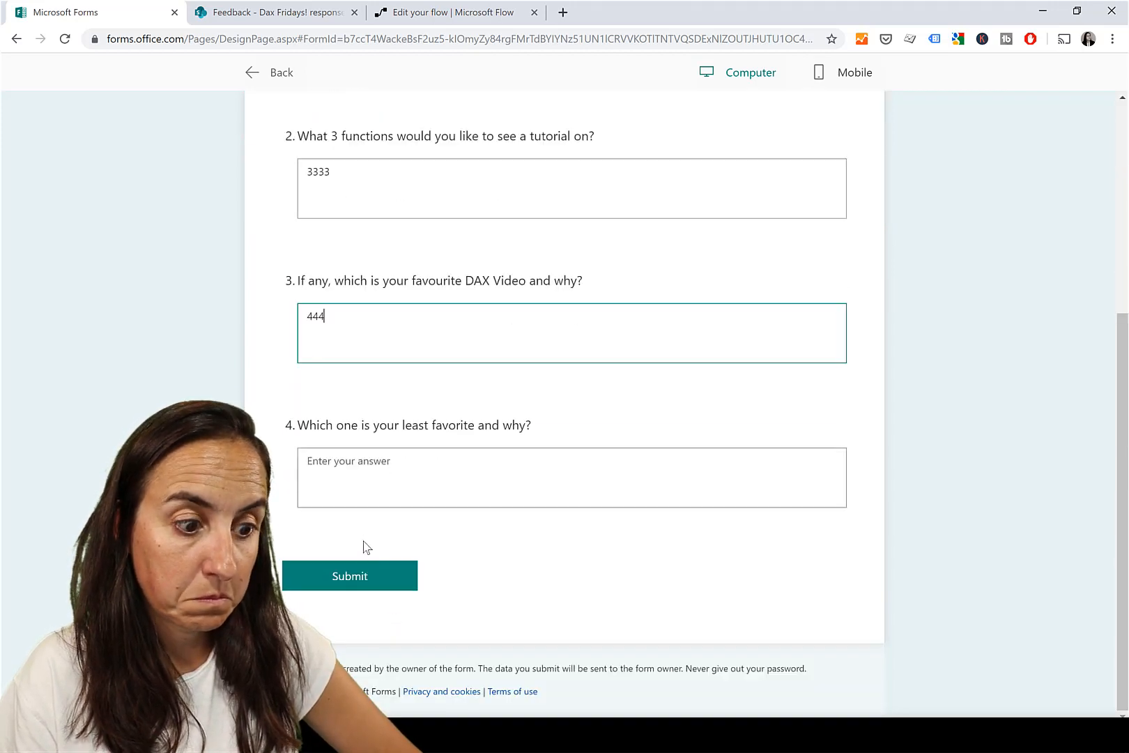
left_click(349, 576)
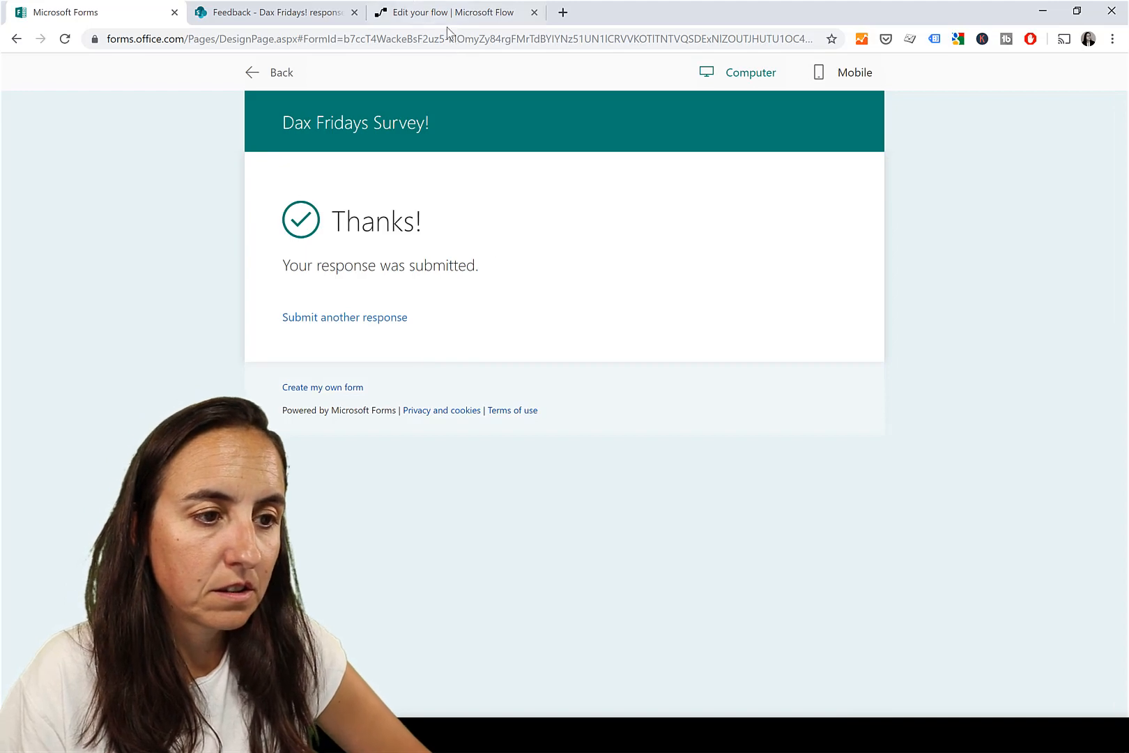
left_click(458, 13)
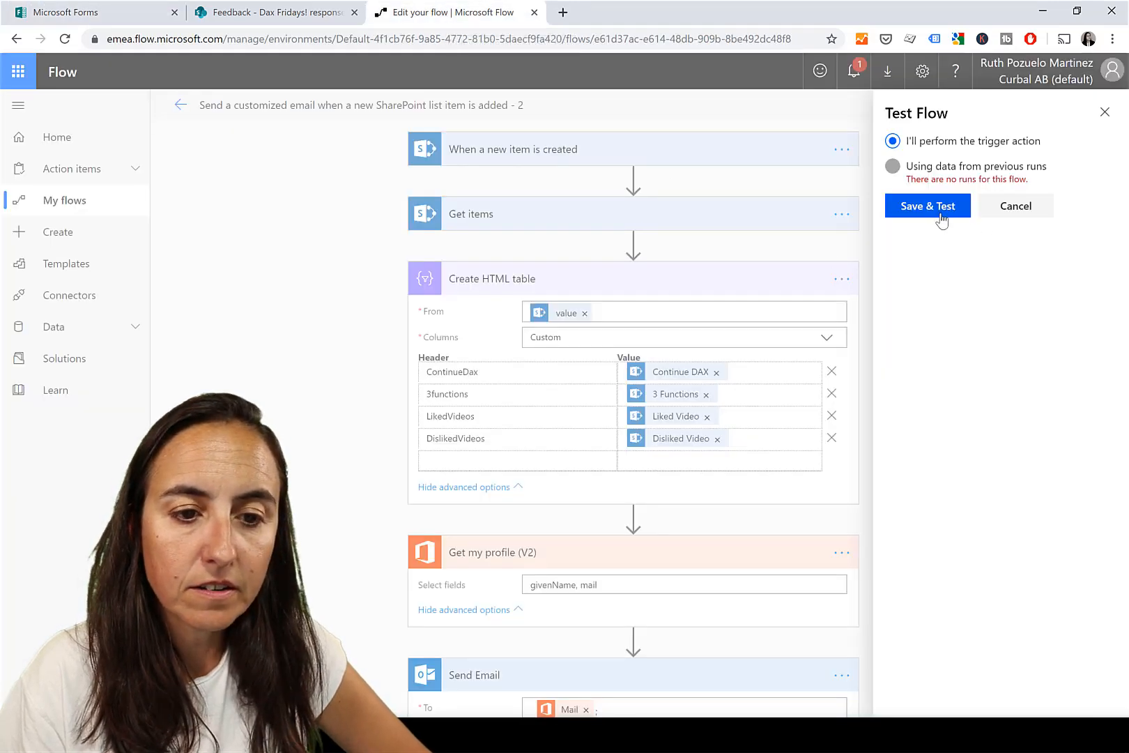
- Save and test the email flow, then go back to the survey
left_click(927, 206)
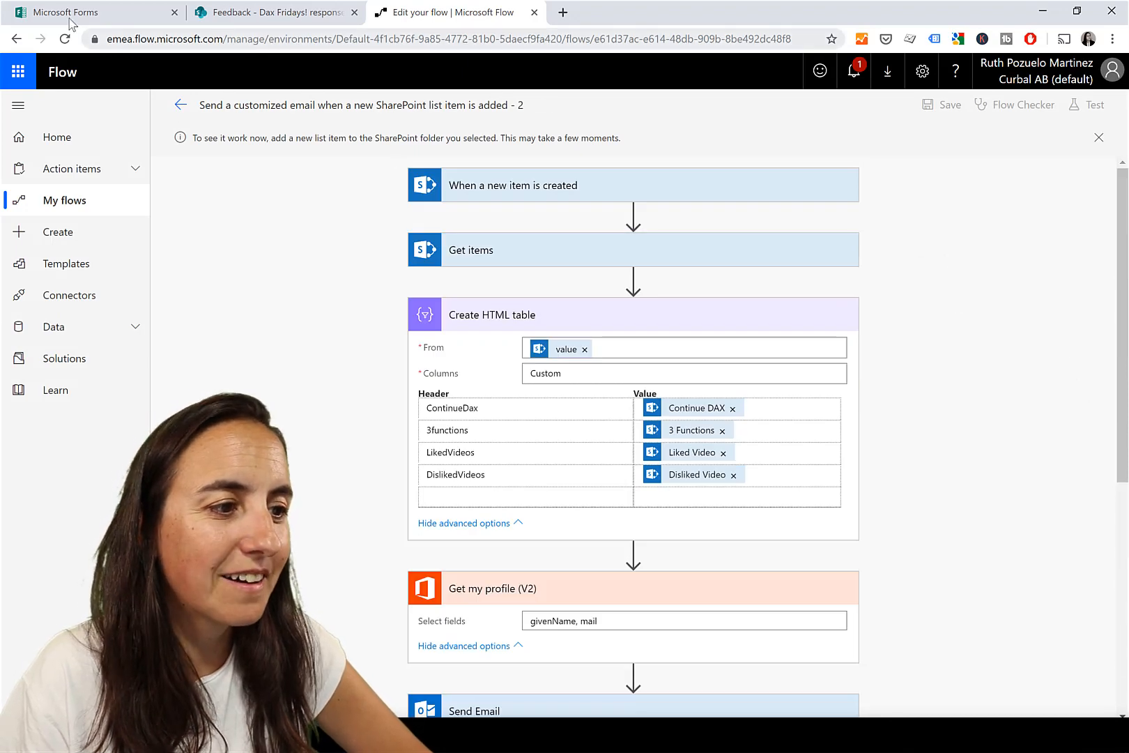
left_click(93, 13)
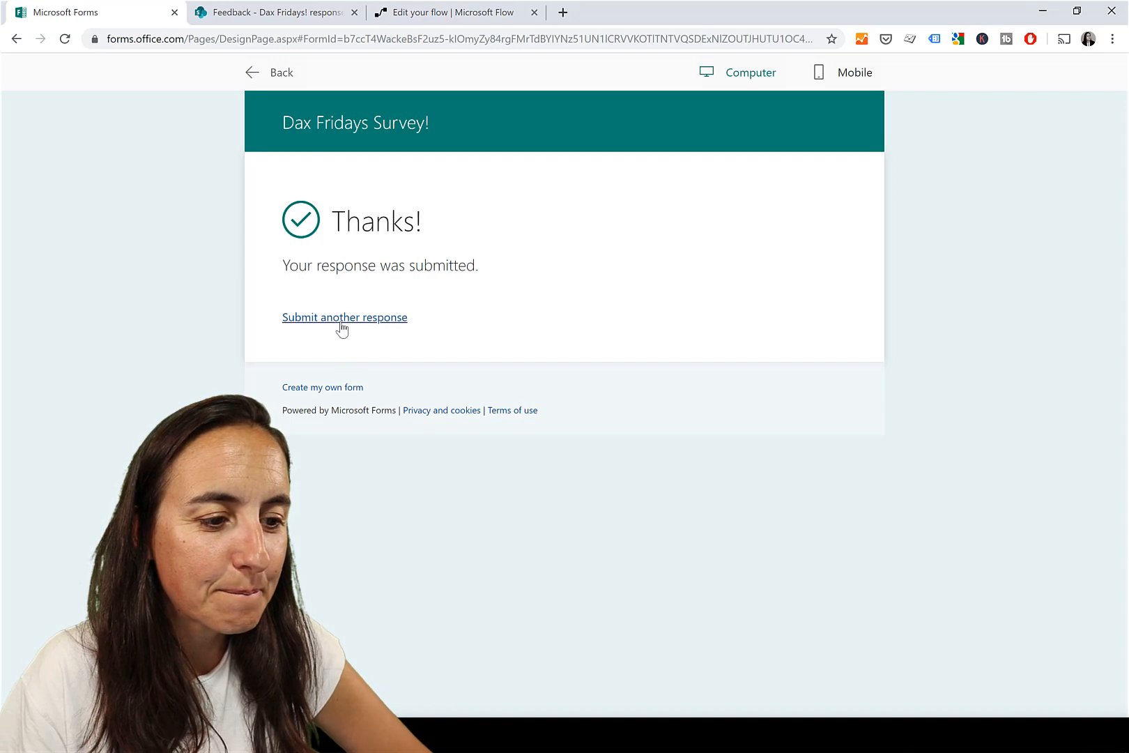
- Fill another survey response with 333333 and 55555 and submit it
left_click(344, 317)
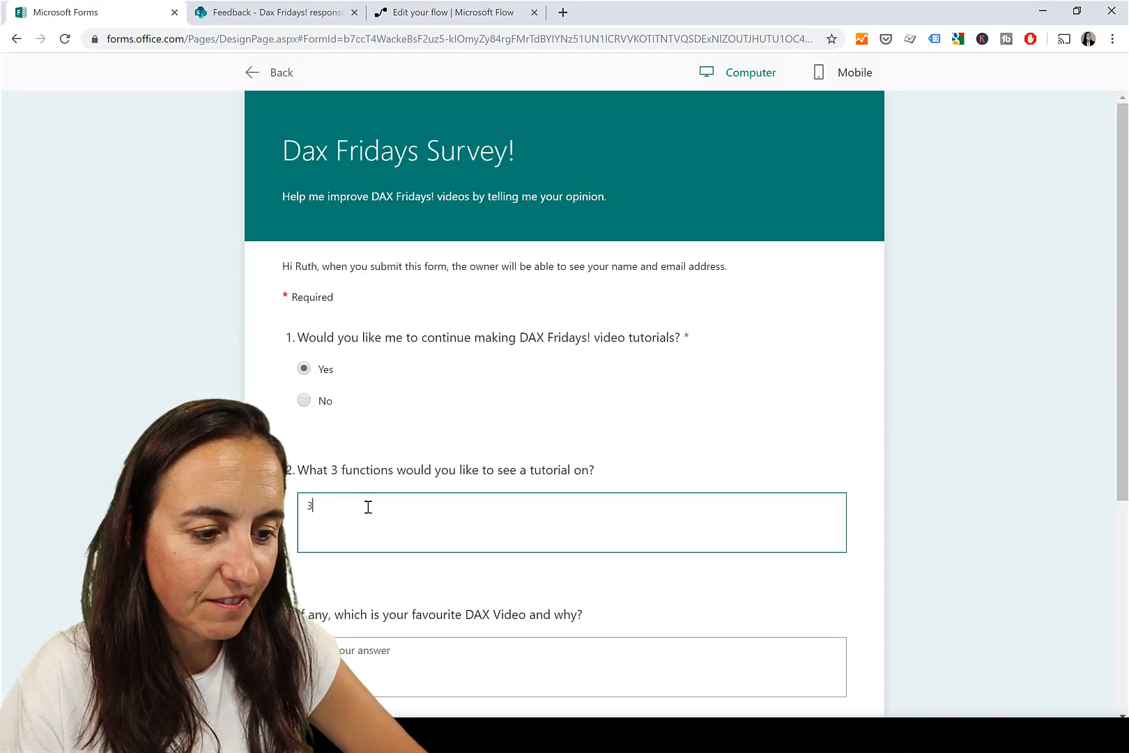
type("333333")
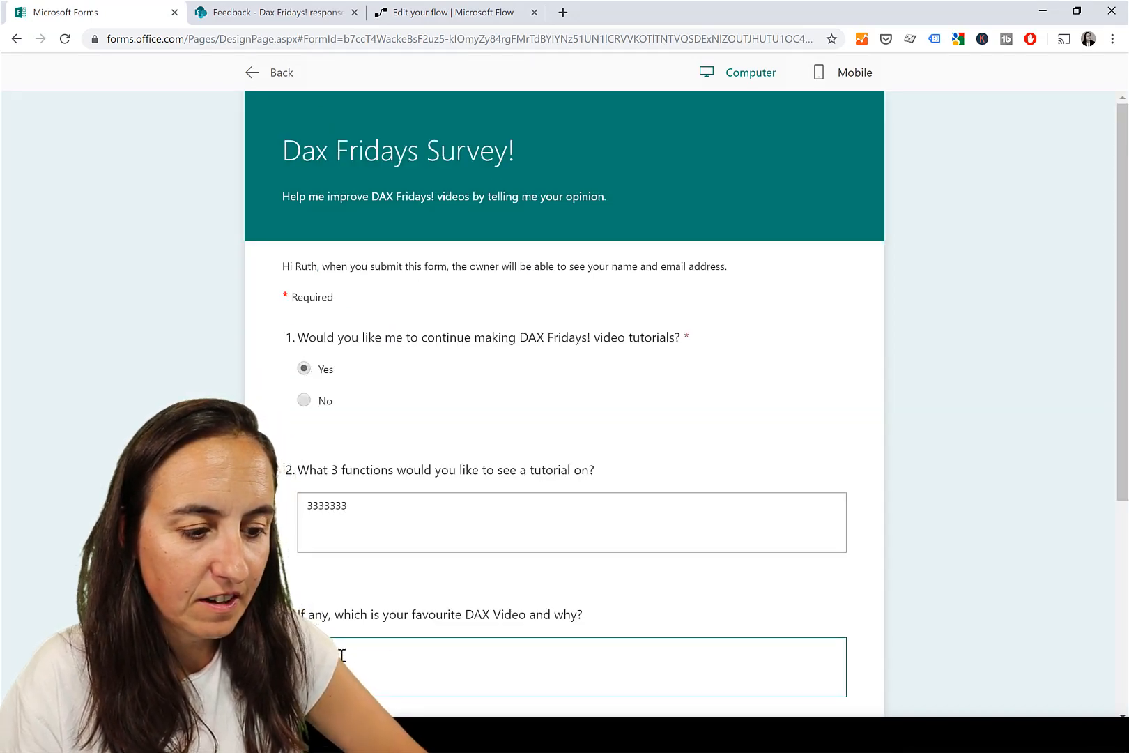
type("55555")
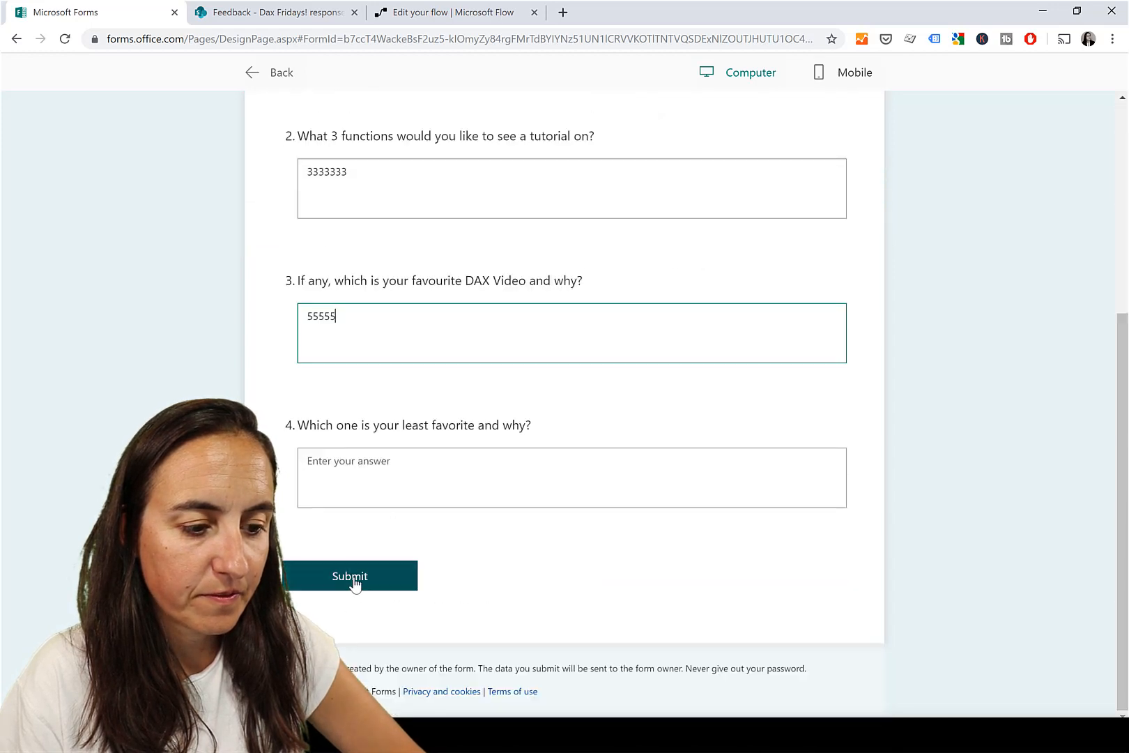
left_click(454, 12)
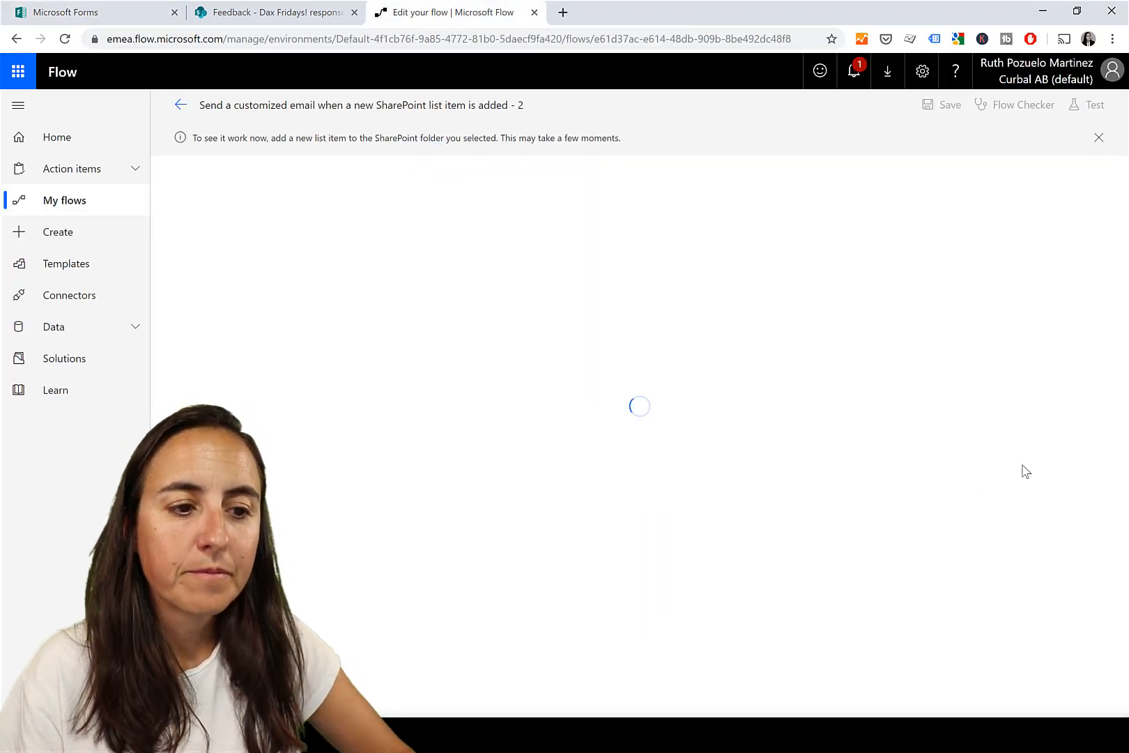